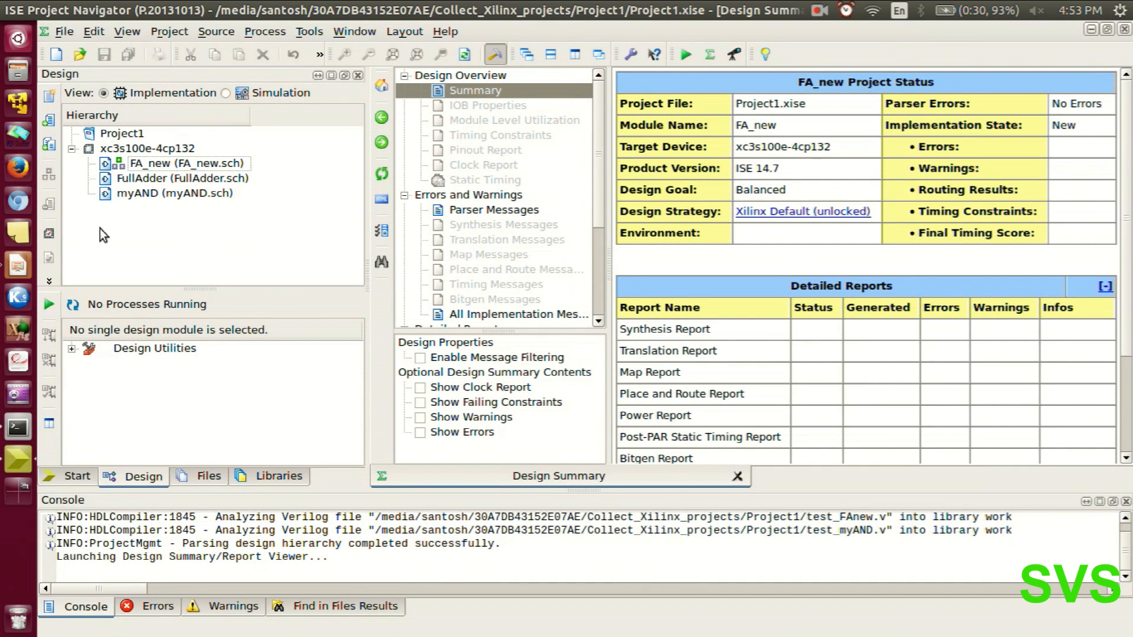
{"action": "mouse_move", "coordinate": [226, 244]}
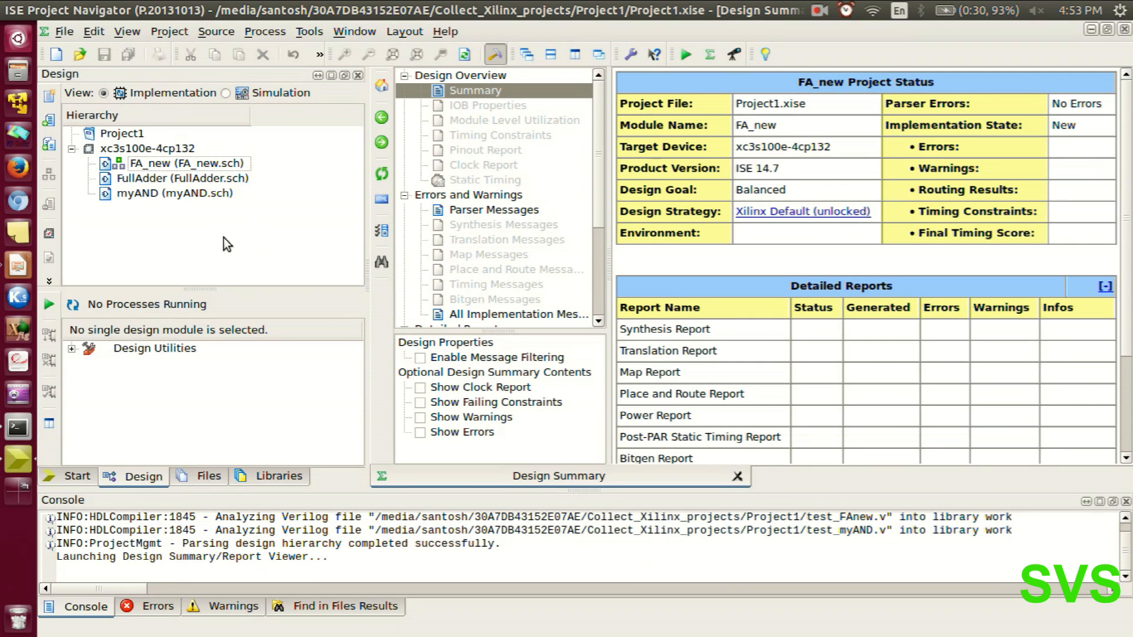
{"action": "mouse_move", "coordinate": [155, 171]}
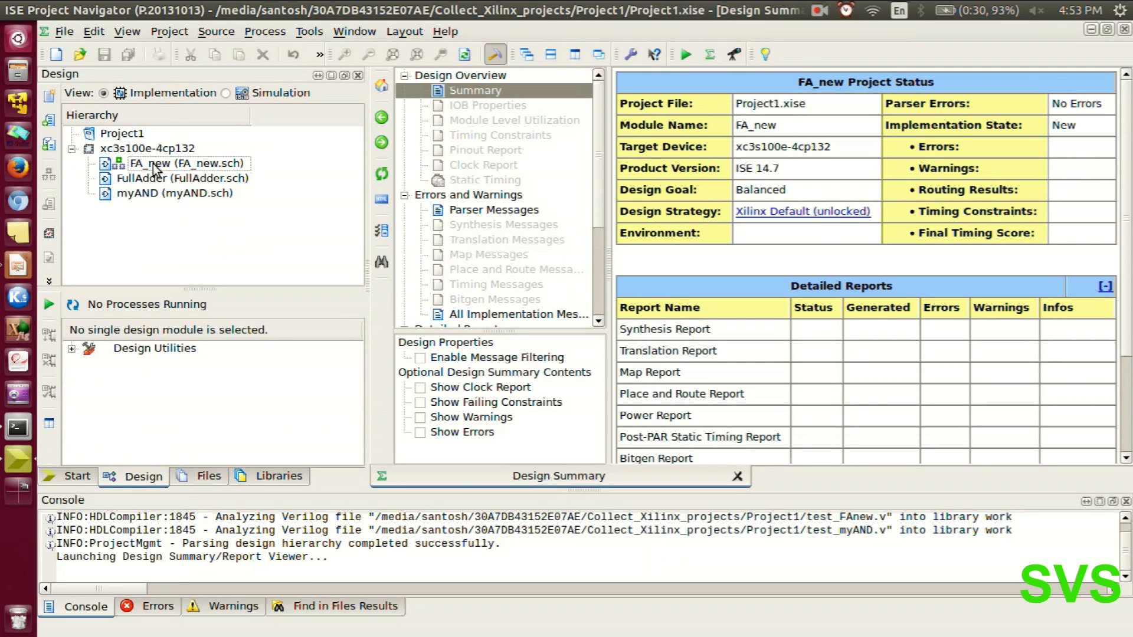
Add a new Schematic source named my_JK through the New Source wizard.
{"action": "left_click", "coordinate": [173, 193]}
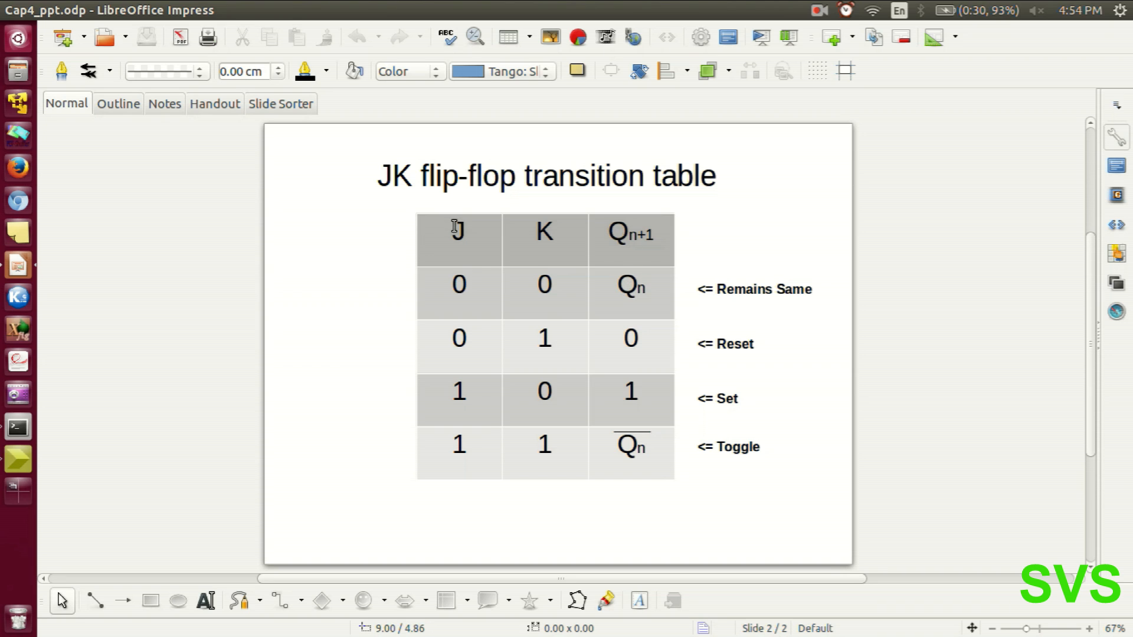
{"action": "mouse_move", "coordinate": [493, 284]}
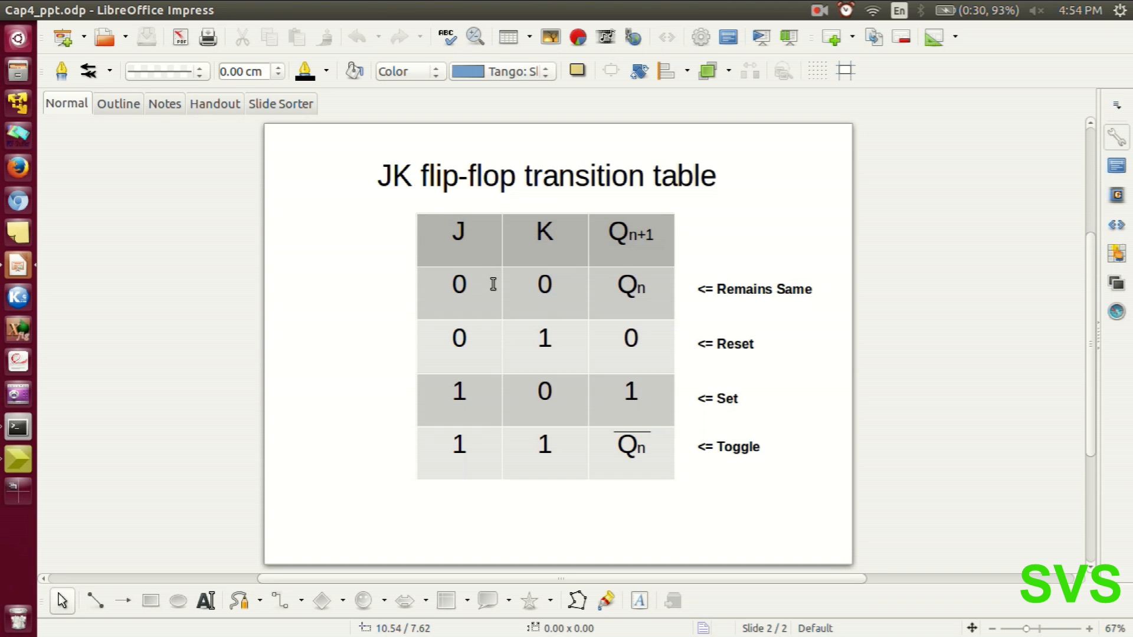
{"action": "mouse_move", "coordinate": [796, 289]}
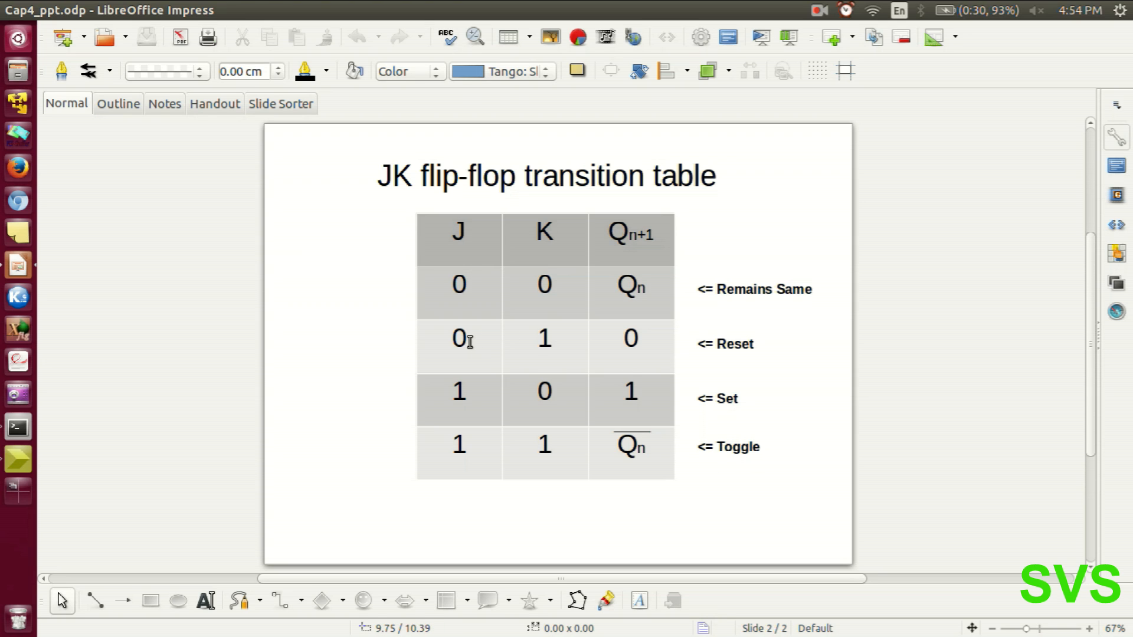
{"action": "mouse_move", "coordinate": [715, 341]}
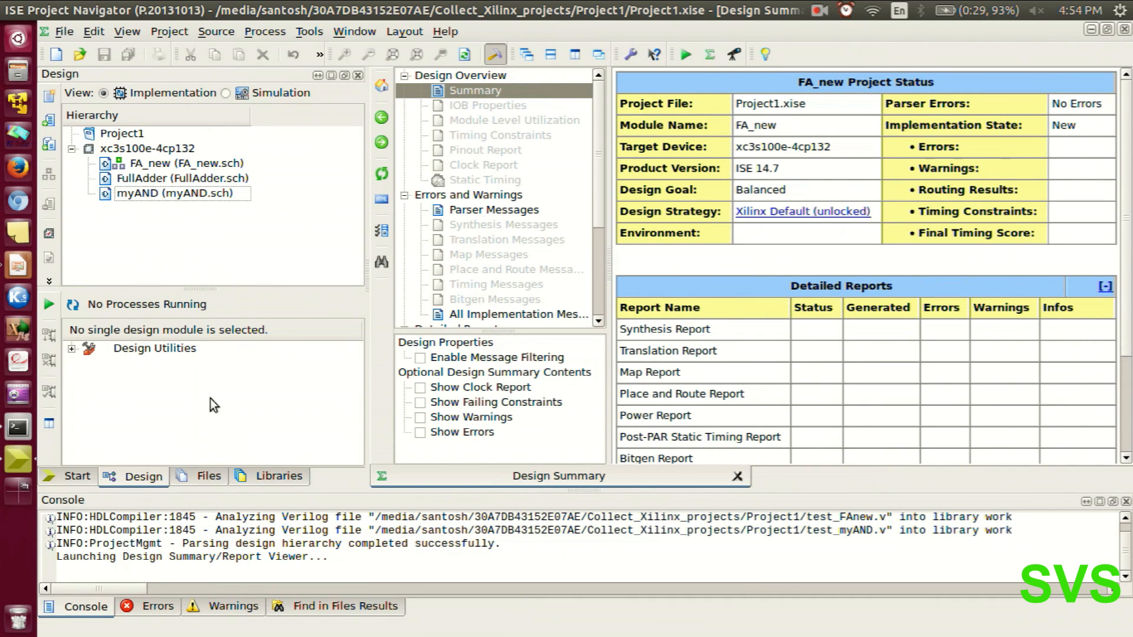
{"action": "mouse_move", "coordinate": [251, 228]}
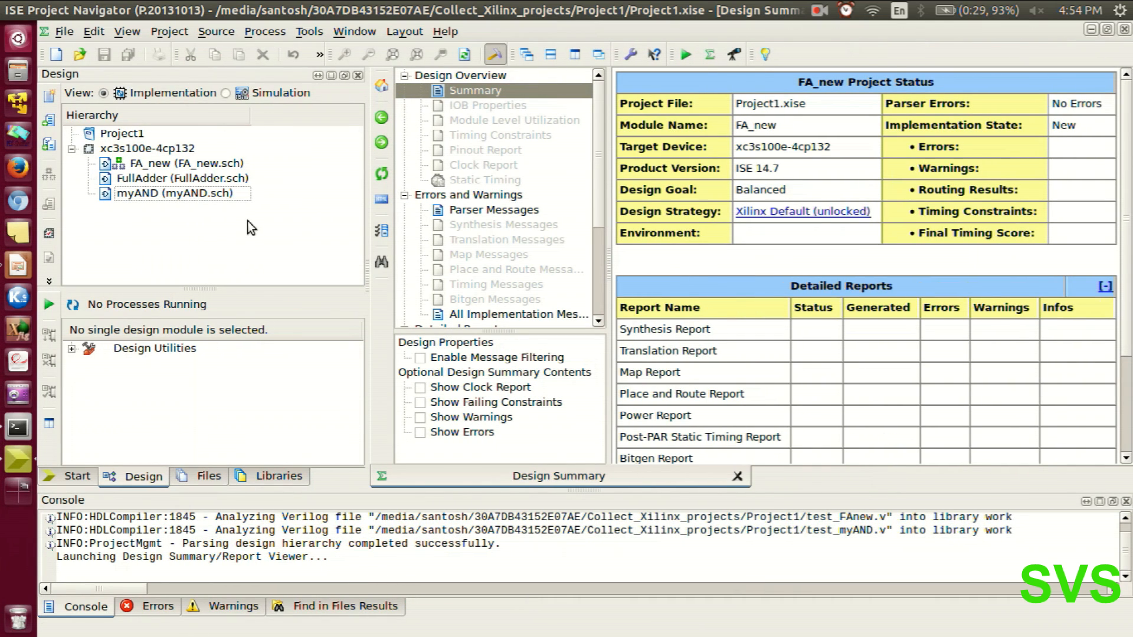
{"action": "left_click", "coordinate": [145, 148]}
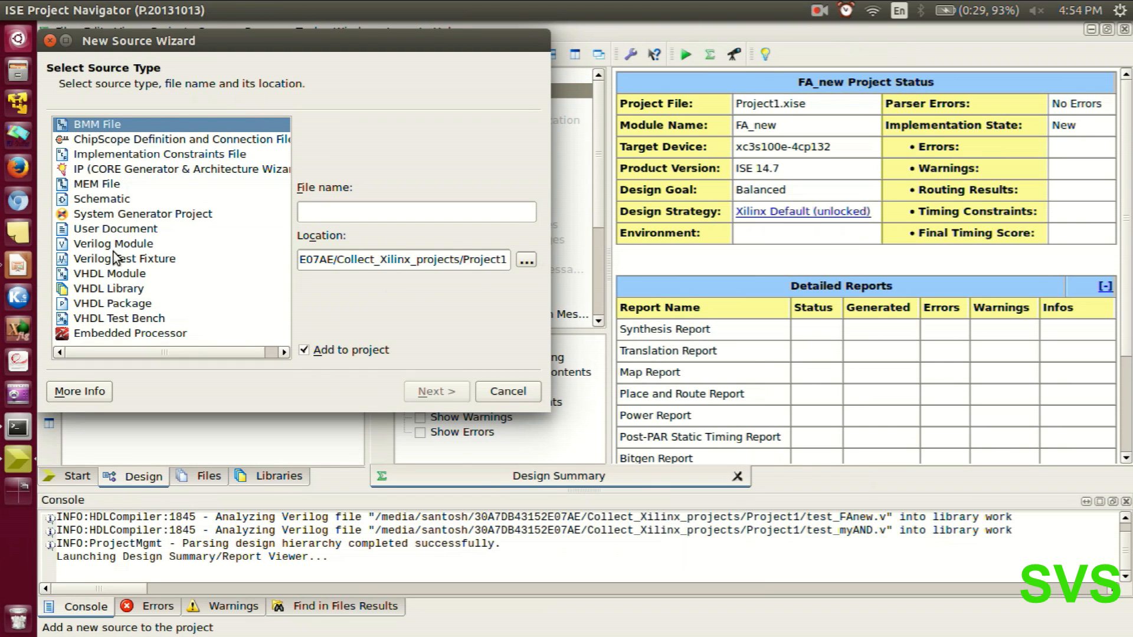
{"action": "left_click", "coordinate": [101, 199]}
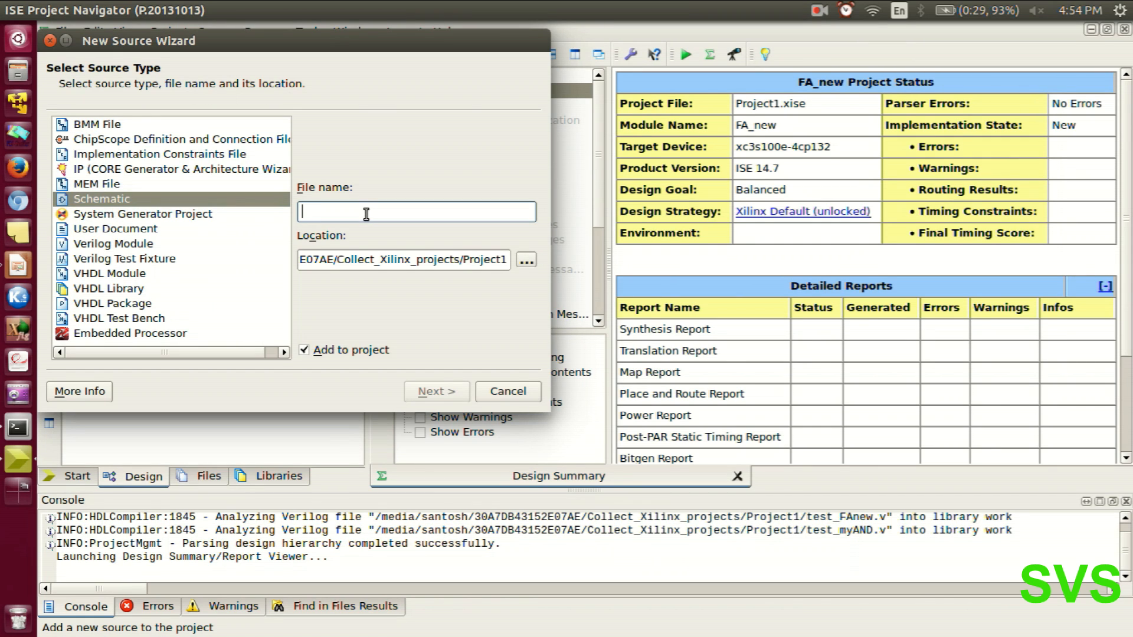
{"action": "type", "text": "my_JK"}
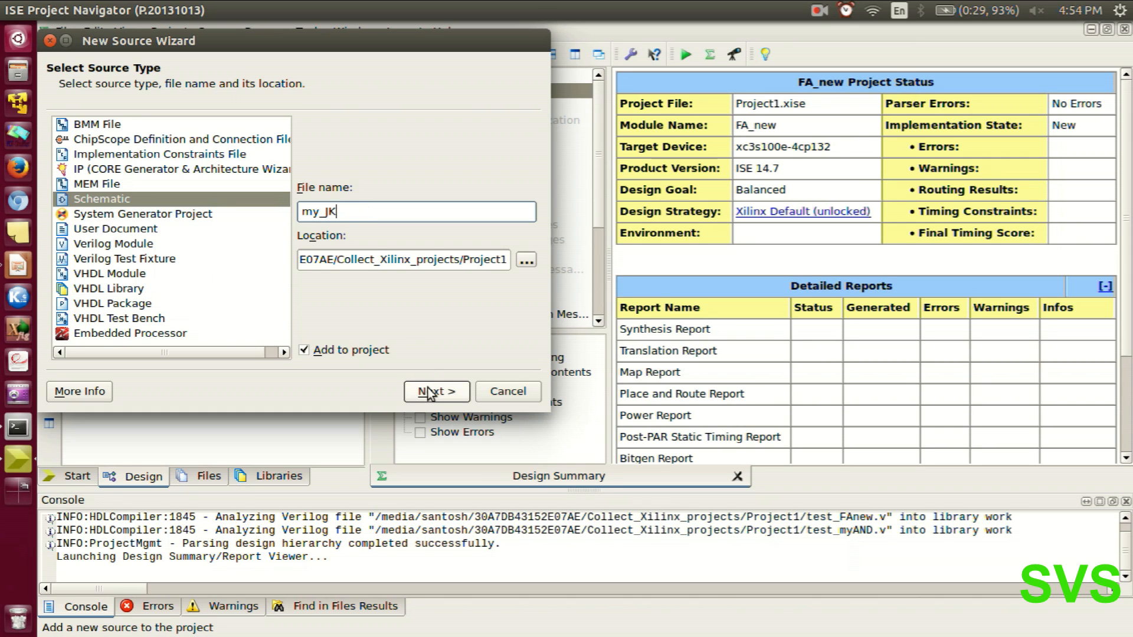
{"action": "left_click", "coordinate": [436, 391]}
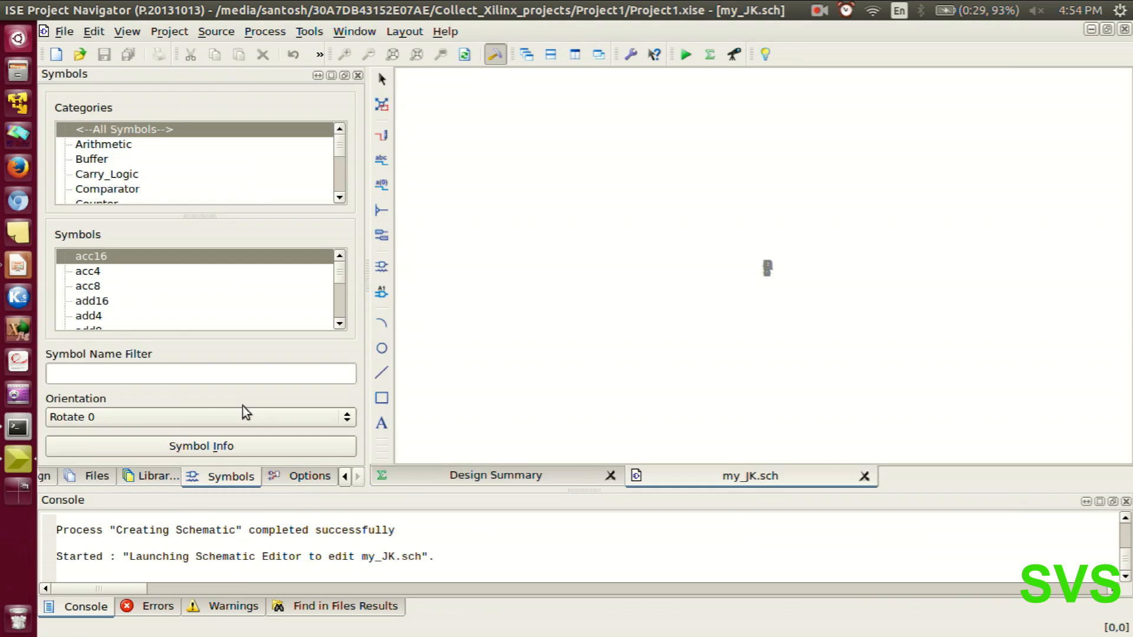
Filter the symbol library by 'fj', pick the fjkc flip-flop and place it on the sheet.
{"action": "left_click", "coordinate": [309, 476]}
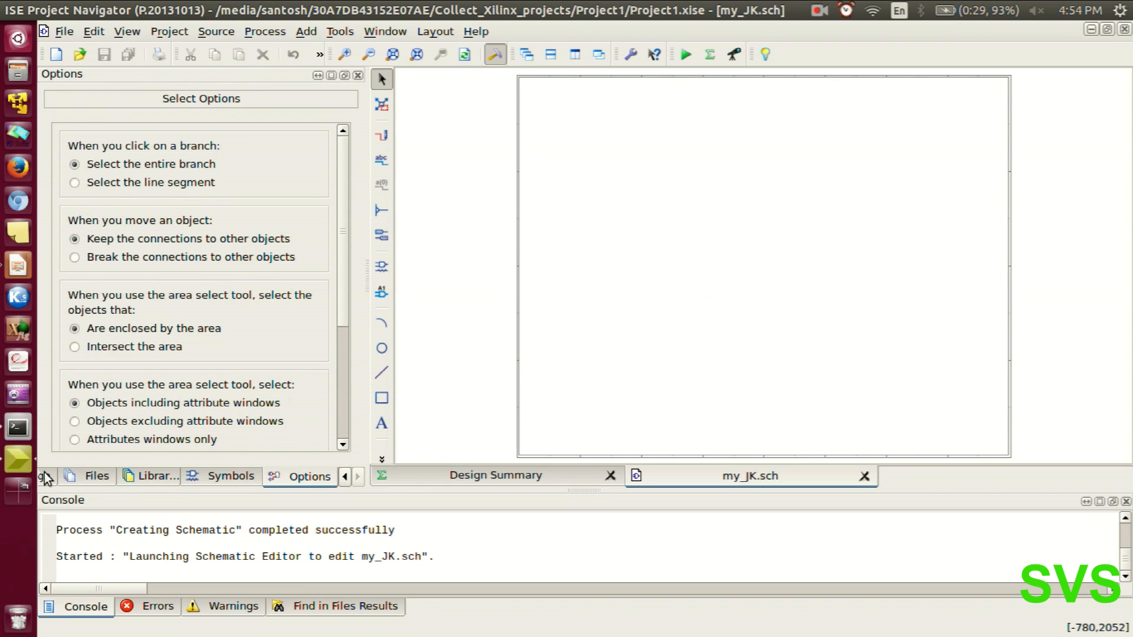
{"action": "left_click", "coordinate": [89, 475]}
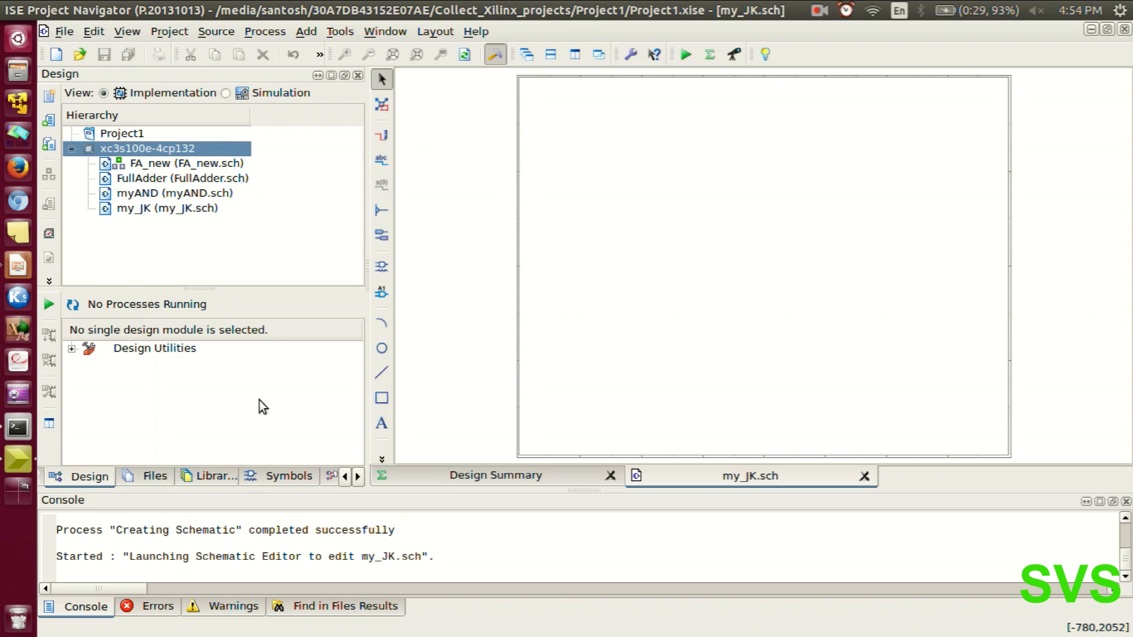
{"action": "left_click", "coordinate": [287, 476]}
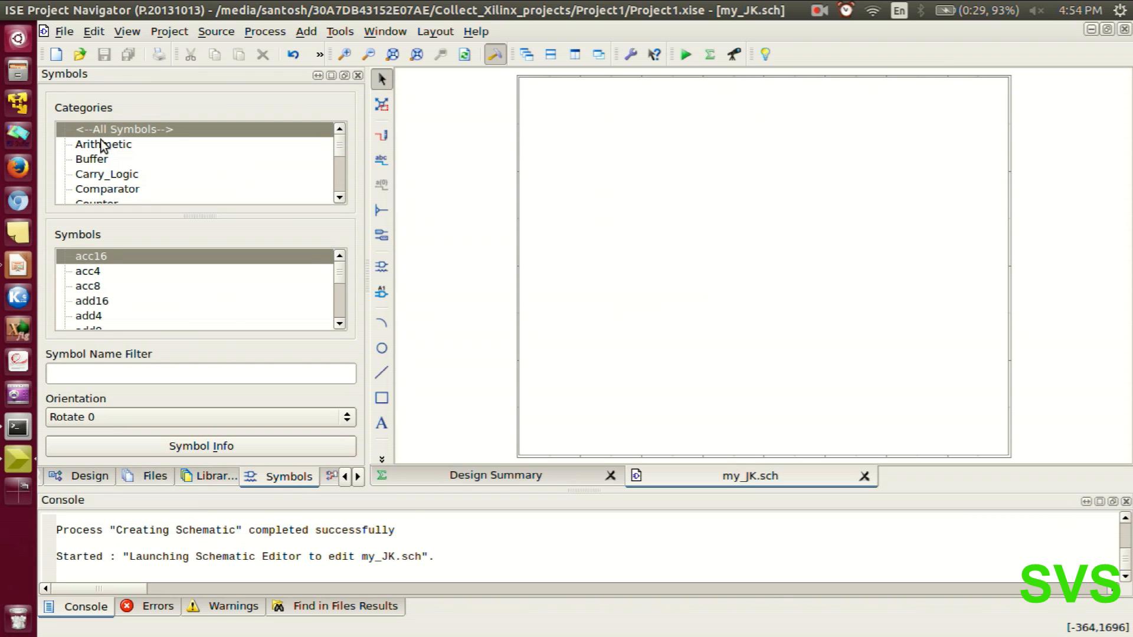
{"action": "left_click", "coordinate": [200, 373]}
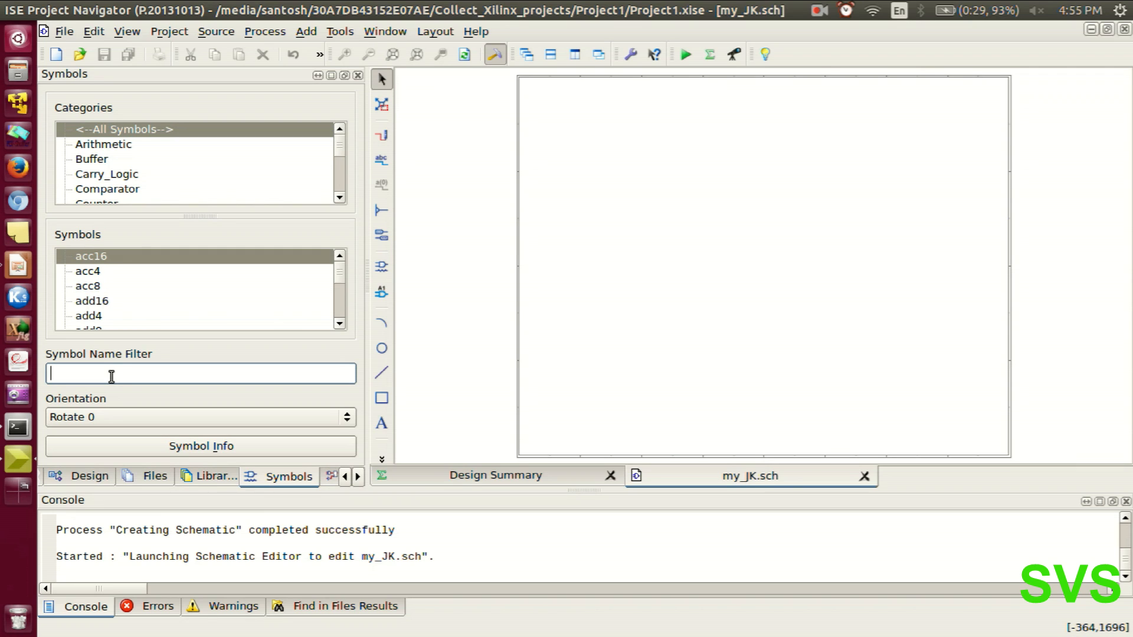
{"action": "type", "text": "fjk"}
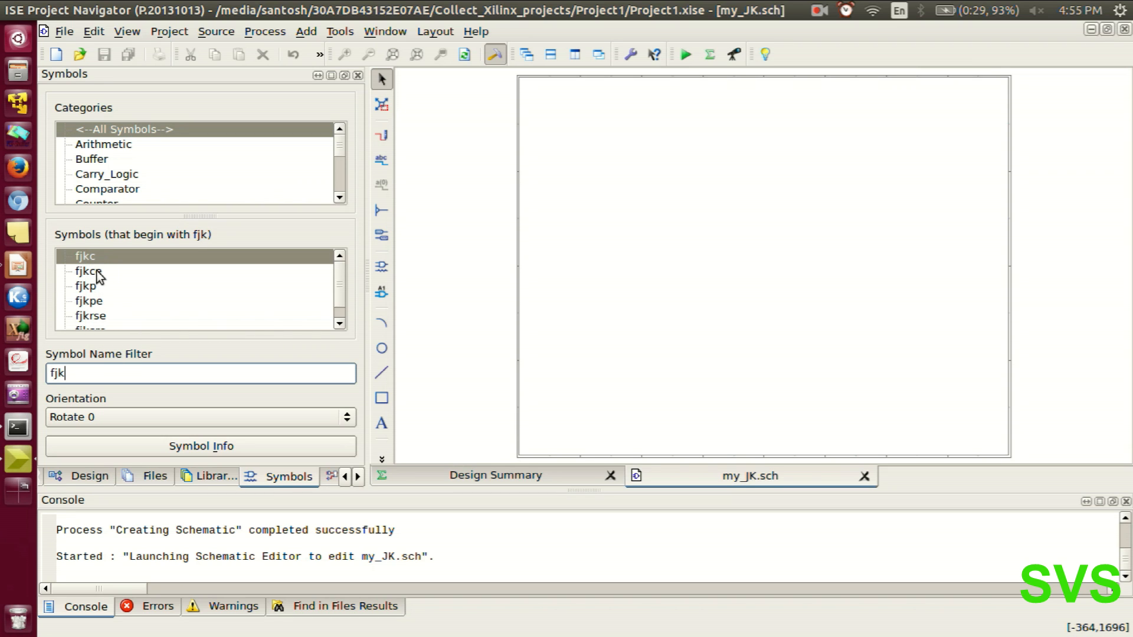
{"action": "left_click", "coordinate": [85, 271]}
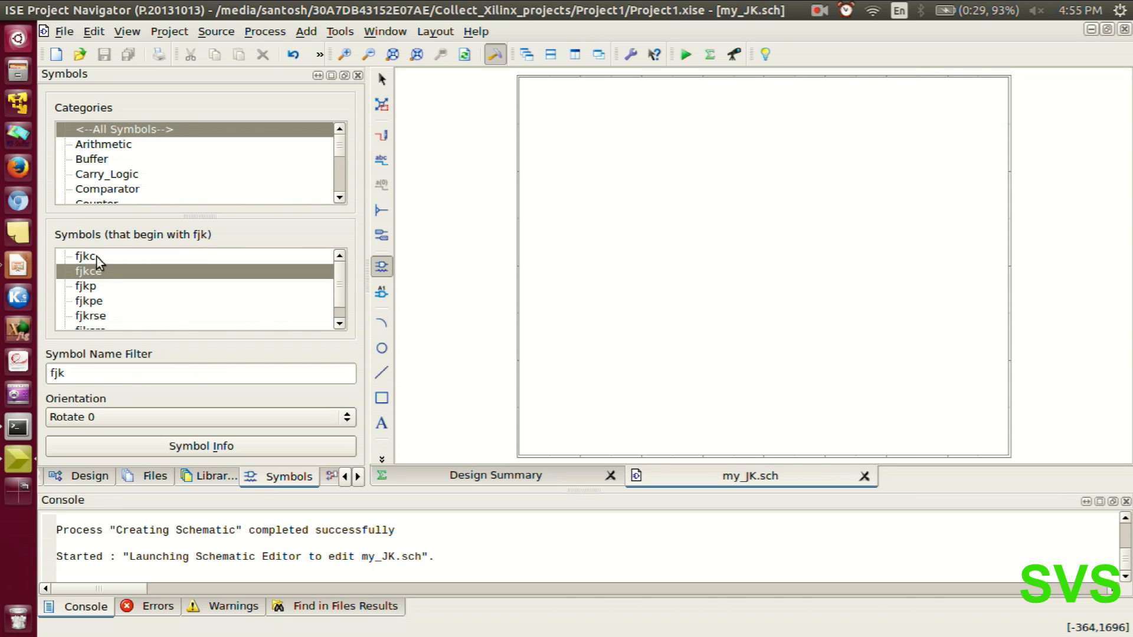
{"action": "left_click", "coordinate": [101, 300]}
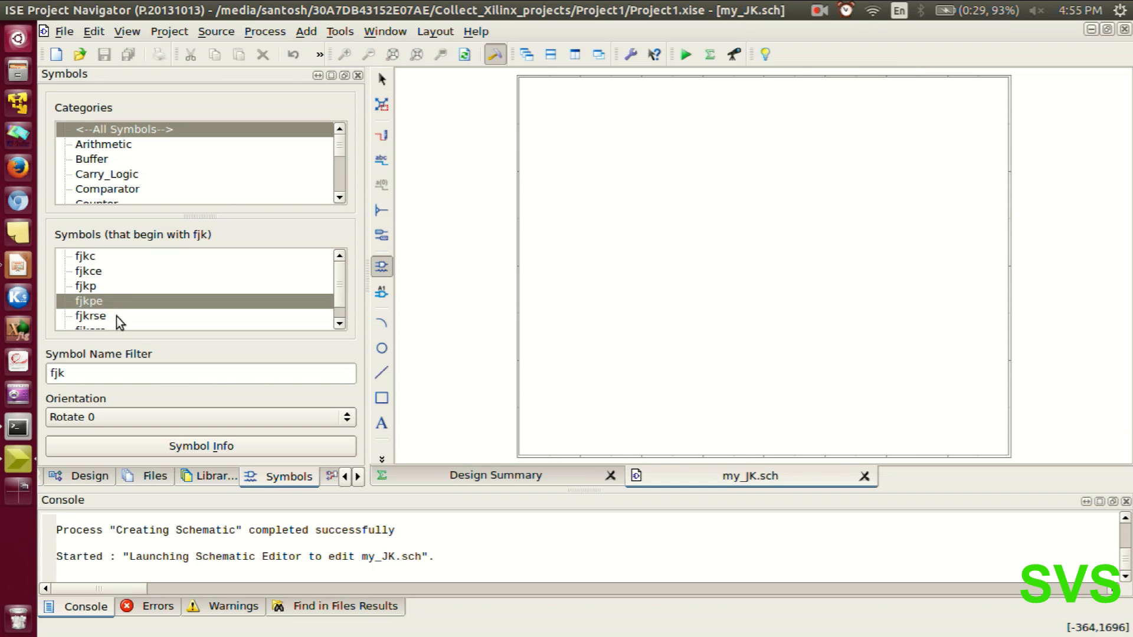
{"action": "left_click", "coordinate": [85, 255]}
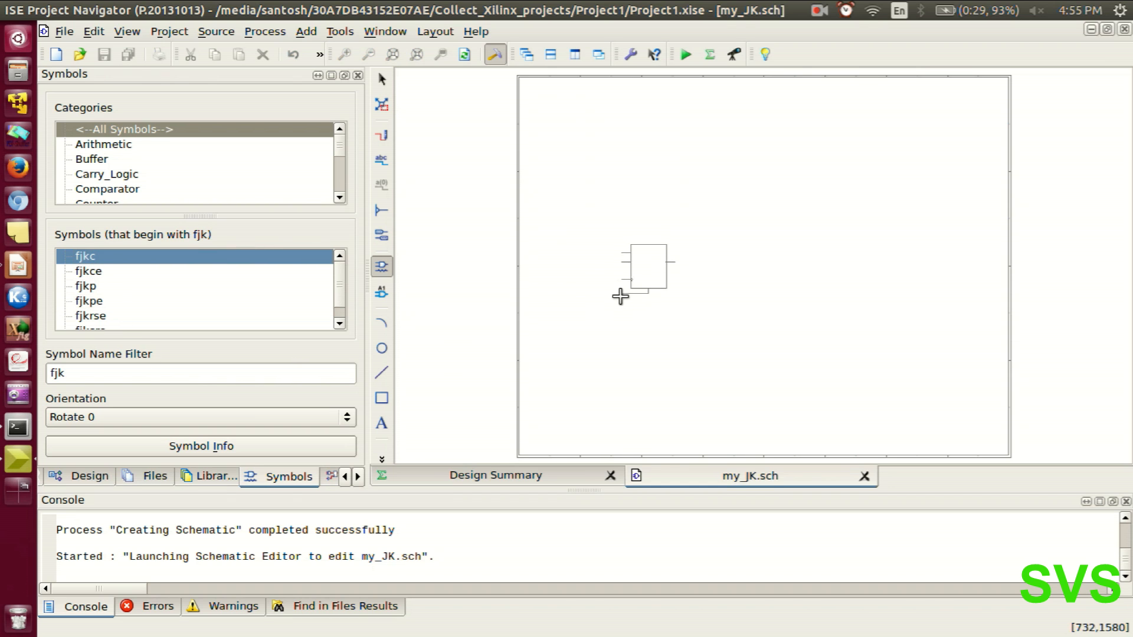
{"action": "left_click", "coordinate": [621, 296]}
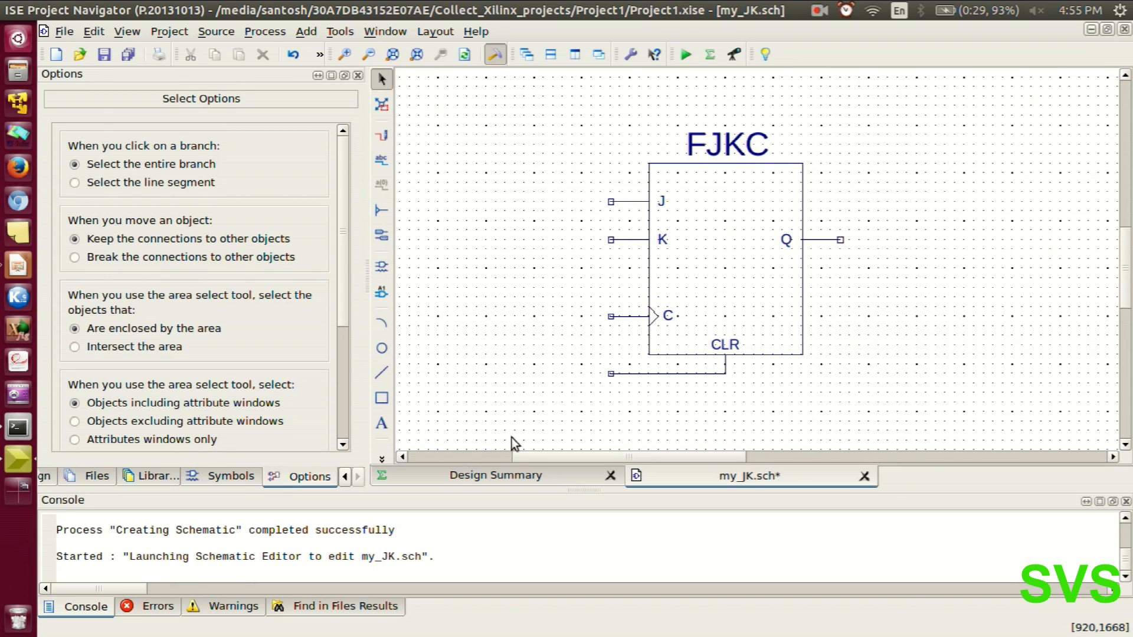
Add input markers to J, K, C, CLR and an output marker to Q, then save my_JK.
{"action": "left_click", "coordinate": [103, 55]}
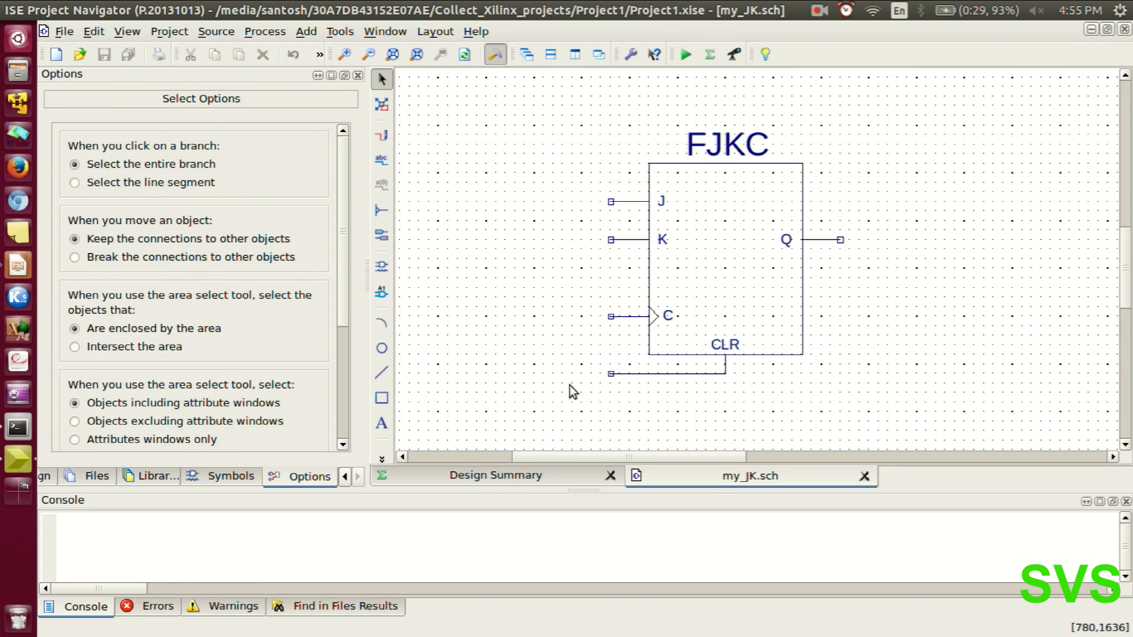
{"action": "left_click", "coordinate": [230, 475]}
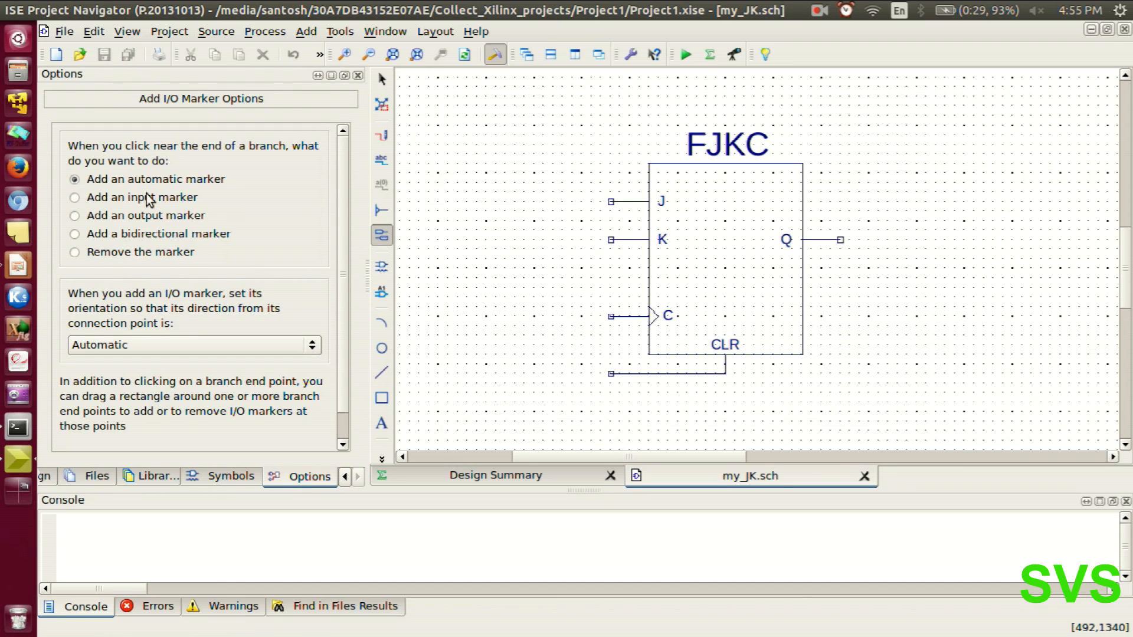
{"action": "left_click", "coordinate": [74, 197]}
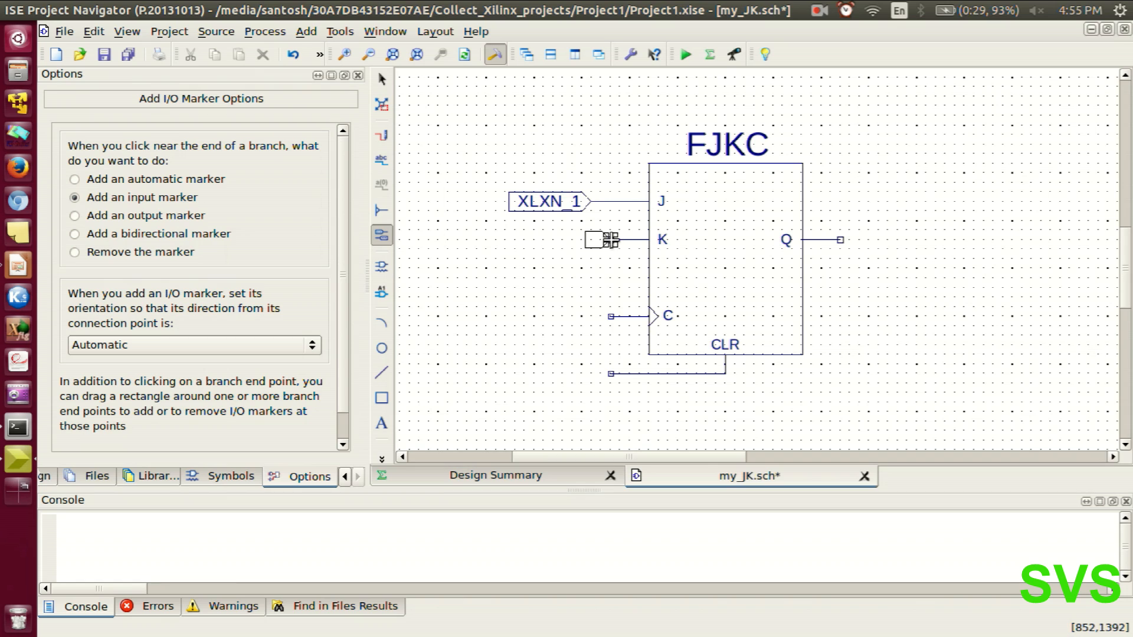
{"action": "left_click", "coordinate": [608, 374]}
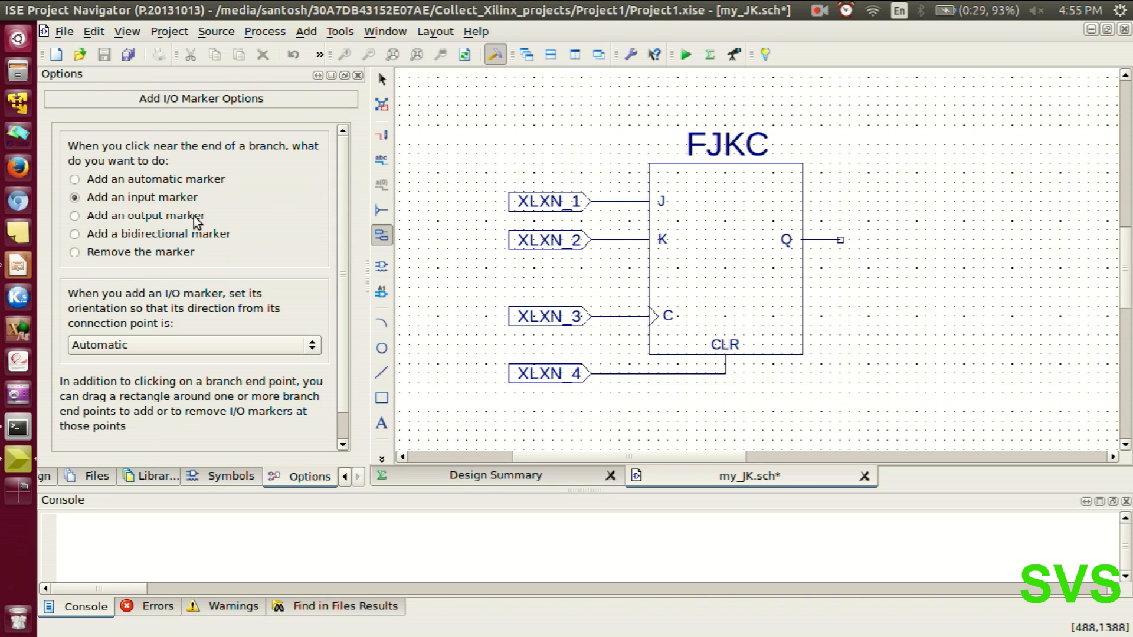
{"action": "left_click", "coordinate": [75, 215]}
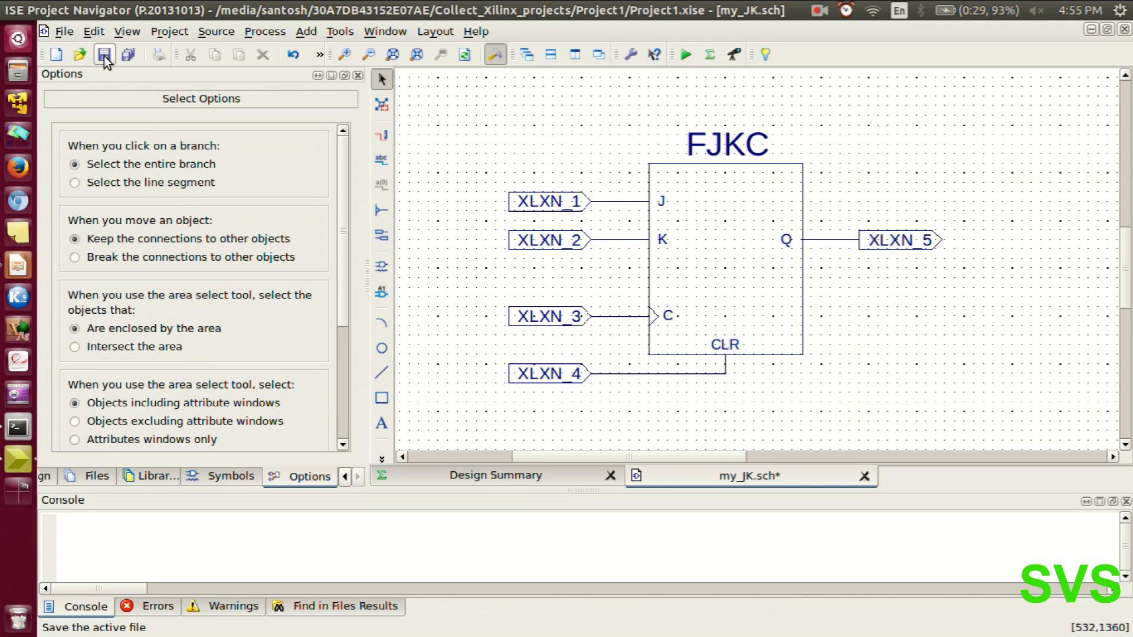
{"action": "left_click", "coordinate": [103, 55]}
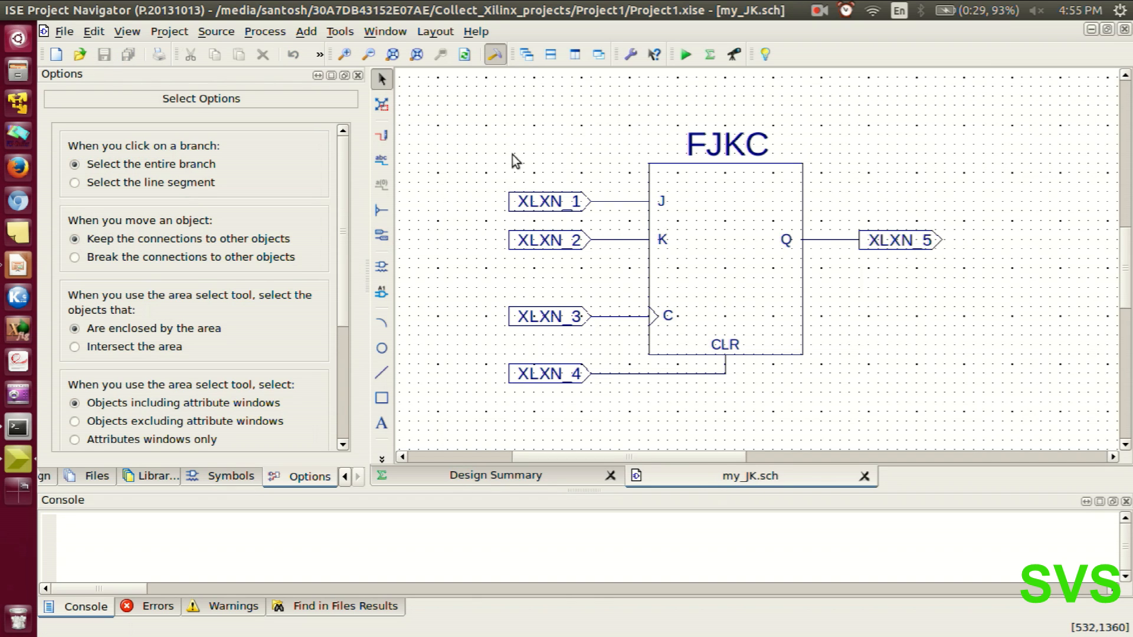
Rename the input markers to J, K and clock.
{"action": "right_click", "coordinate": [547, 202]}
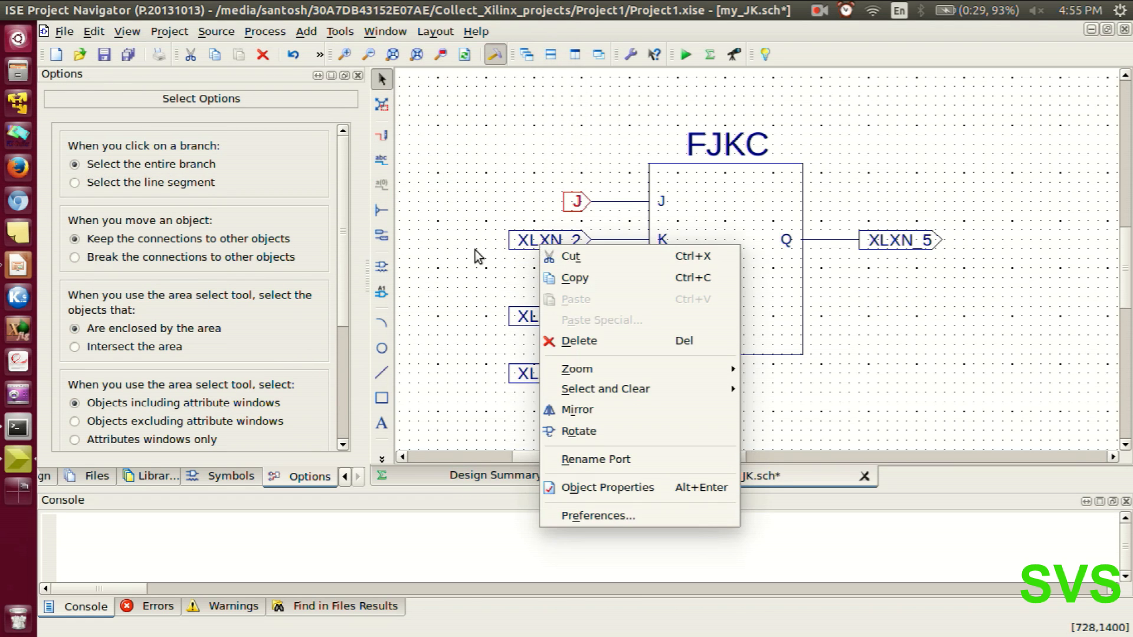
{"action": "left_click", "coordinate": [548, 239]}
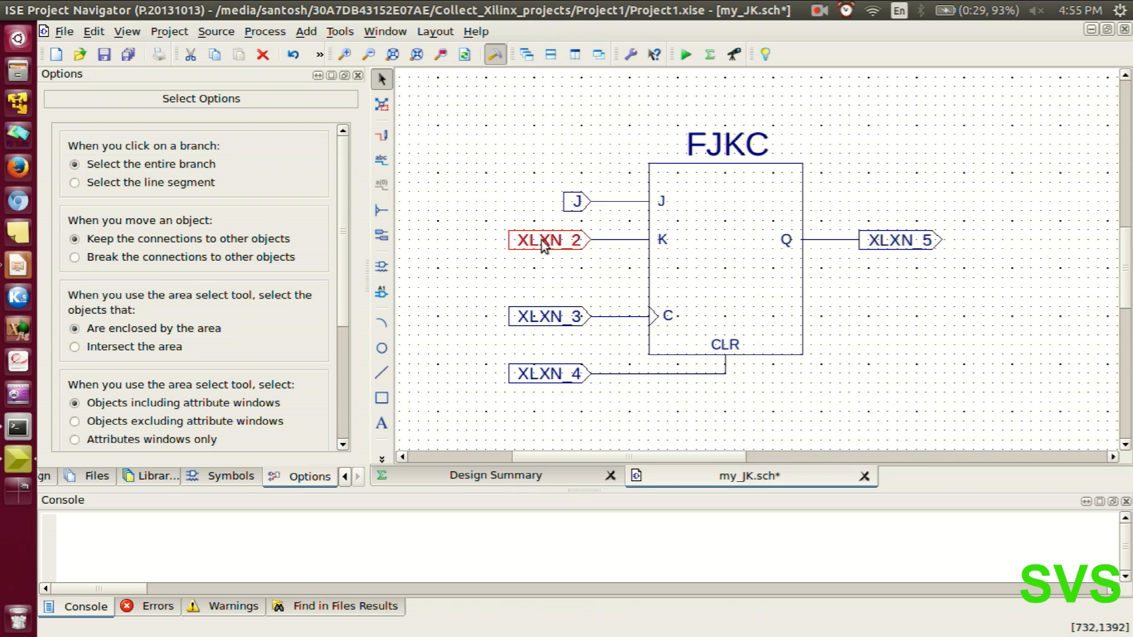
{"action": "double_click", "coordinate": [548, 240]}
{"action": "type", "text": "K"}
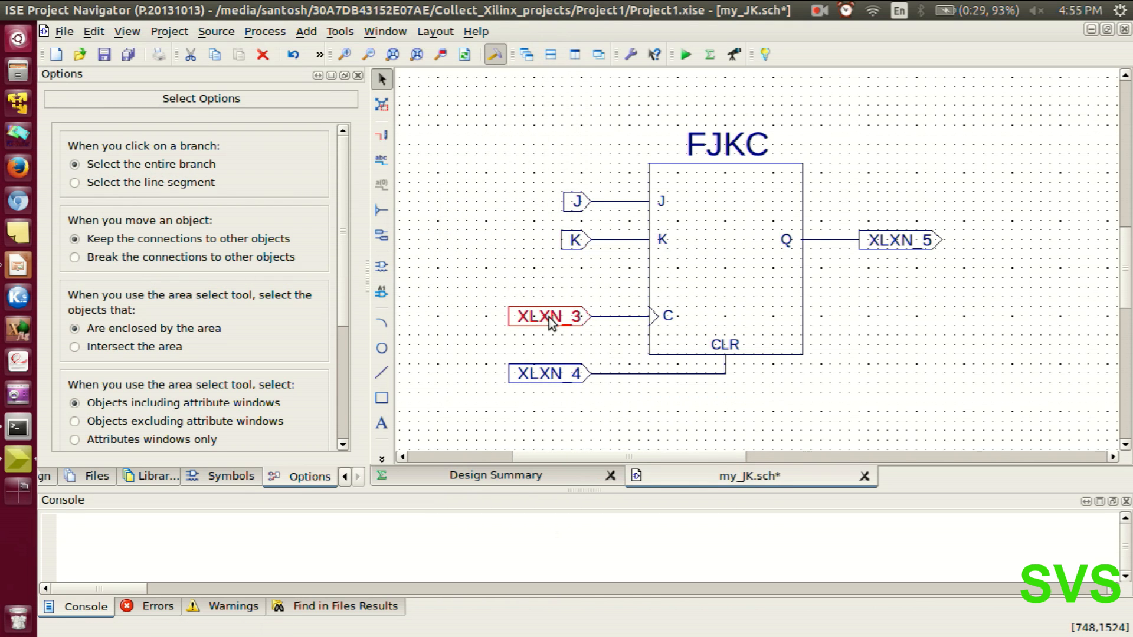
{"action": "double_click", "coordinate": [549, 316]}
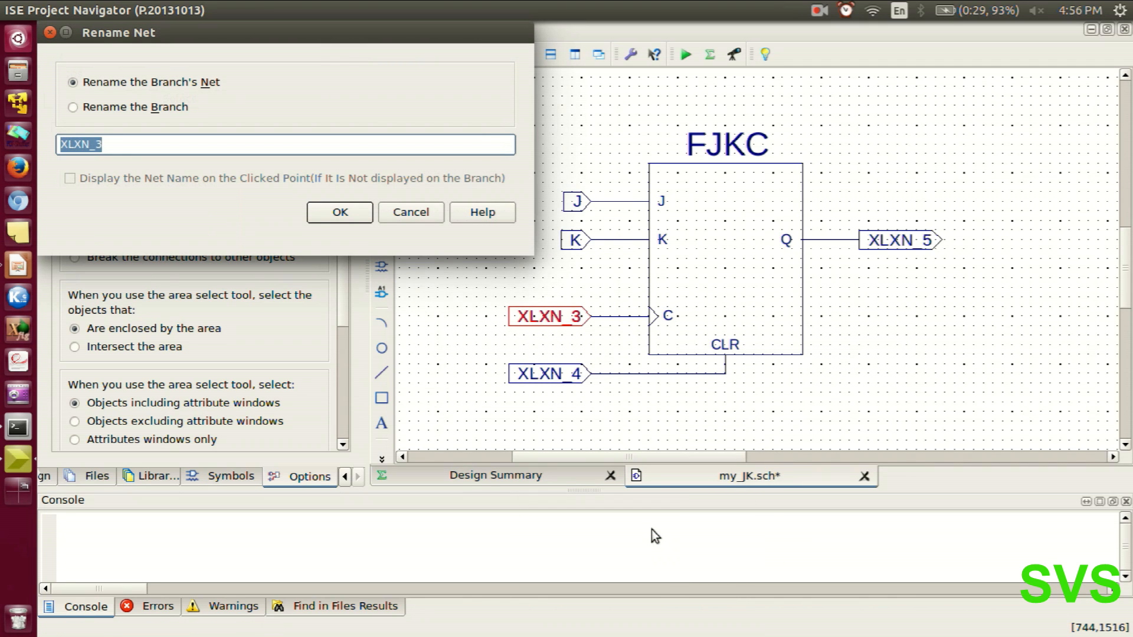
{"action": "type", "text": "clock"}
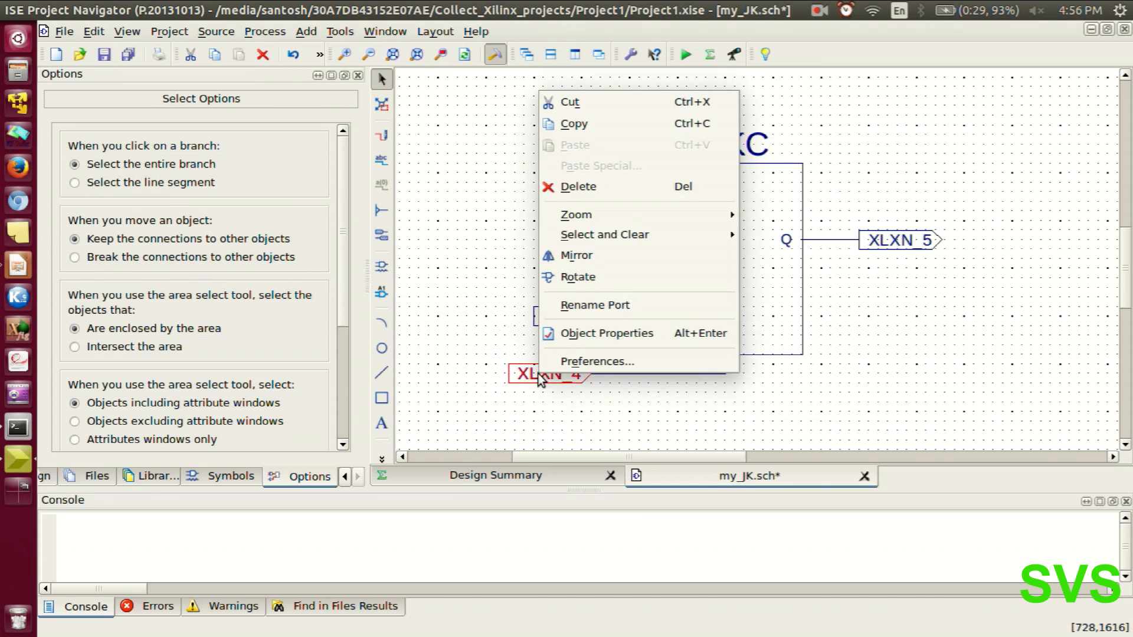
Rename net XLXN_4 to clr and output net XLXN_5 to Q.
{"action": "left_click", "coordinate": [595, 304]}
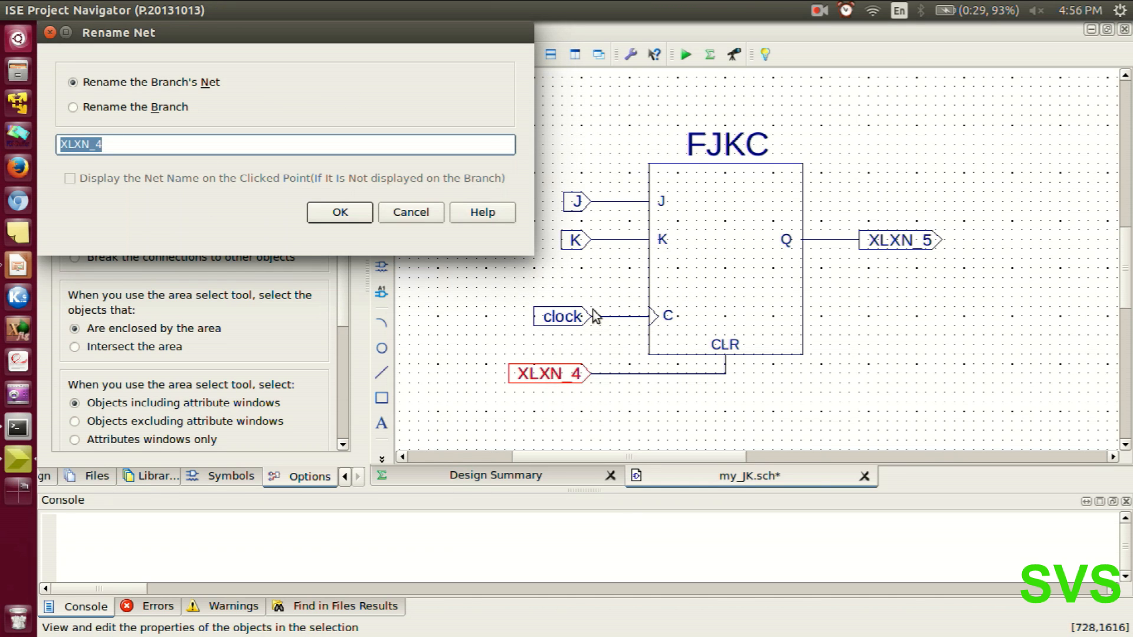
{"action": "left_click", "coordinate": [338, 212]}
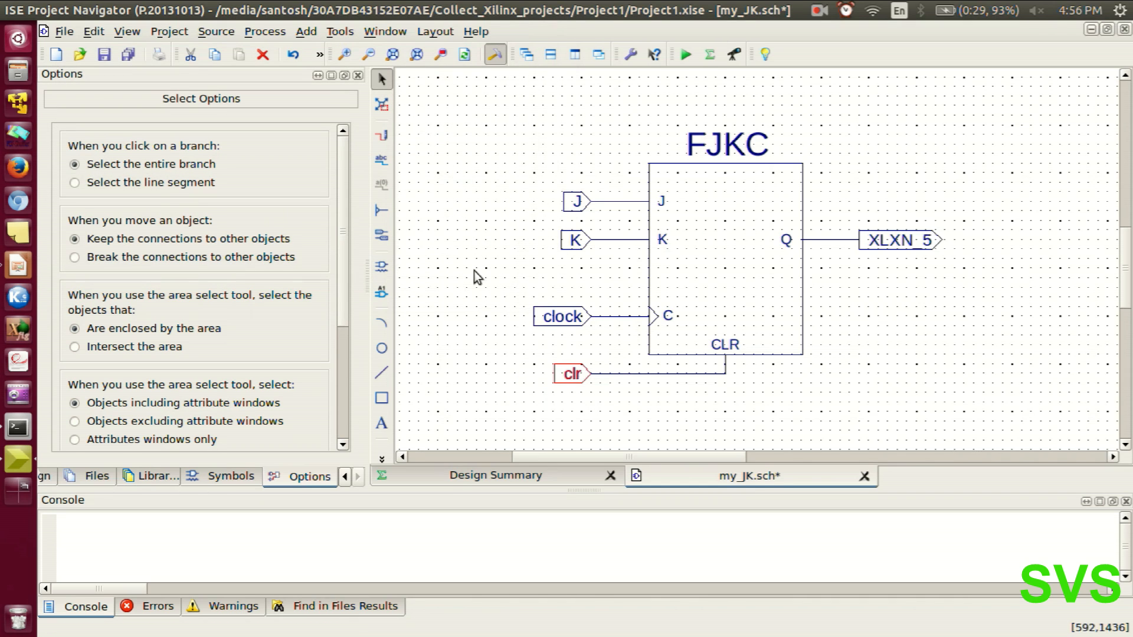
{"action": "double_click", "coordinate": [899, 239]}
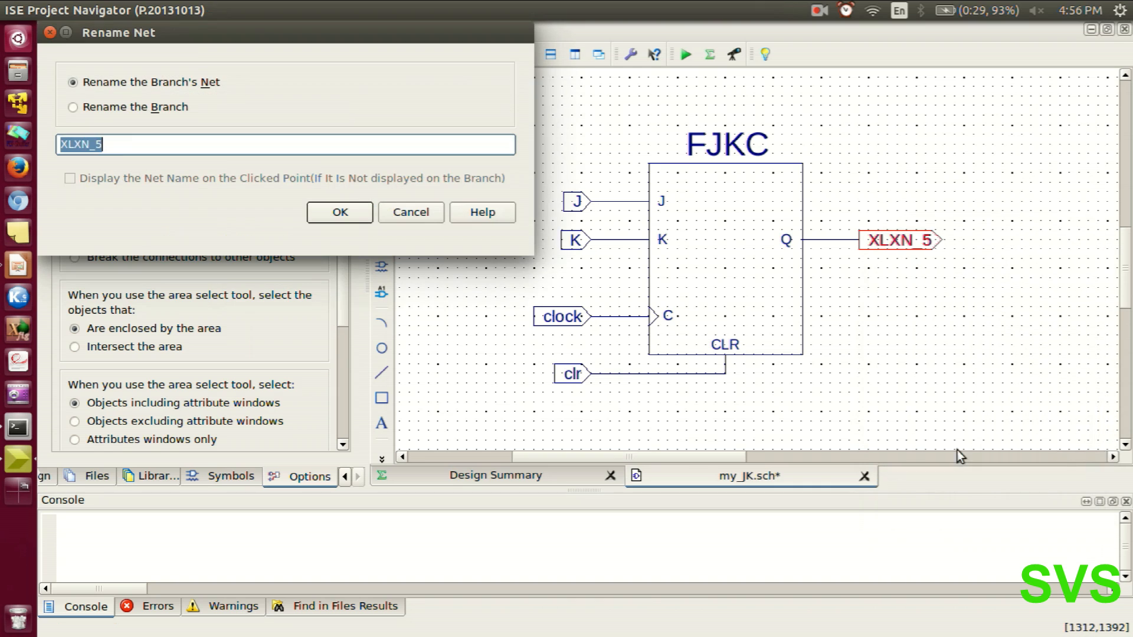
{"action": "left_click", "coordinate": [339, 212]}
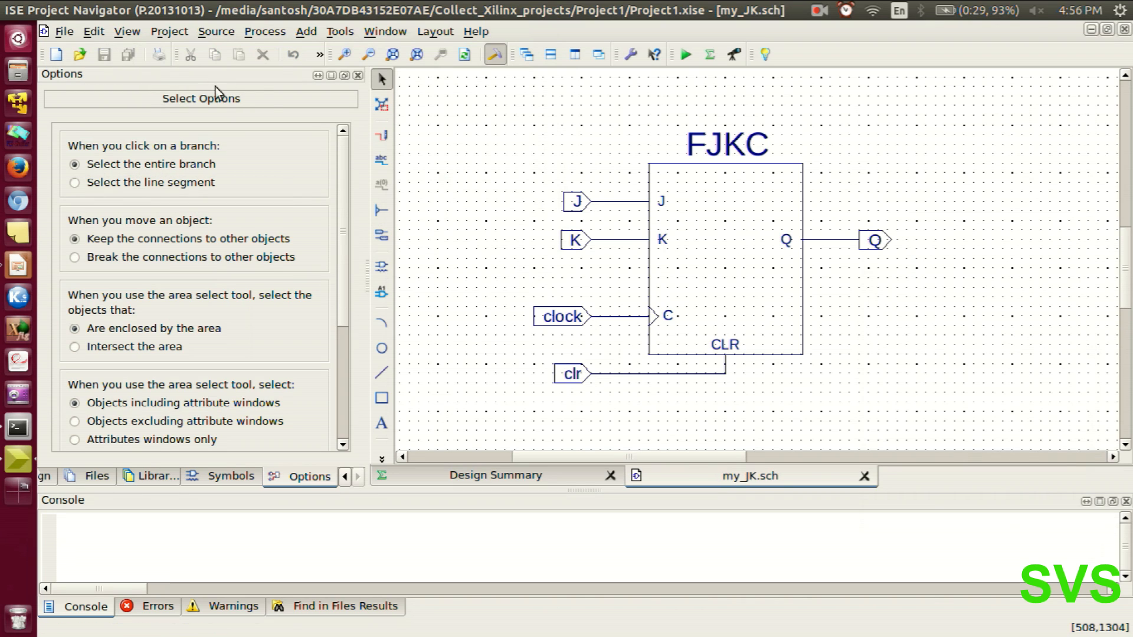
{"action": "mouse_move", "coordinate": [492, 508]}
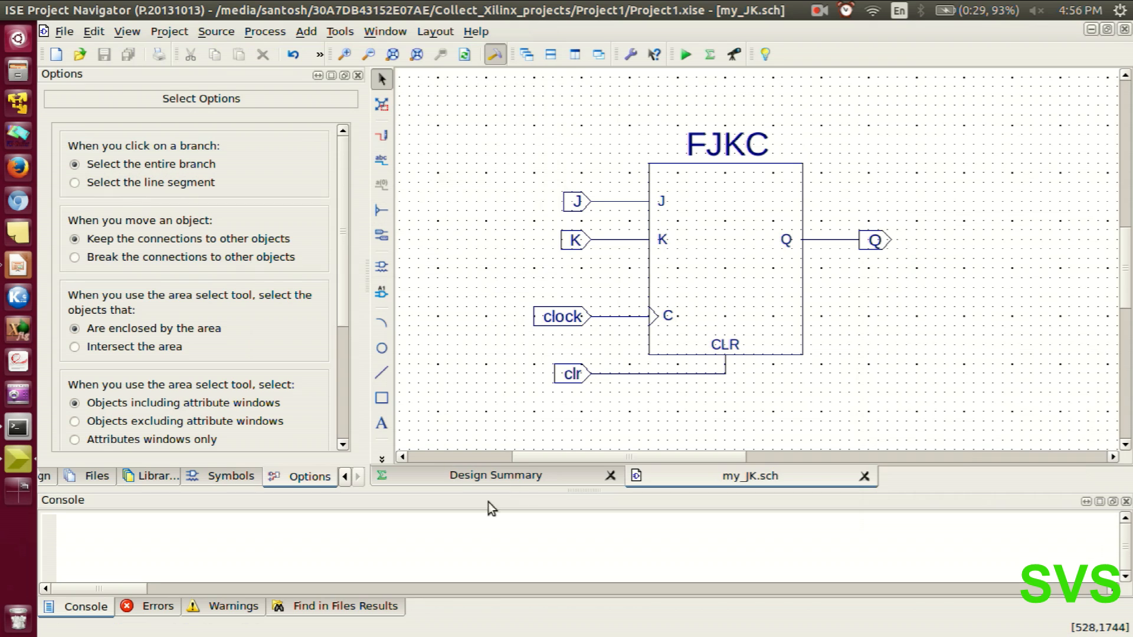
{"action": "mouse_move", "coordinate": [75, 482]}
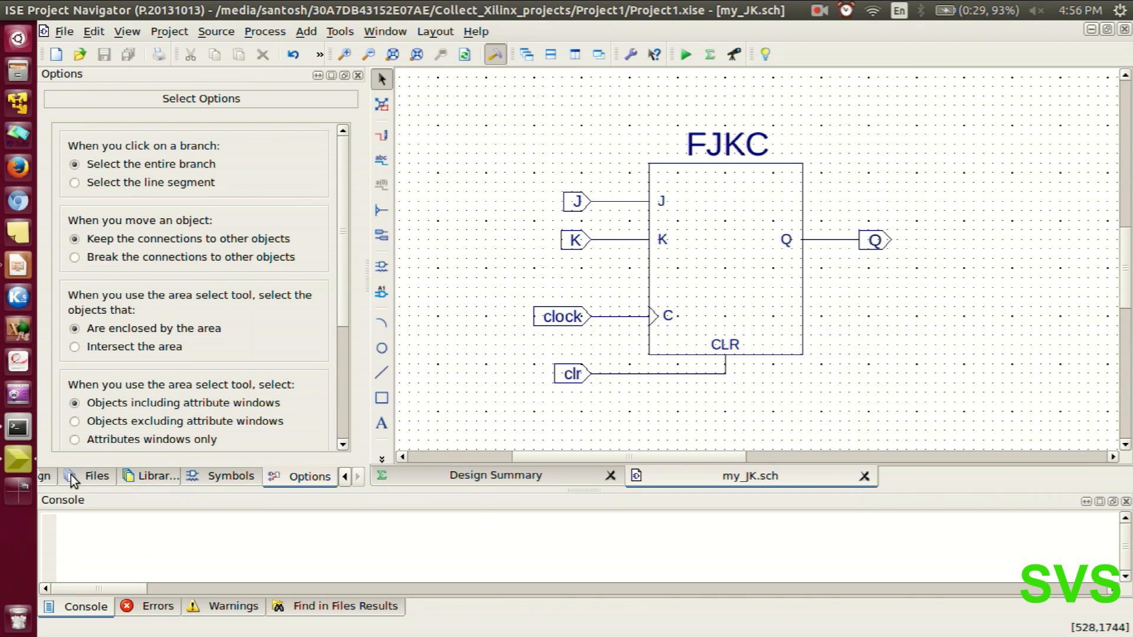
Select my_JK in the Design hierarchy and run Check Design Rules.
{"action": "left_click", "coordinate": [44, 476]}
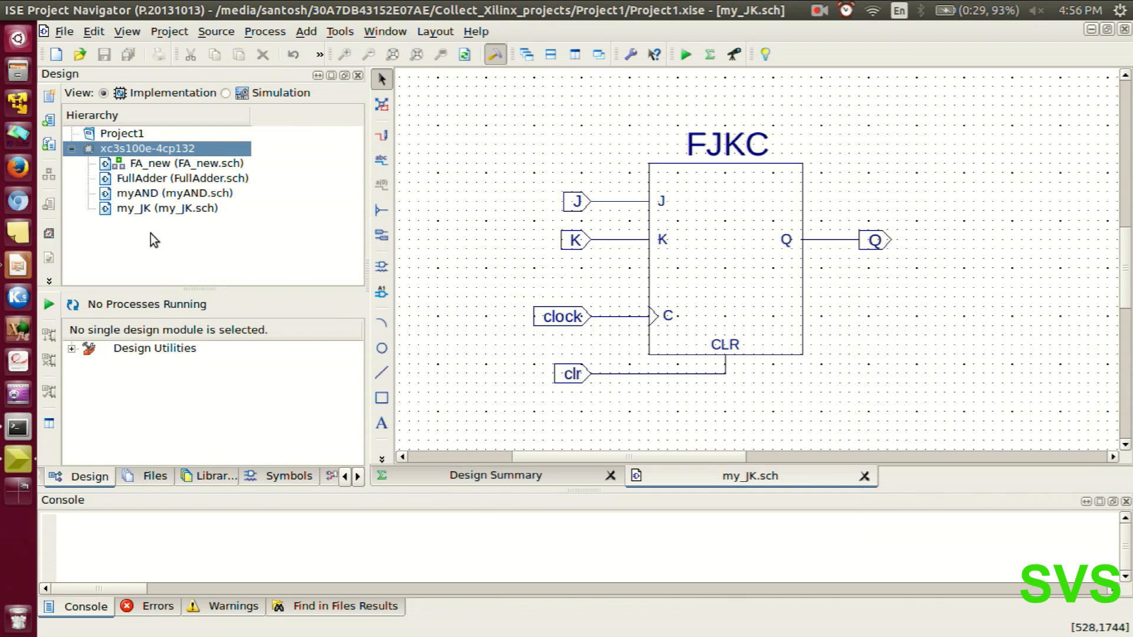
{"action": "left_click", "coordinate": [167, 208]}
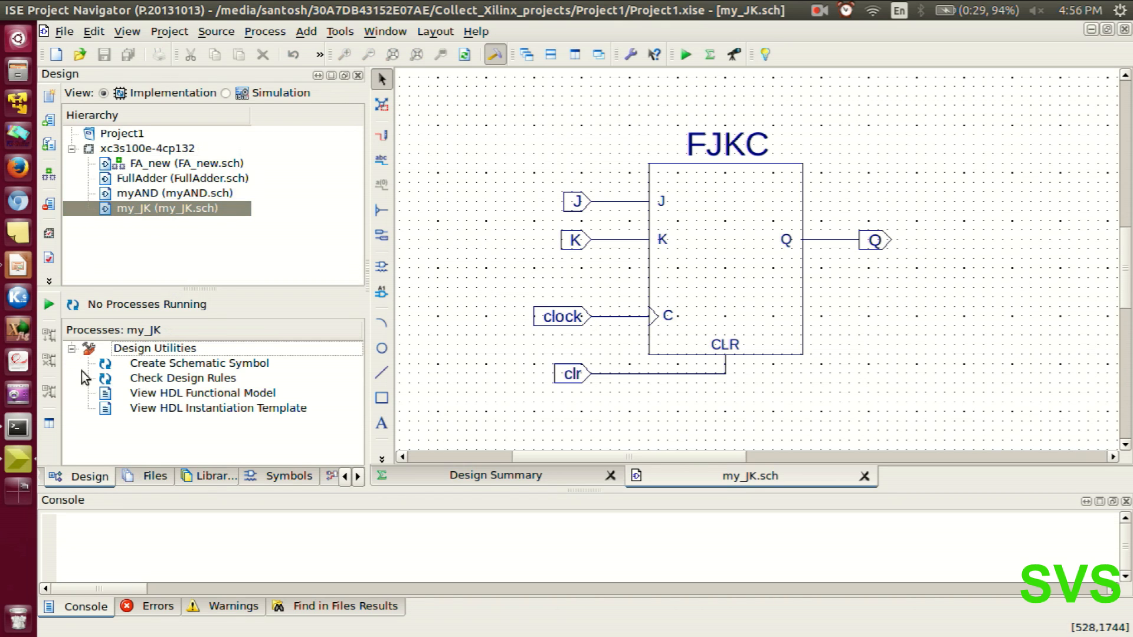
{"action": "double_click", "coordinate": [183, 377]}
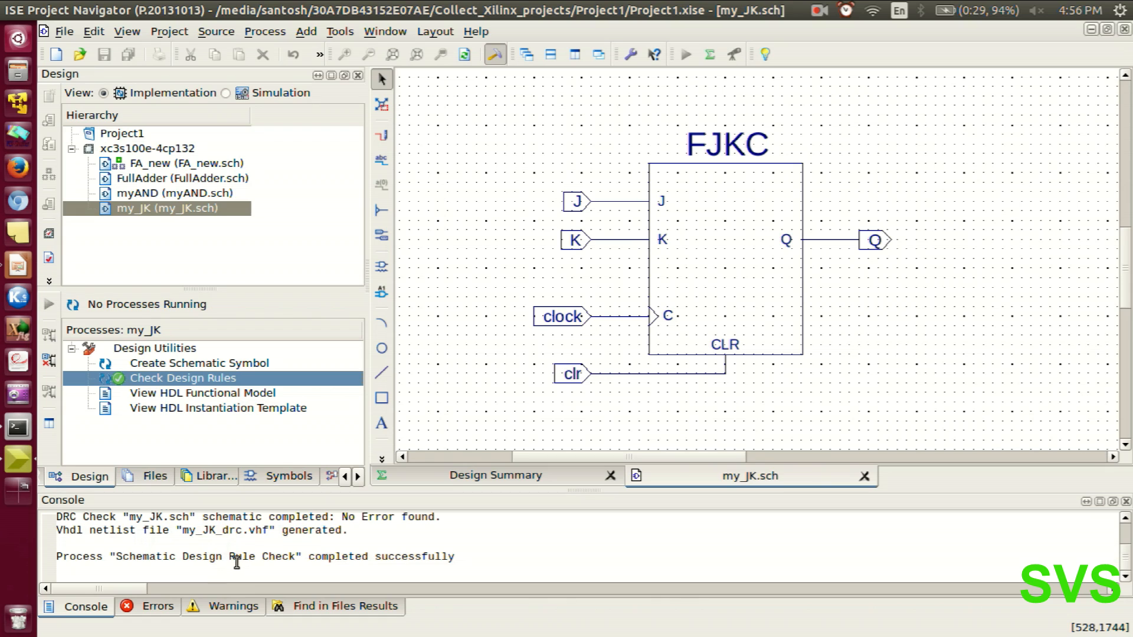
{"action": "mouse_move", "coordinate": [201, 392]}
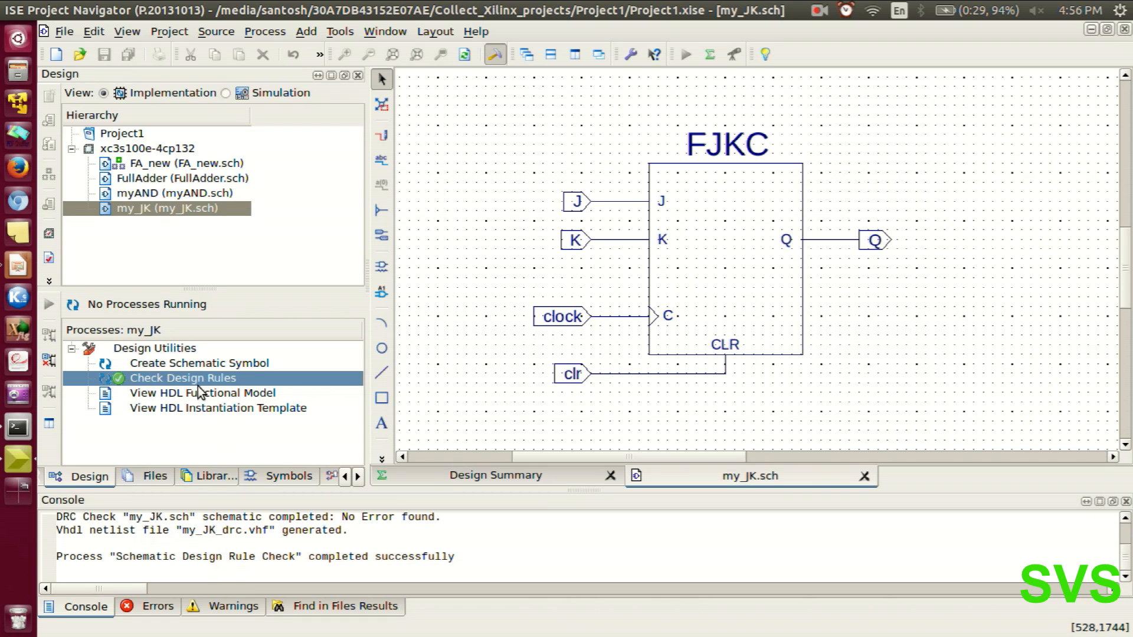
{"action": "right_click", "coordinate": [167, 208]}
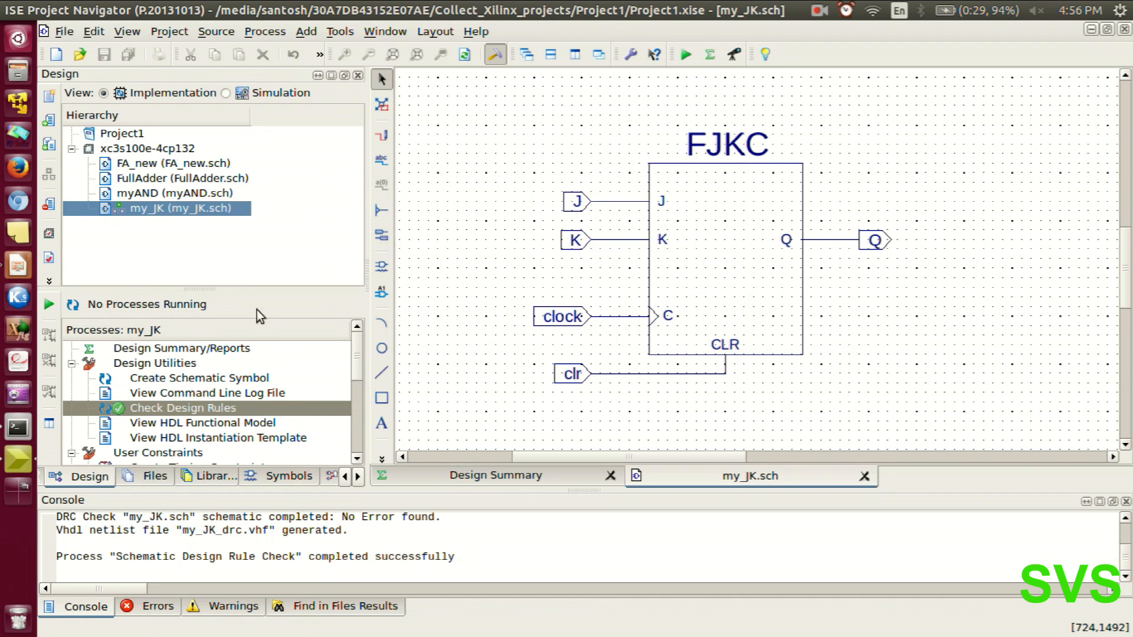
{"action": "left_click", "coordinate": [72, 378]}
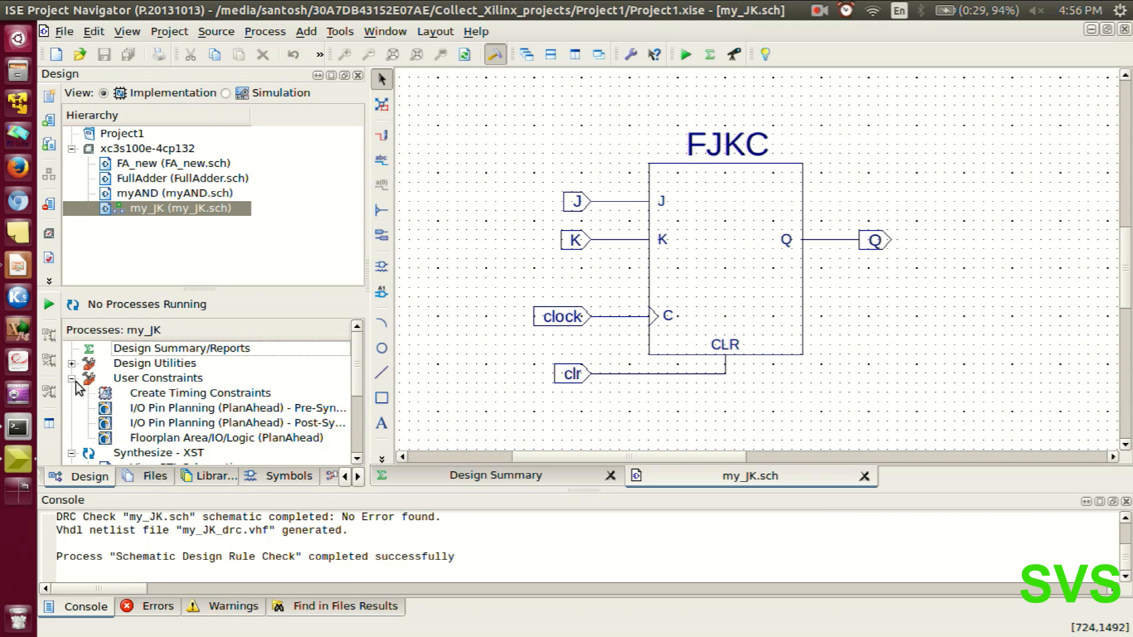
{"action": "left_click", "coordinate": [71, 377]}
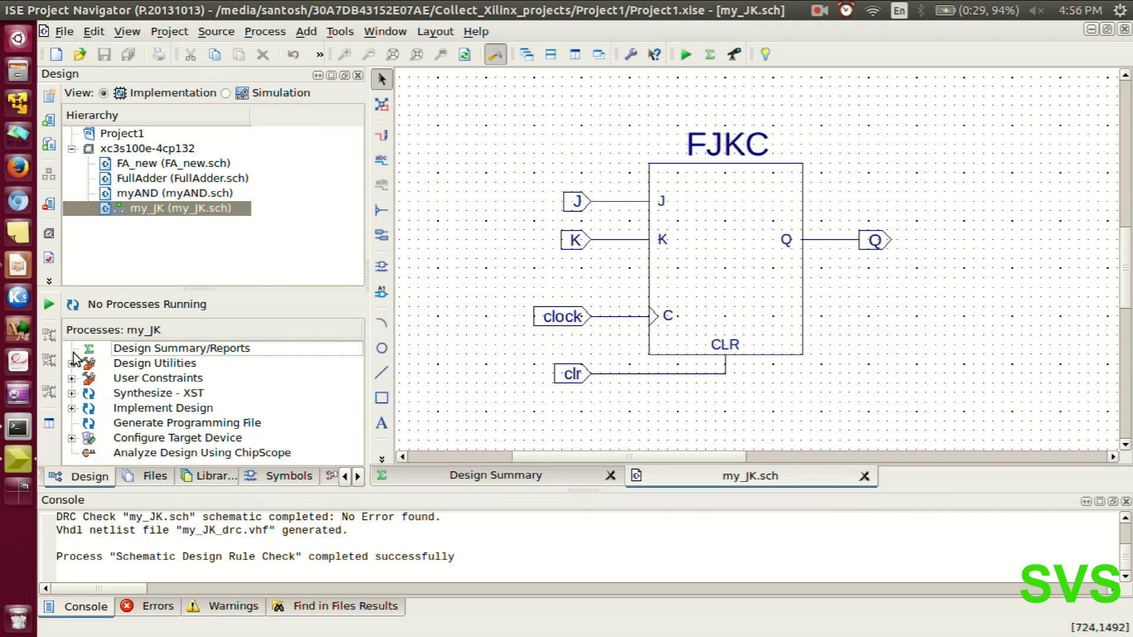
{"action": "mouse_move", "coordinate": [201, 251]}
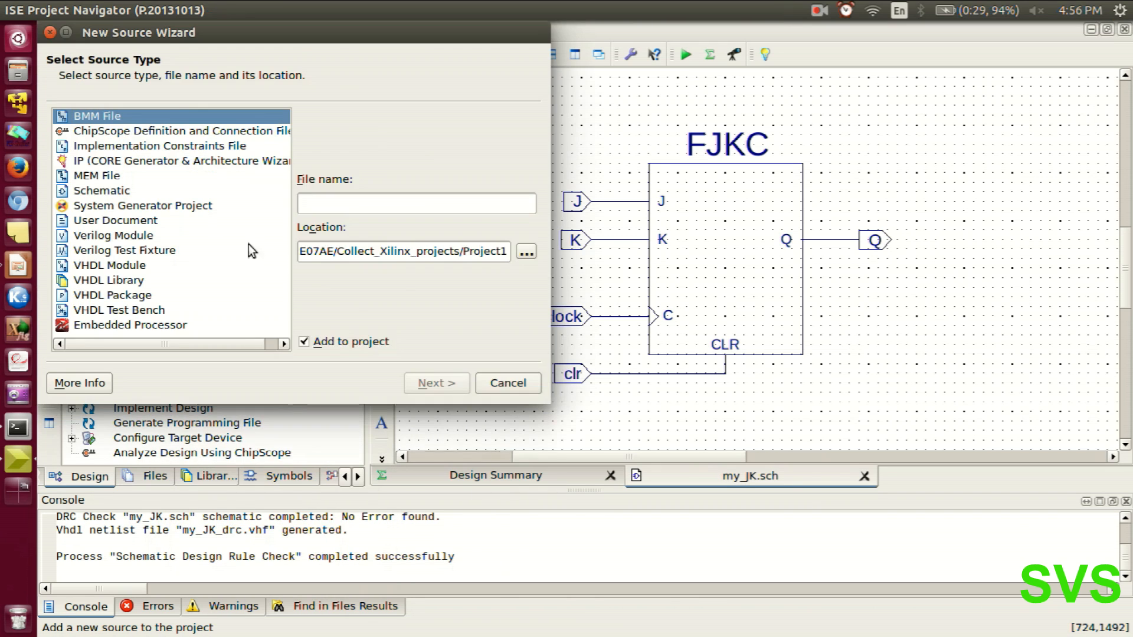
Create a Verilog Test Fixture named test_JK associated with my_JK.
{"action": "left_click", "coordinate": [124, 250]}
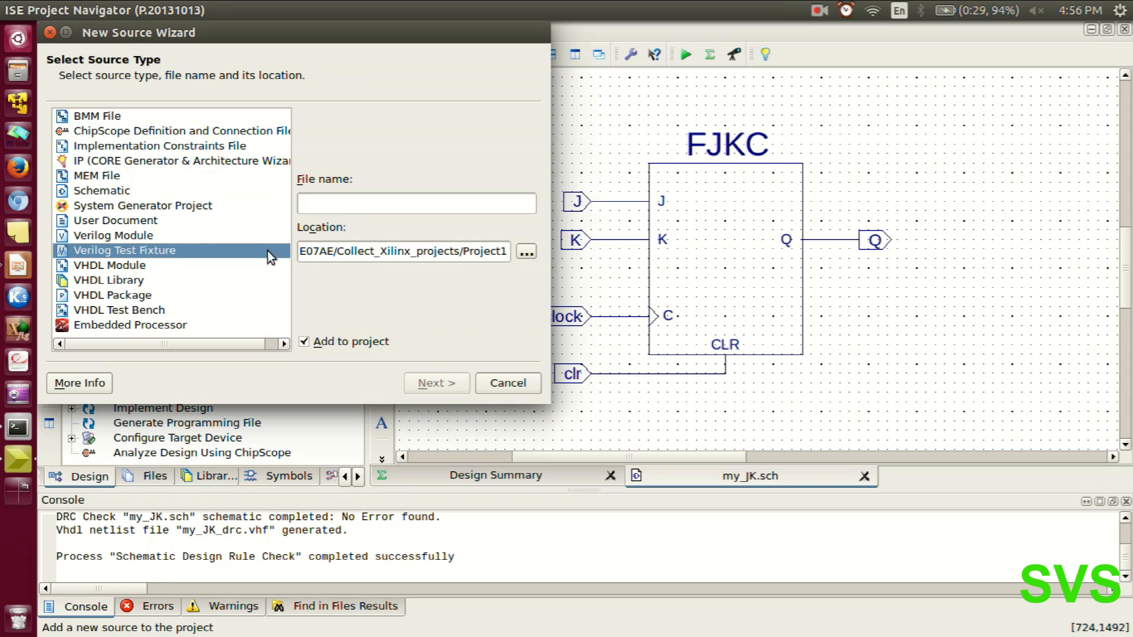
{"action": "type", "text": "test_JK"}
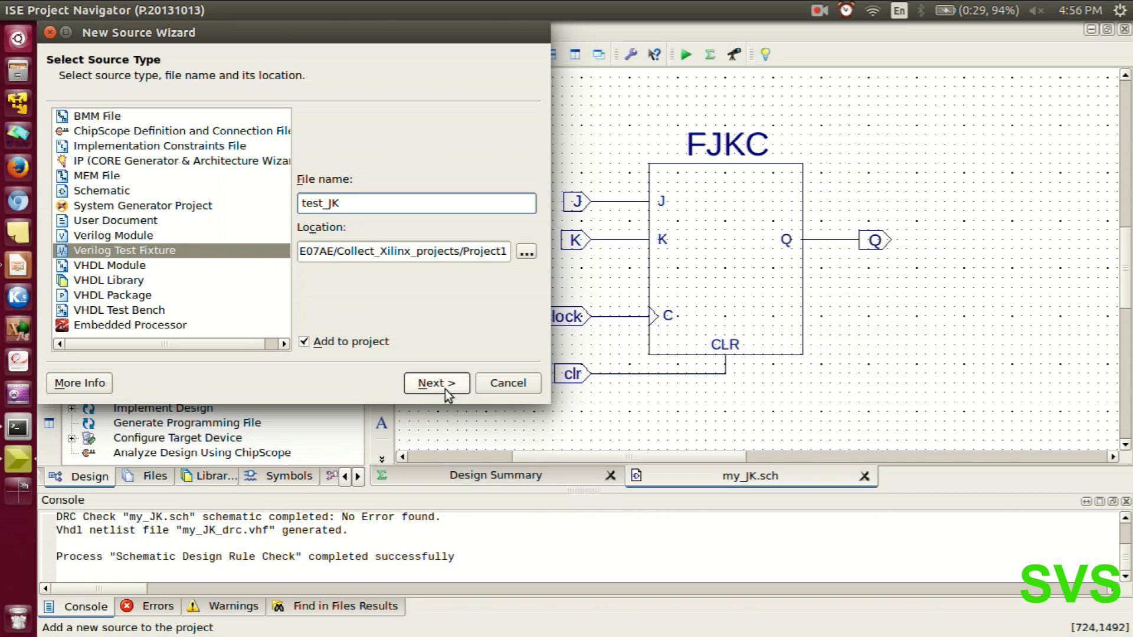
{"action": "left_click", "coordinate": [436, 383]}
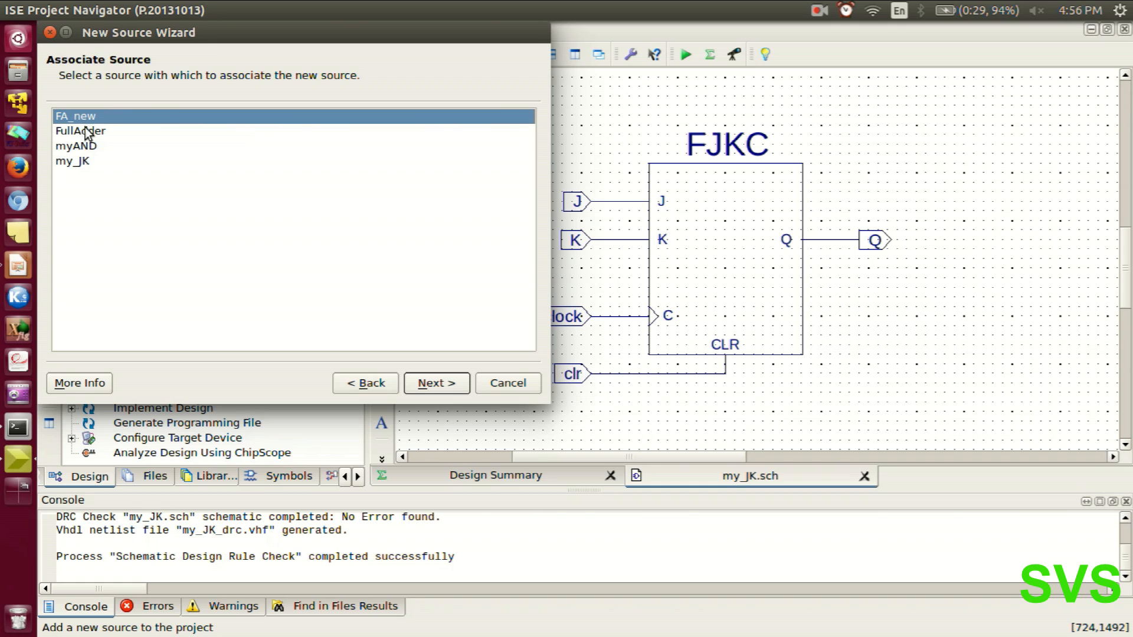
{"action": "left_click", "coordinate": [72, 161]}
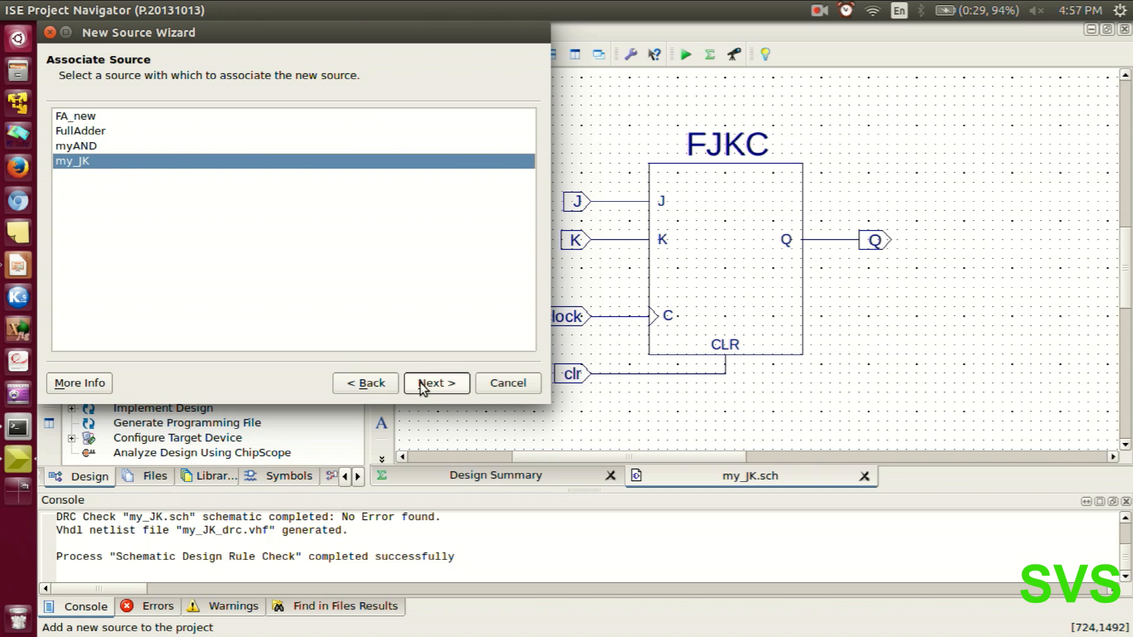
{"action": "left_click", "coordinate": [436, 383]}
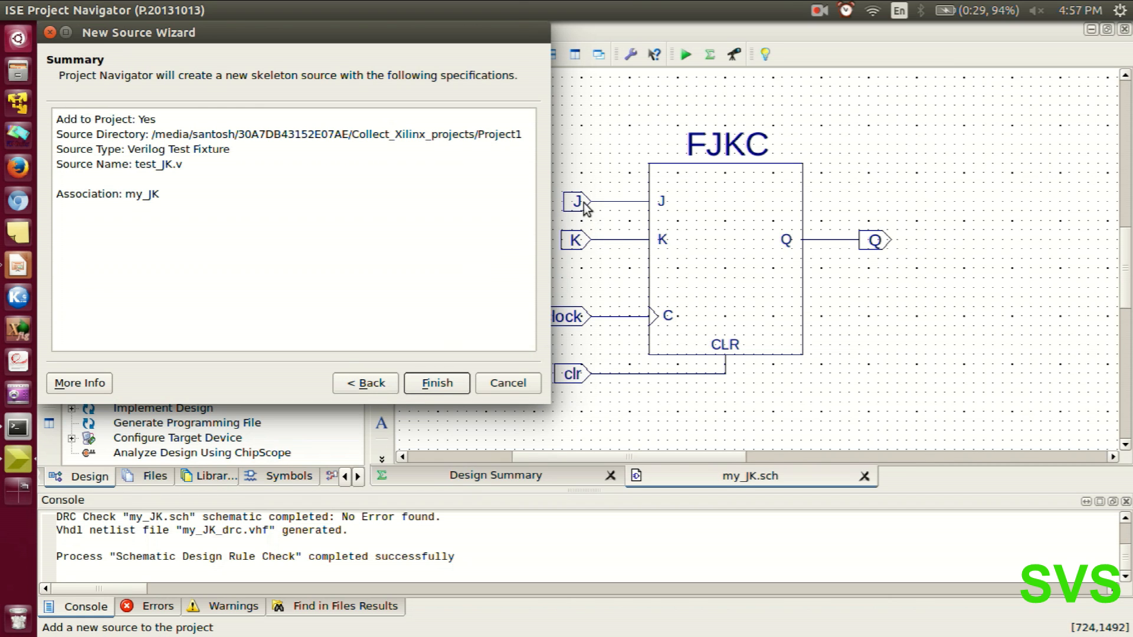
{"action": "left_click", "coordinate": [436, 383]}
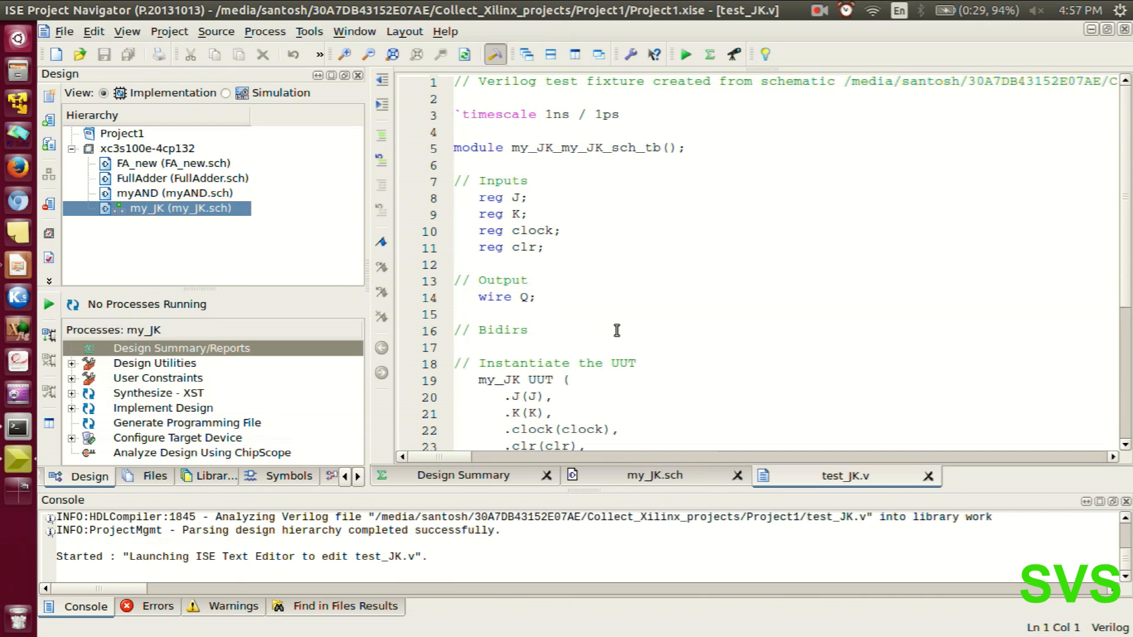
{"action": "mouse_move", "coordinate": [632, 299]}
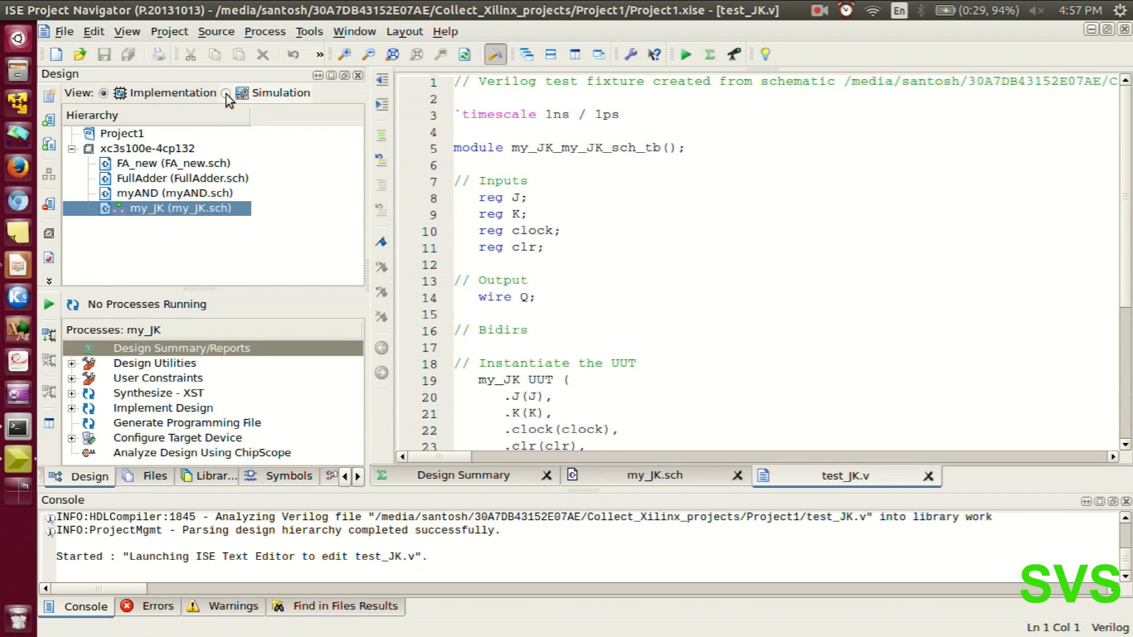
Switch to the Simulation view, open test_JK.v and comment out the auto_init ifdef/endif lines.
{"action": "left_click", "coordinate": [225, 93]}
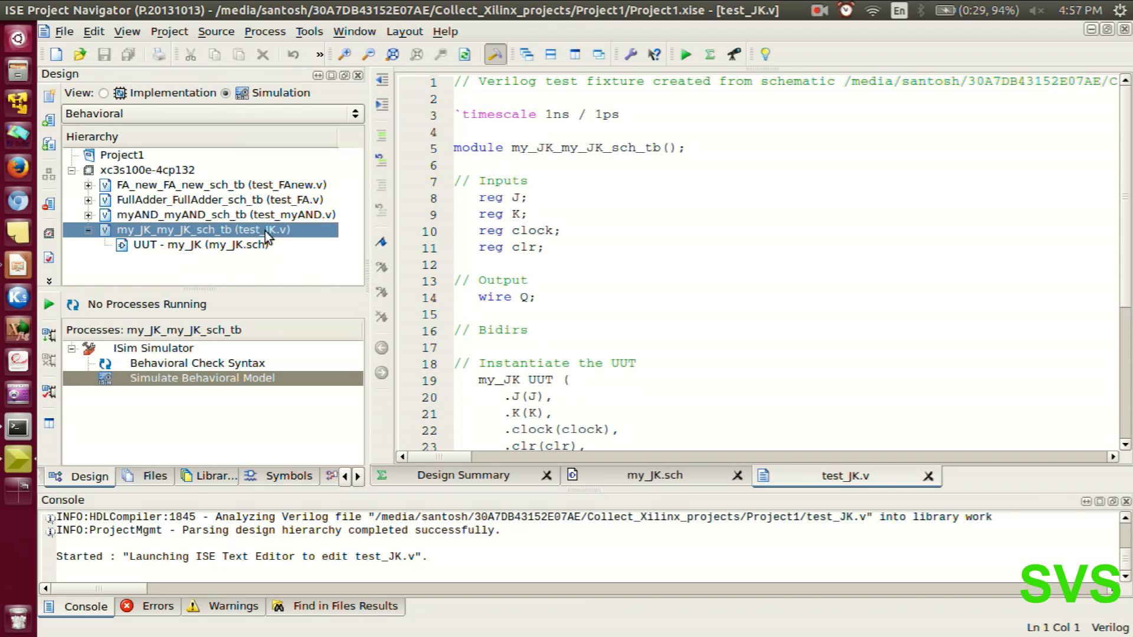
{"action": "mouse_move", "coordinate": [267, 261]}
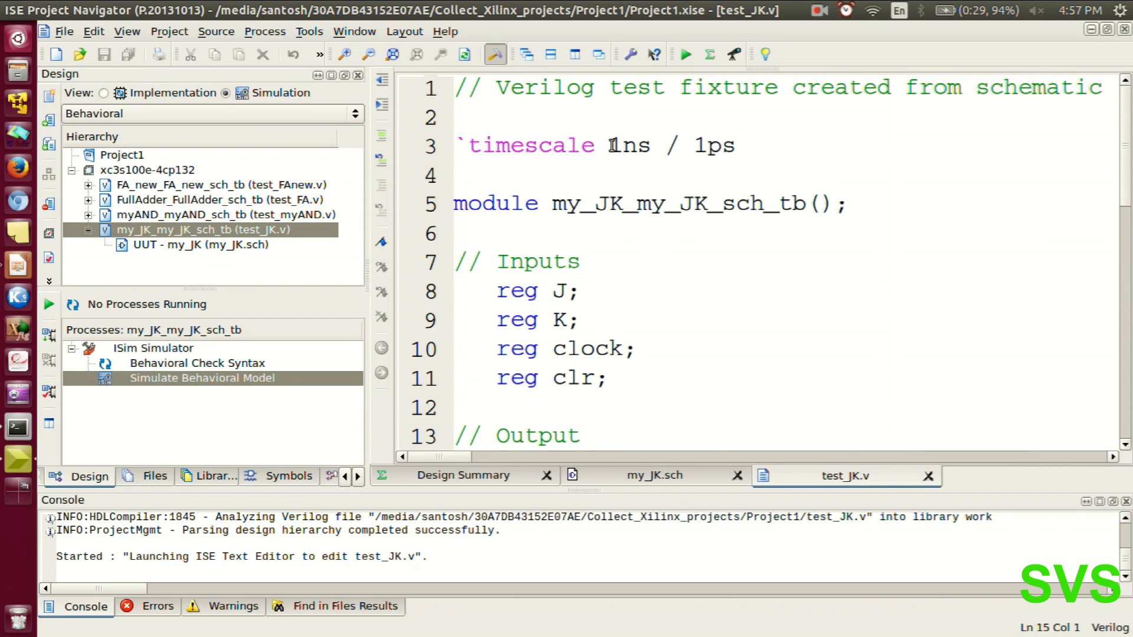
{"action": "double_click", "coordinate": [628, 145]}
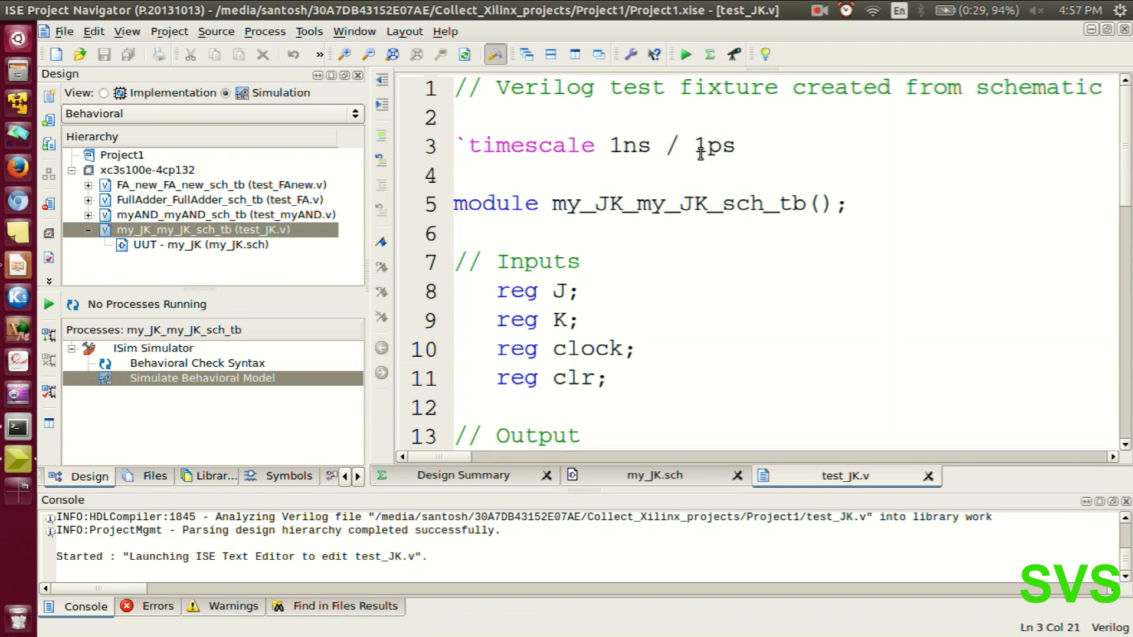
{"action": "scroll", "scroll_direction": "down", "scroll_amount": 3}
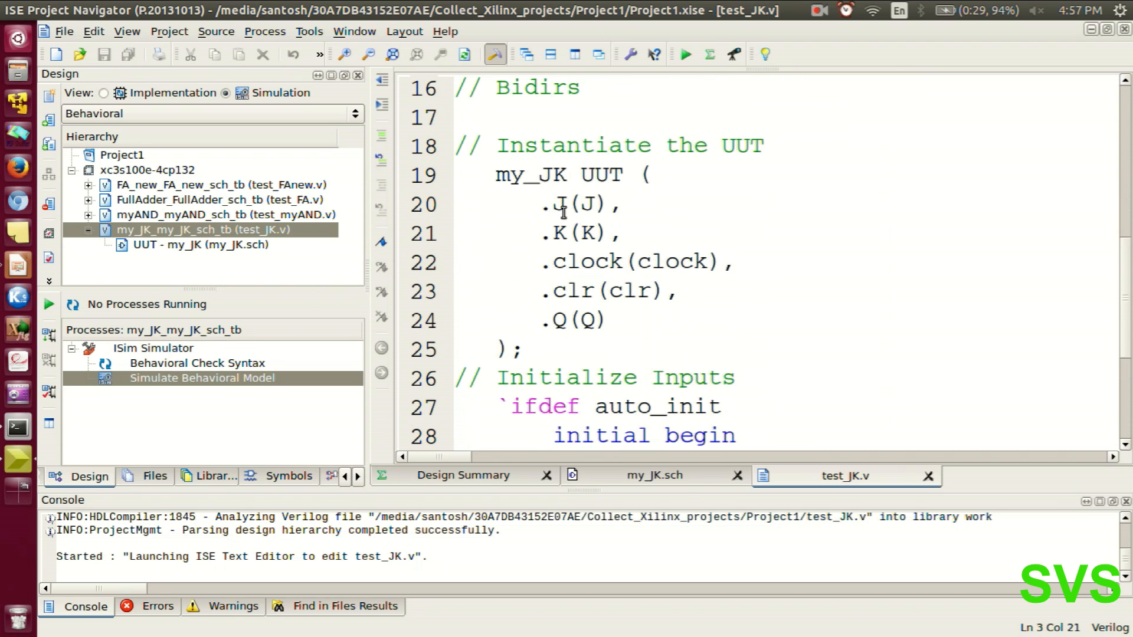
{"action": "scroll", "scroll_direction": "down", "scroll_amount": 3}
{"action": "type", "text": "//"}
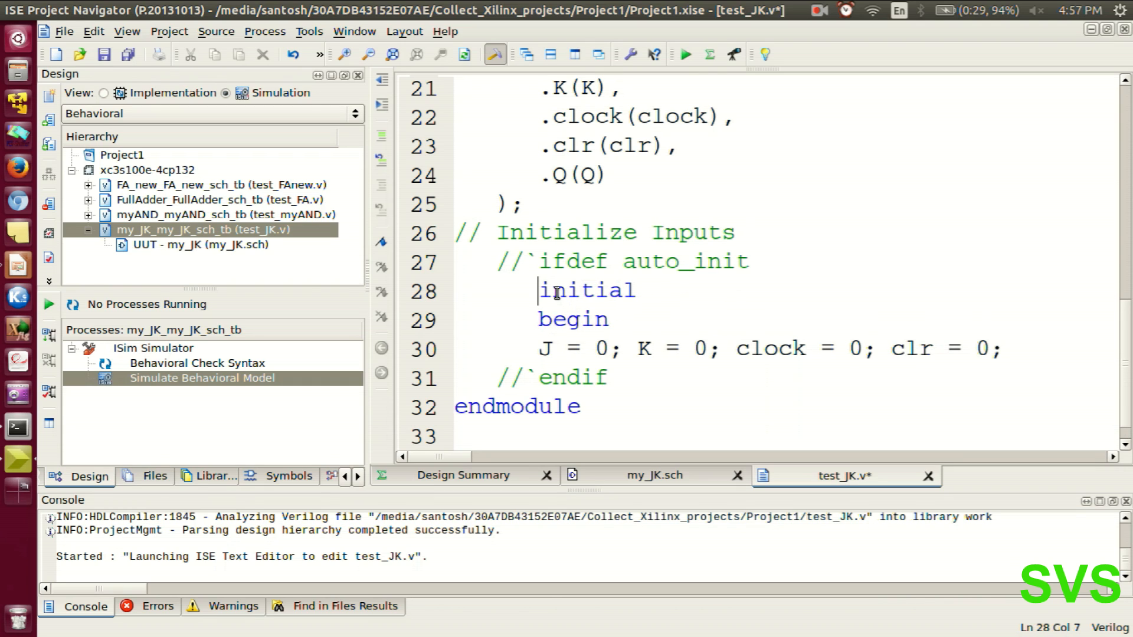
Write the initial assignments J=0, K=0, clock=0, clr=1 with a #10 delay.
{"action": "left_click", "coordinate": [1010, 348]}
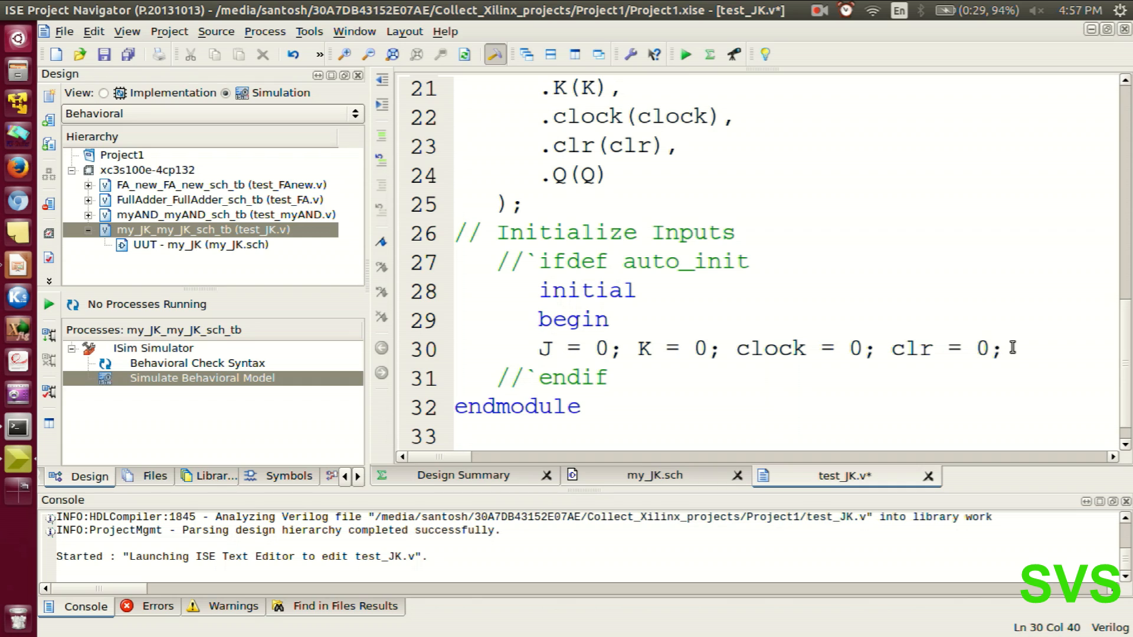
{"action": "type", "text": "end"}
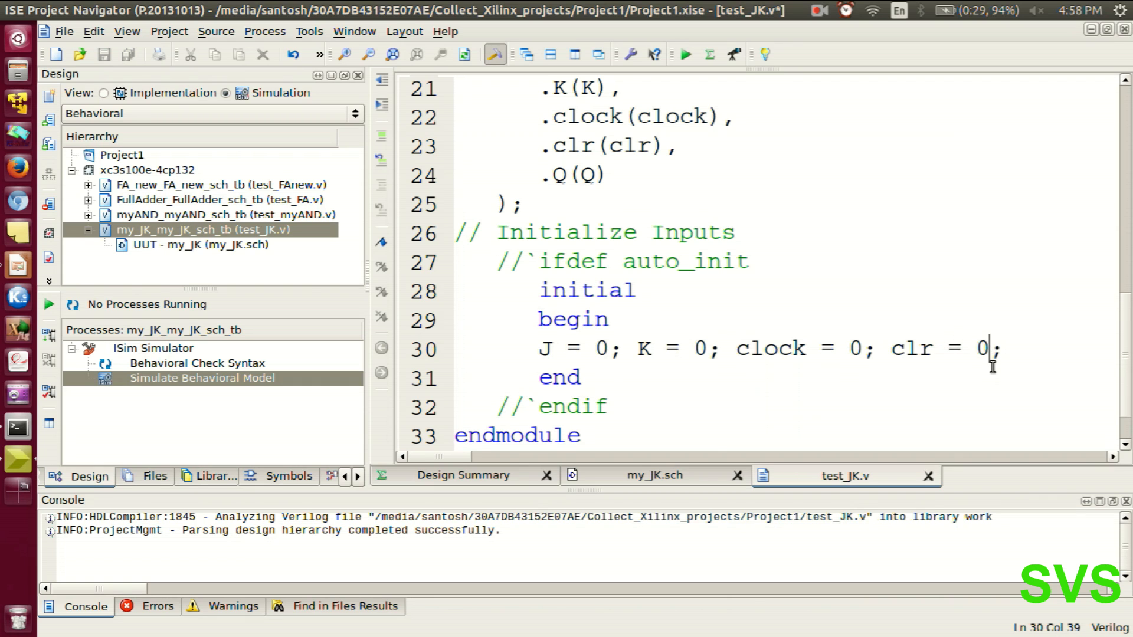
{"action": "type", "text": "1"}
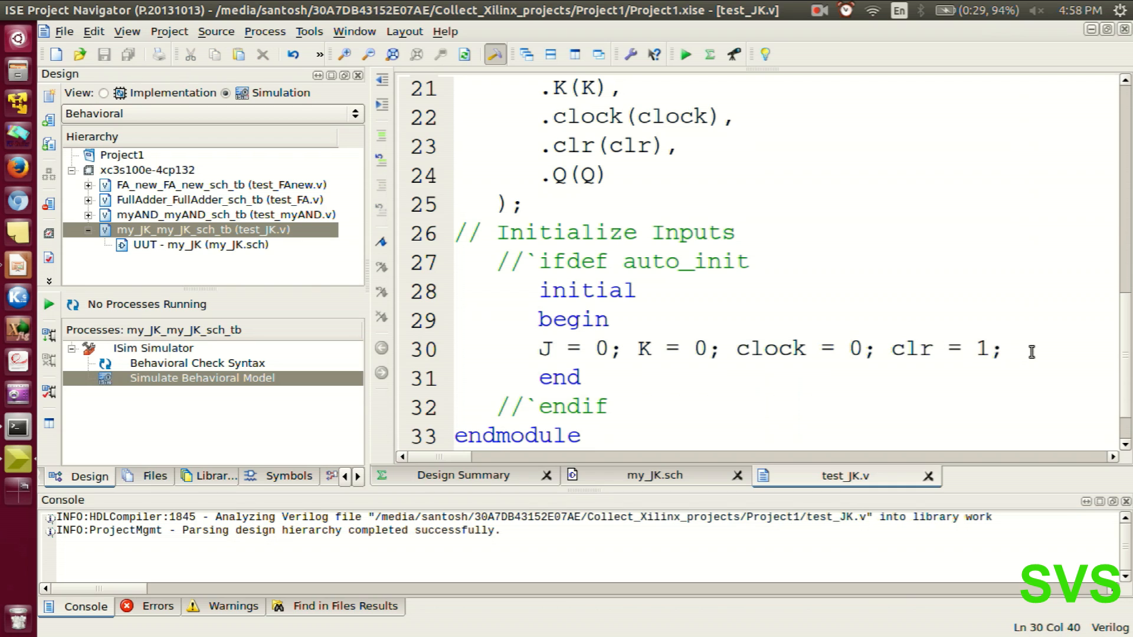
{"action": "type", "text": "#"}
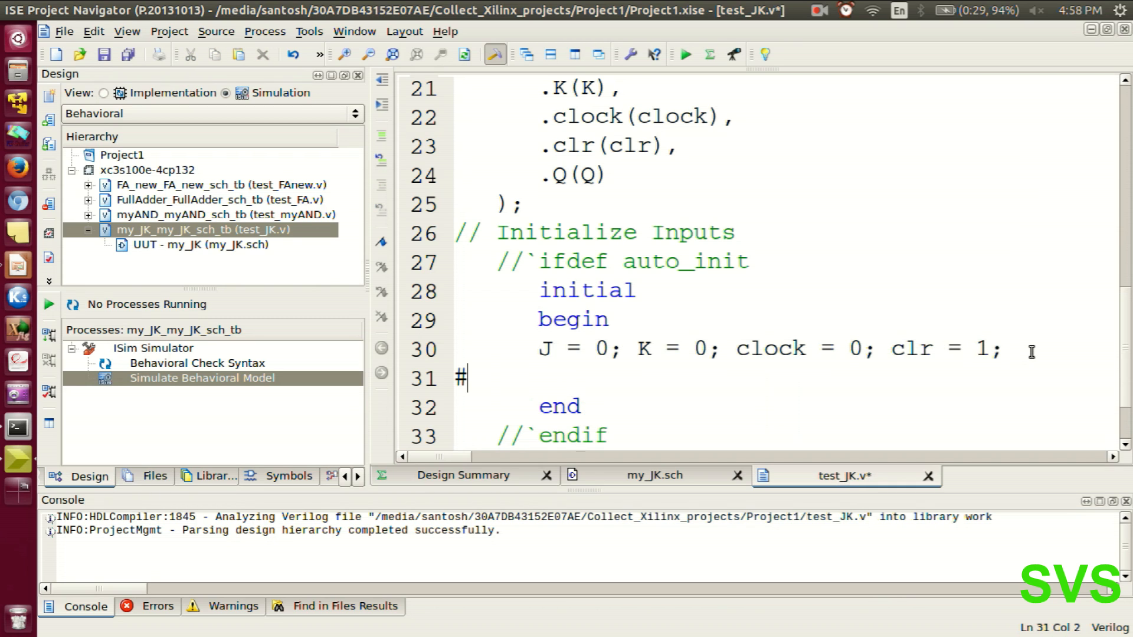
{"action": "type", "text": "10"}
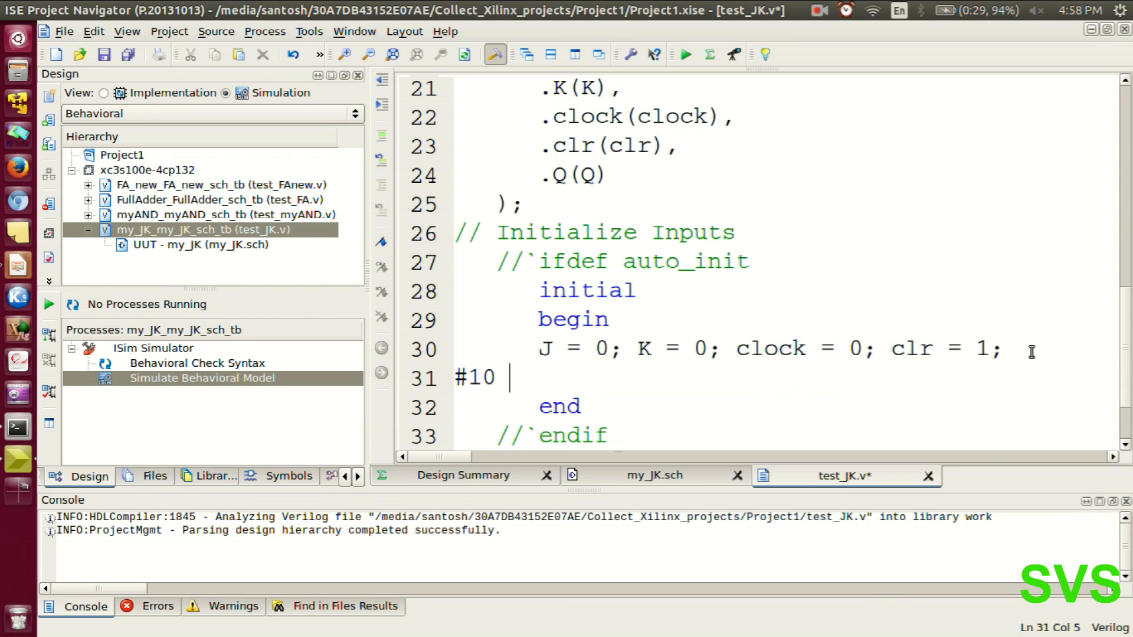
{"action": "type", "text": "J = 0; K = 0; clock = 0; clr = 1;"}
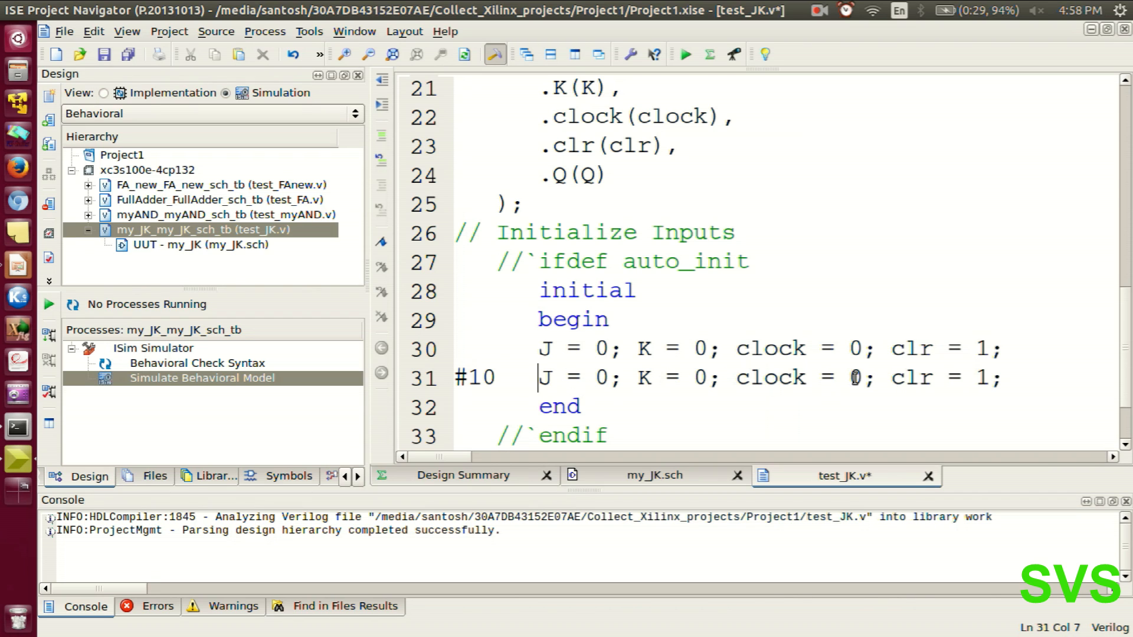
{"action": "key", "text": "BackSpace"}
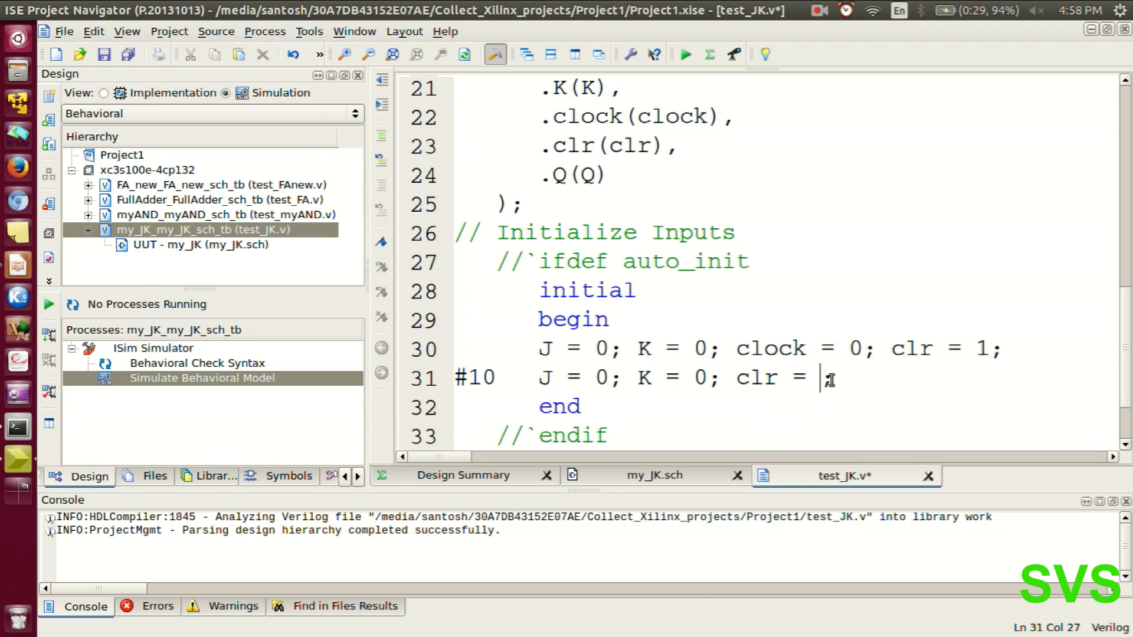
{"action": "type", "text": "0;"}
{"action": "type", "text": "#"}
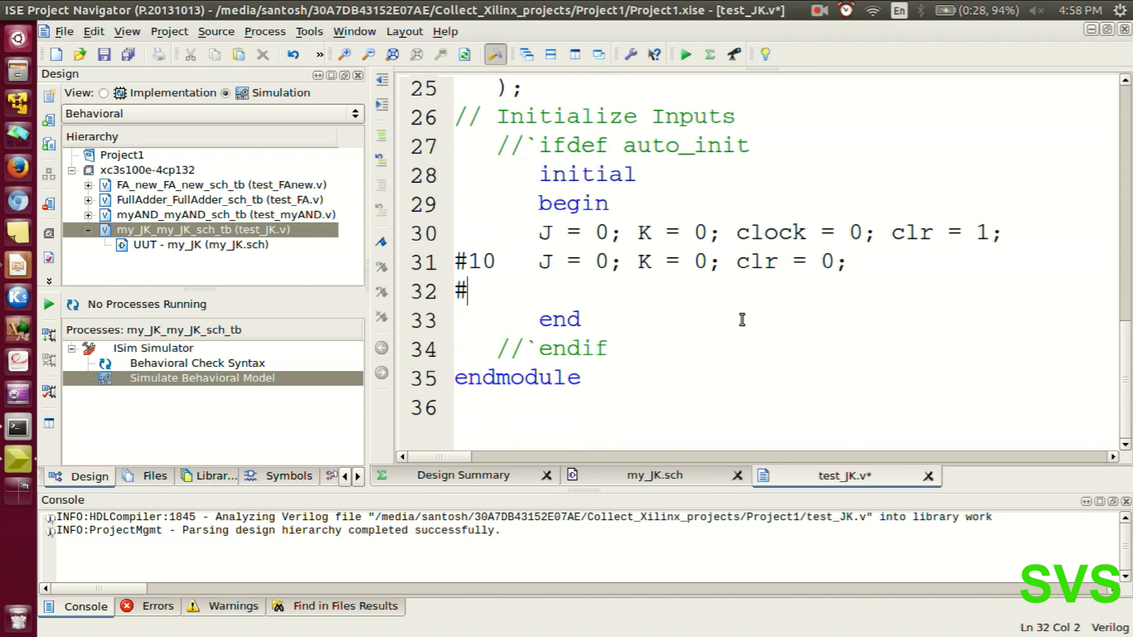
Add the #205 J/K stimulus steps, a final #400 and an // init comment.
{"action": "type", "text": "205"}
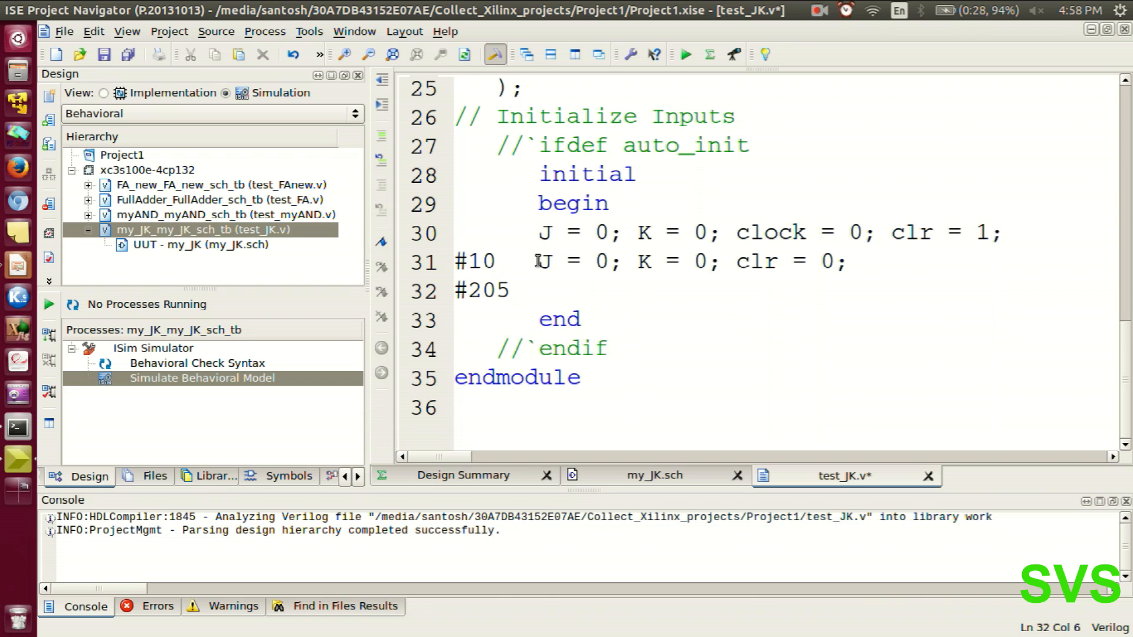
{"action": "left_click_drag", "start_coordinate": [537, 262], "coordinate": [721, 262]}
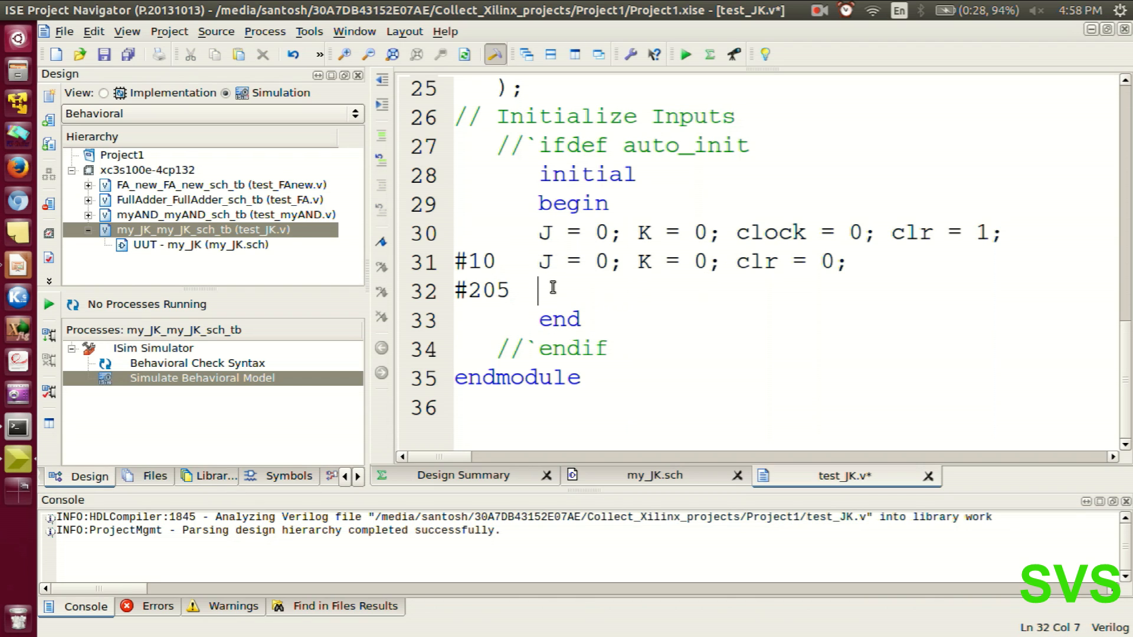
{"action": "type", "text": "J = 0; K = 0;"}
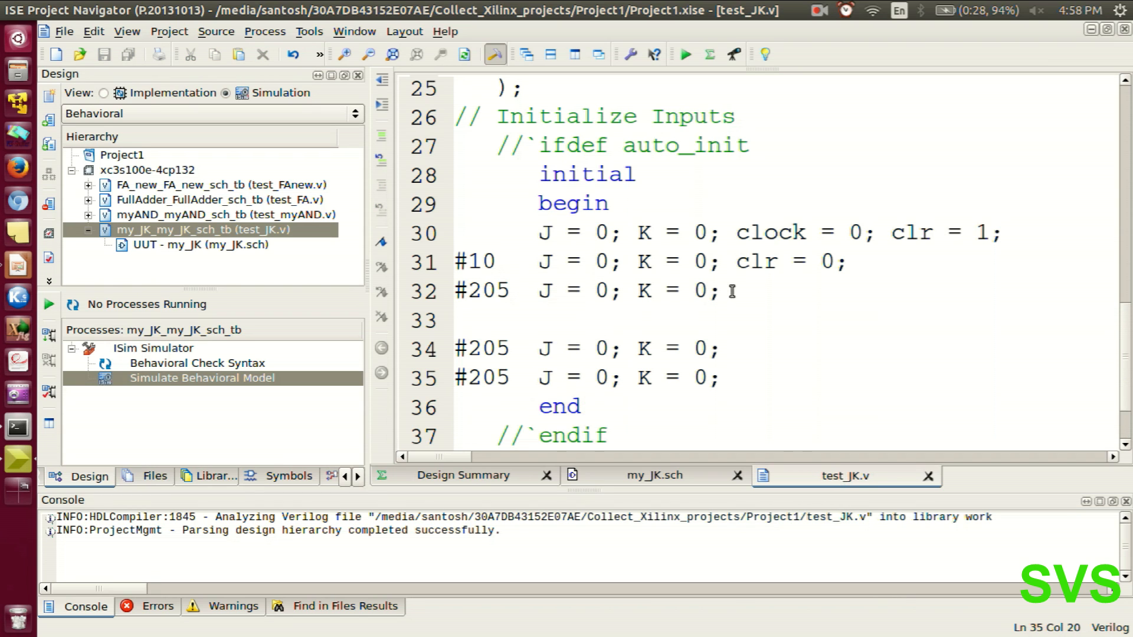
{"action": "scroll", "scroll_direction": "down", "scroll_amount": 3}
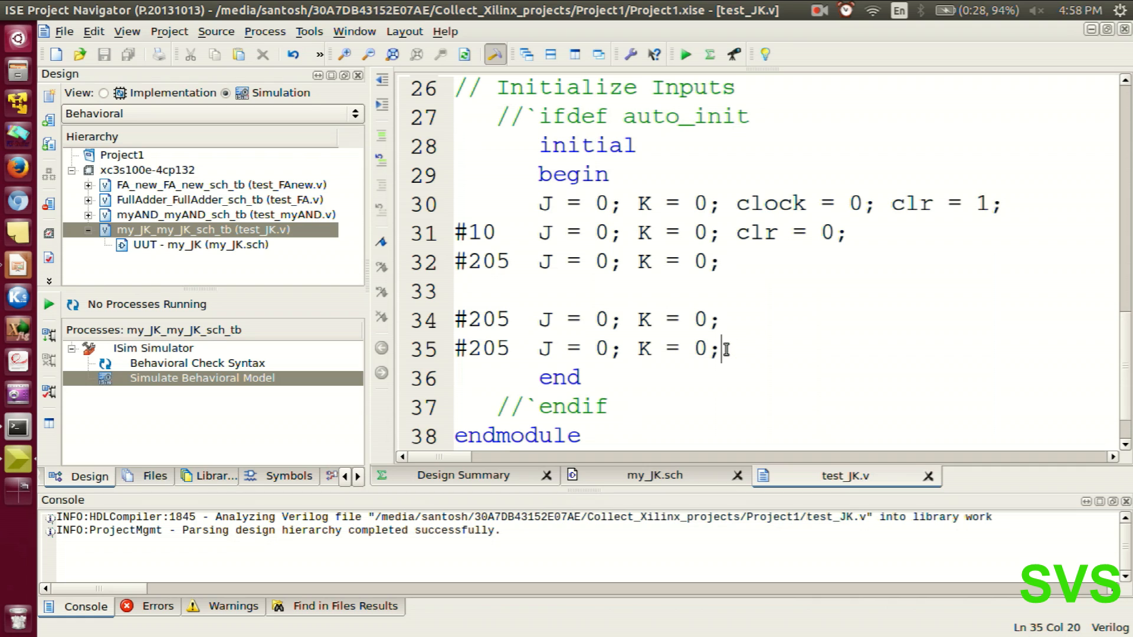
{"action": "type", "text": "#"}
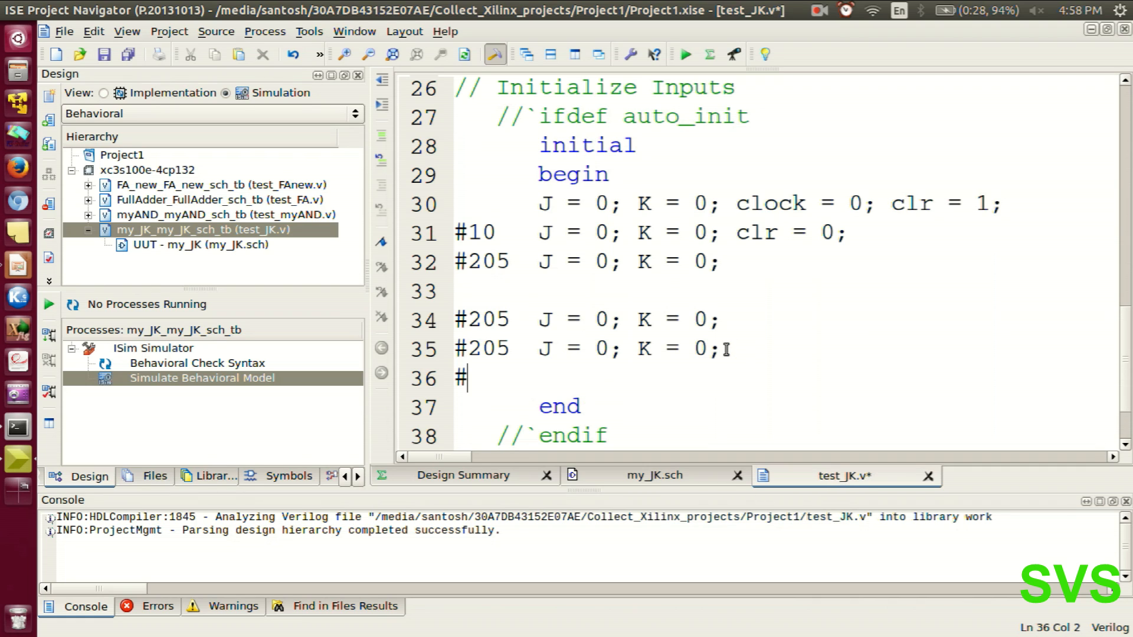
{"action": "type", "text": "400"}
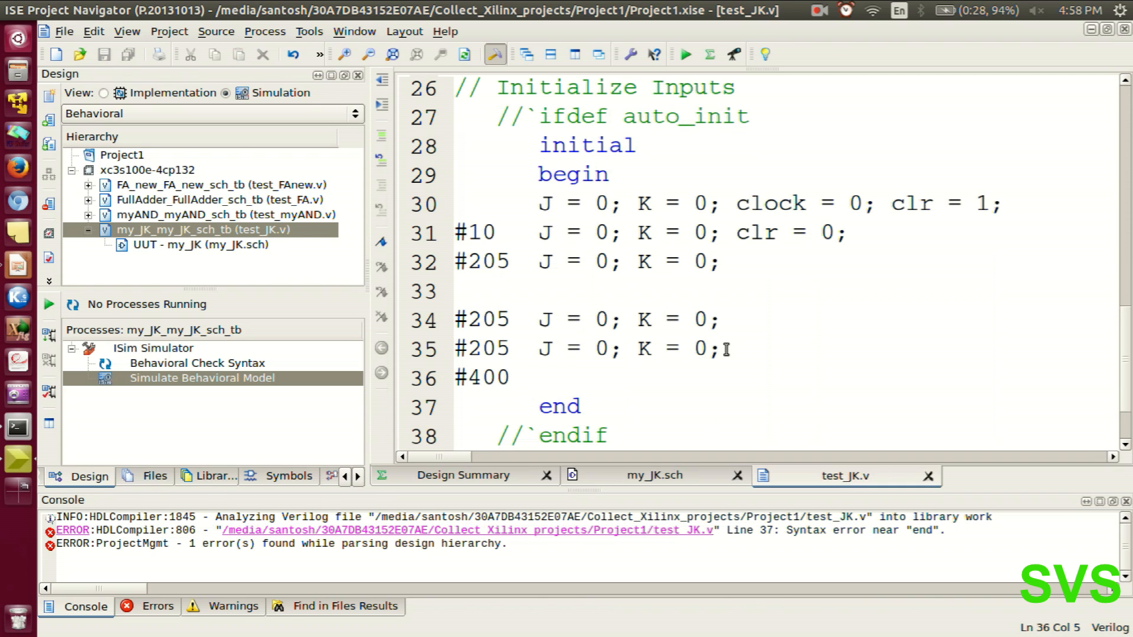
{"action": "type", "text": ";"}
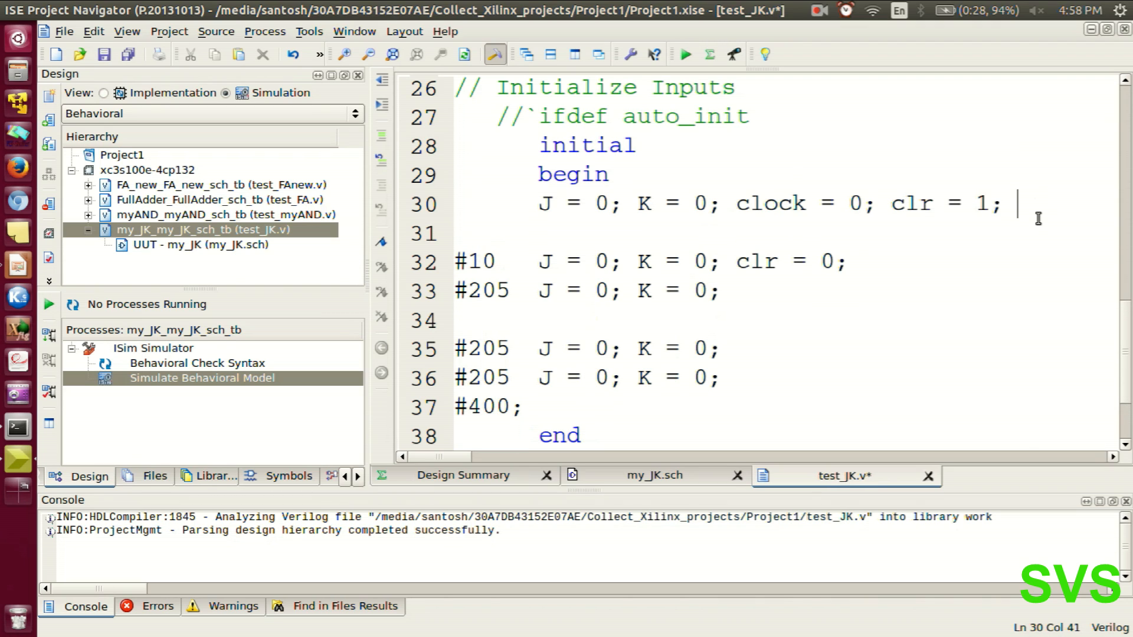
{"action": "type", "text": "// init"}
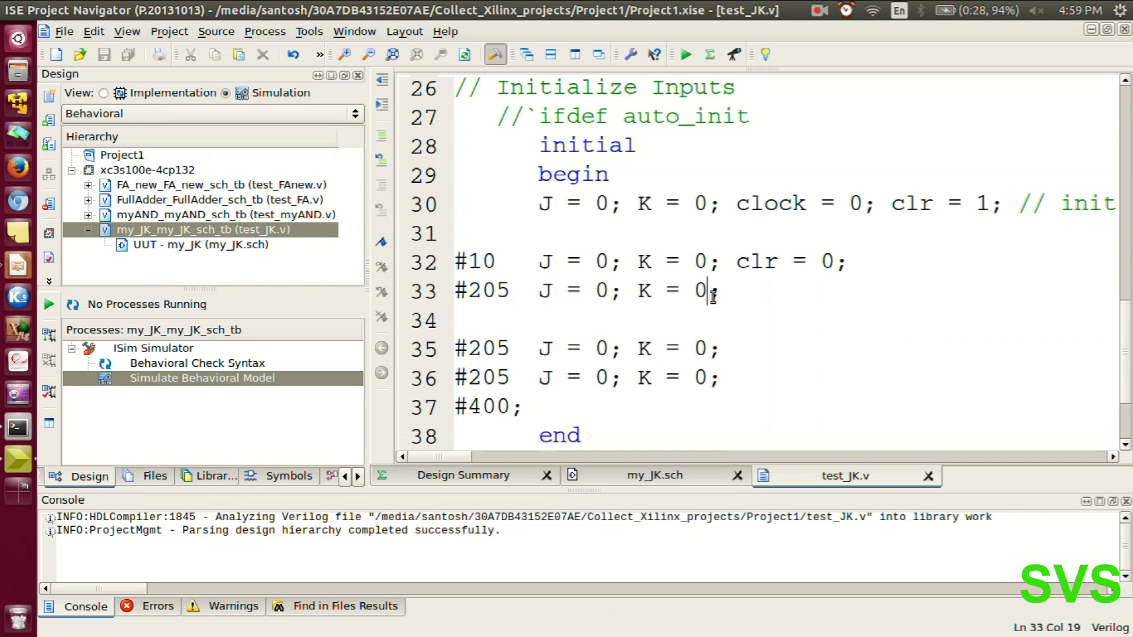
{"action": "type", "text": "1"}
{"action": "left_click", "coordinate": [588, 348]}
{"action": "type", "text": "1"}
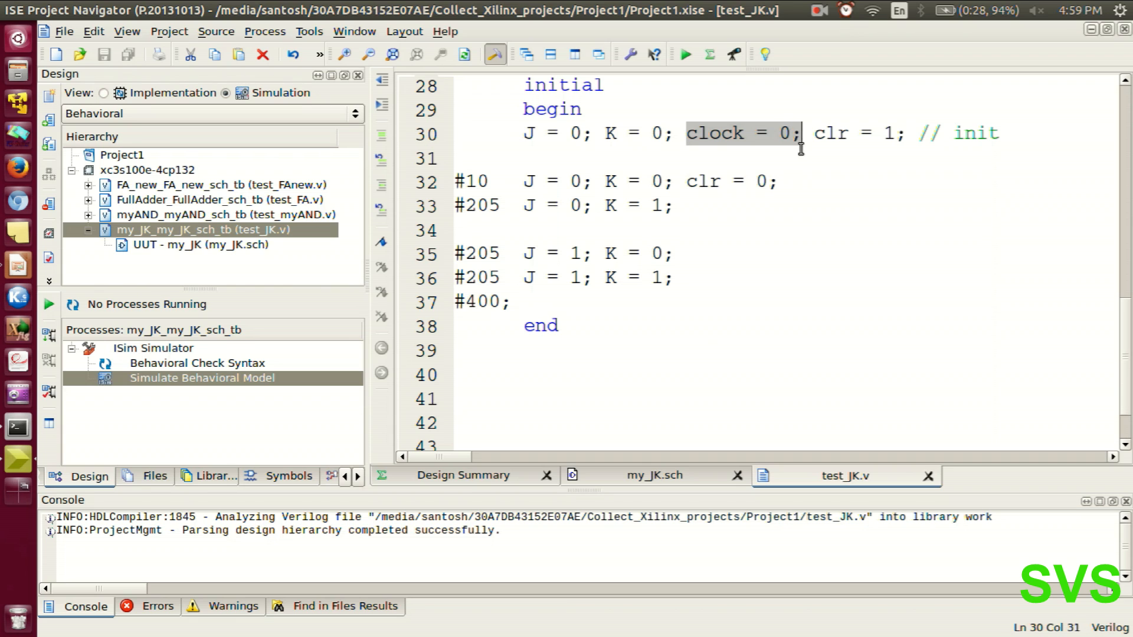
Add 'always #10 clock = ~clock;' and close the module with endmodule.
{"action": "type", "text": "a"}
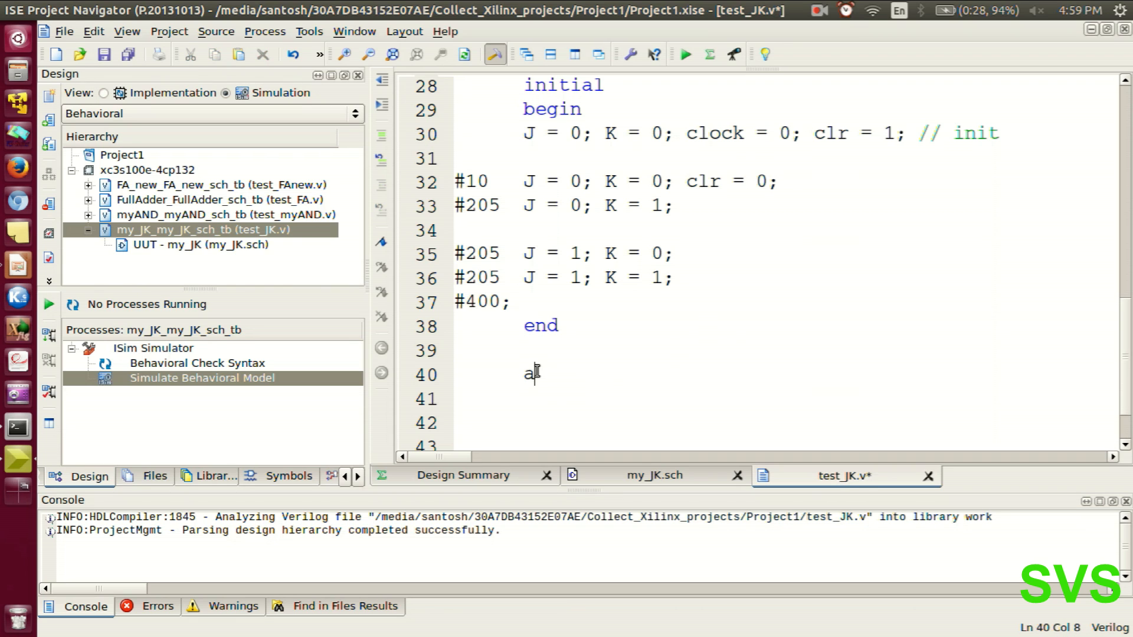
{"action": "type", "text": "lways"}
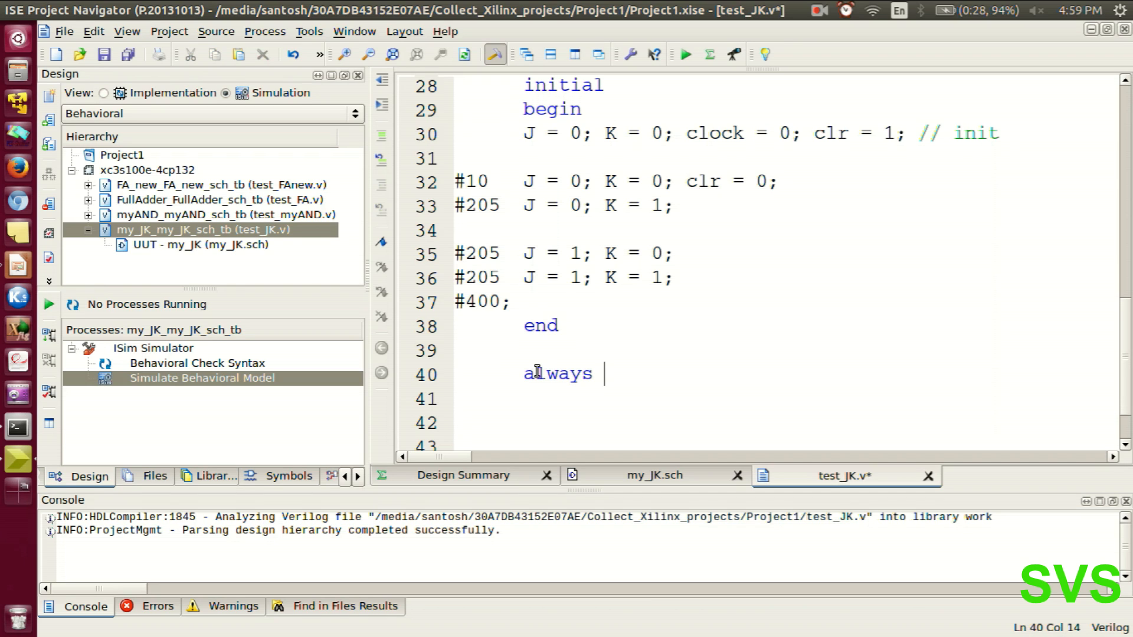
{"action": "type", "text": "#10"}
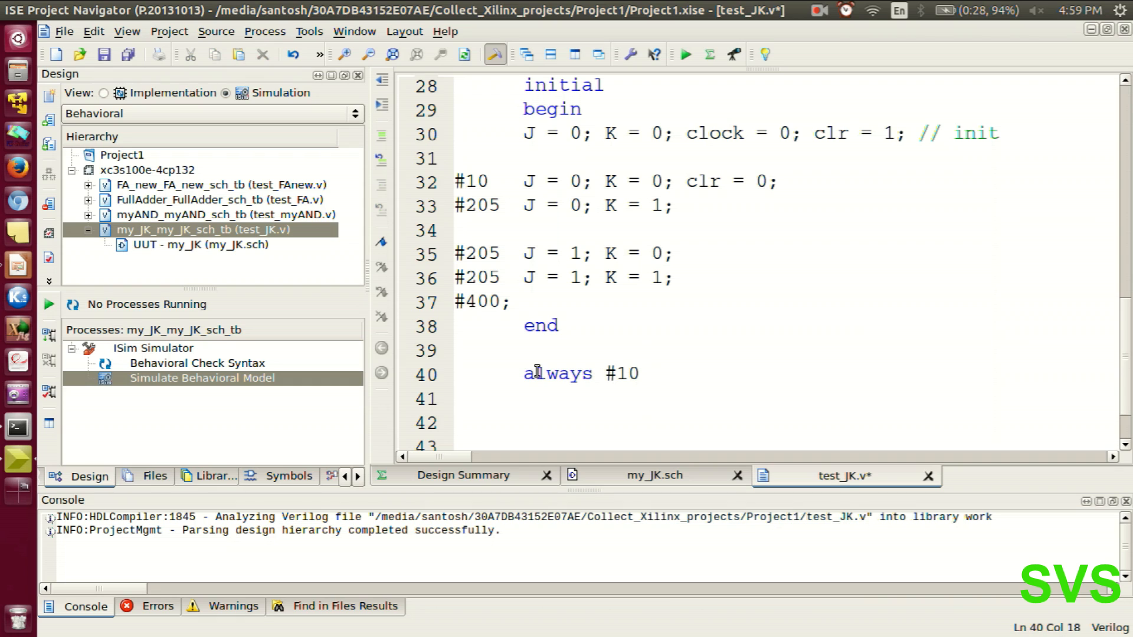
{"action": "type", "text": "clocl"}
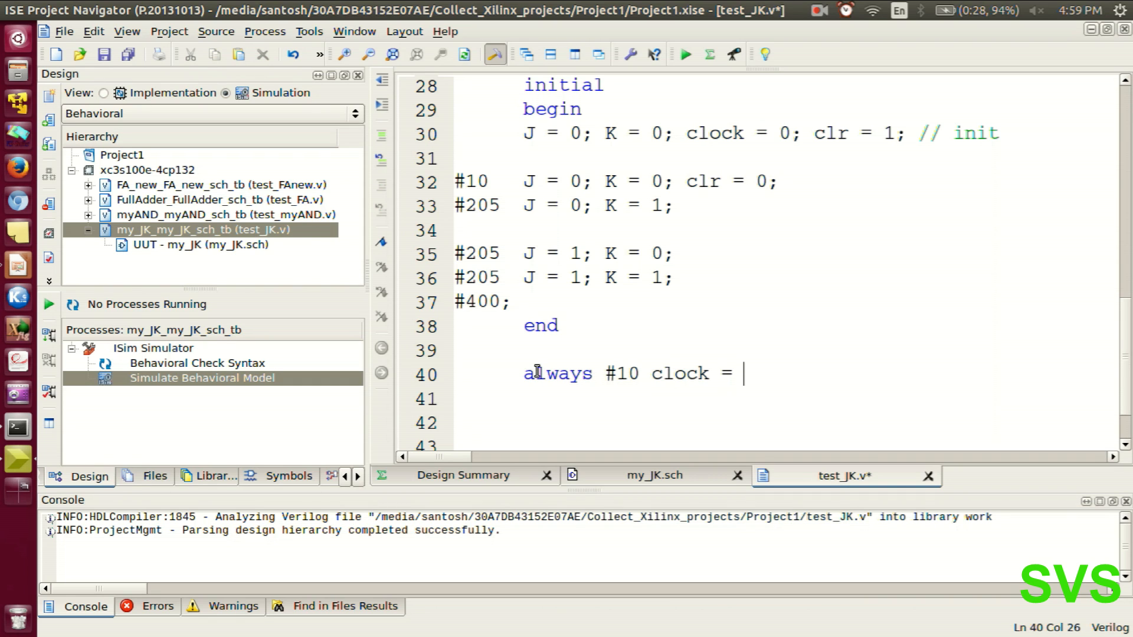
{"action": "type", "text": "~cloc"}
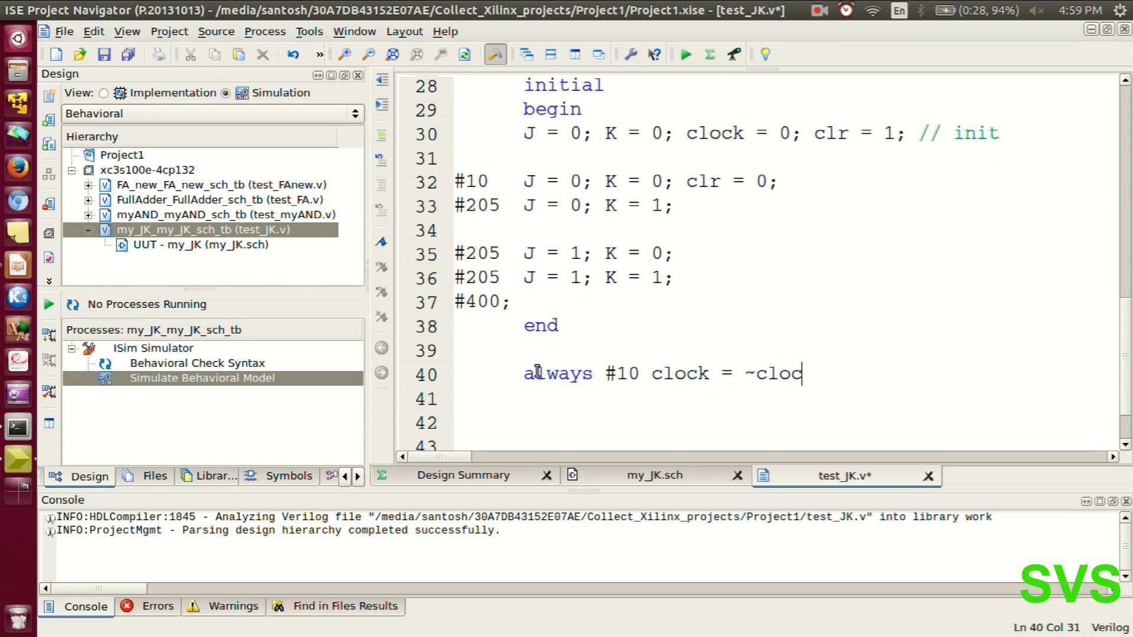
{"action": "type", "text": "k;"}
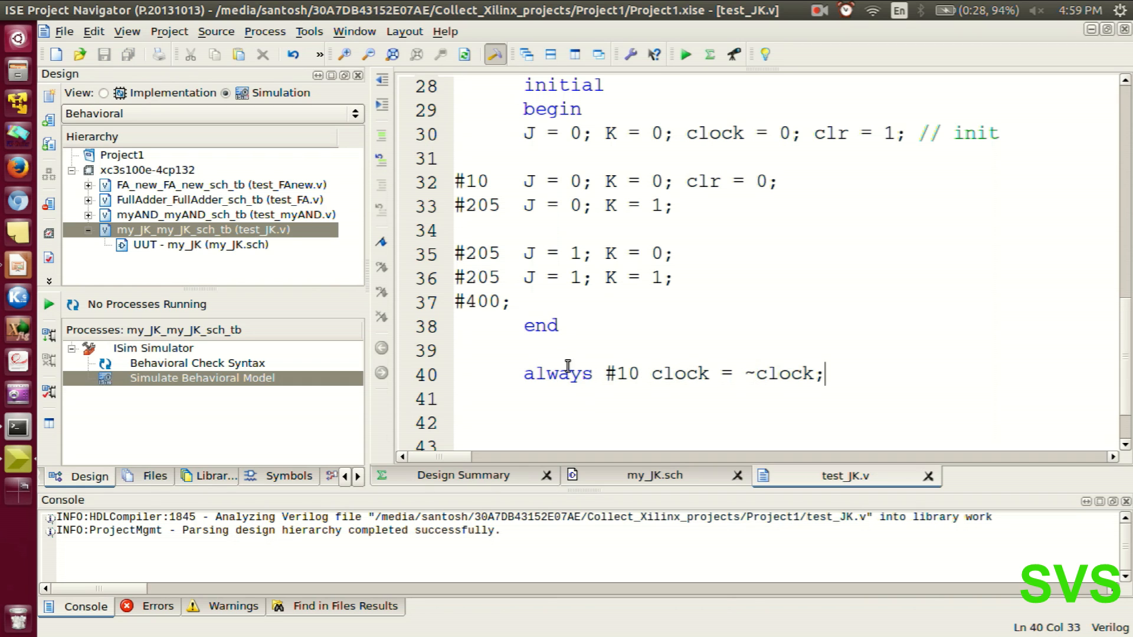
{"action": "mouse_move", "coordinate": [626, 232]}
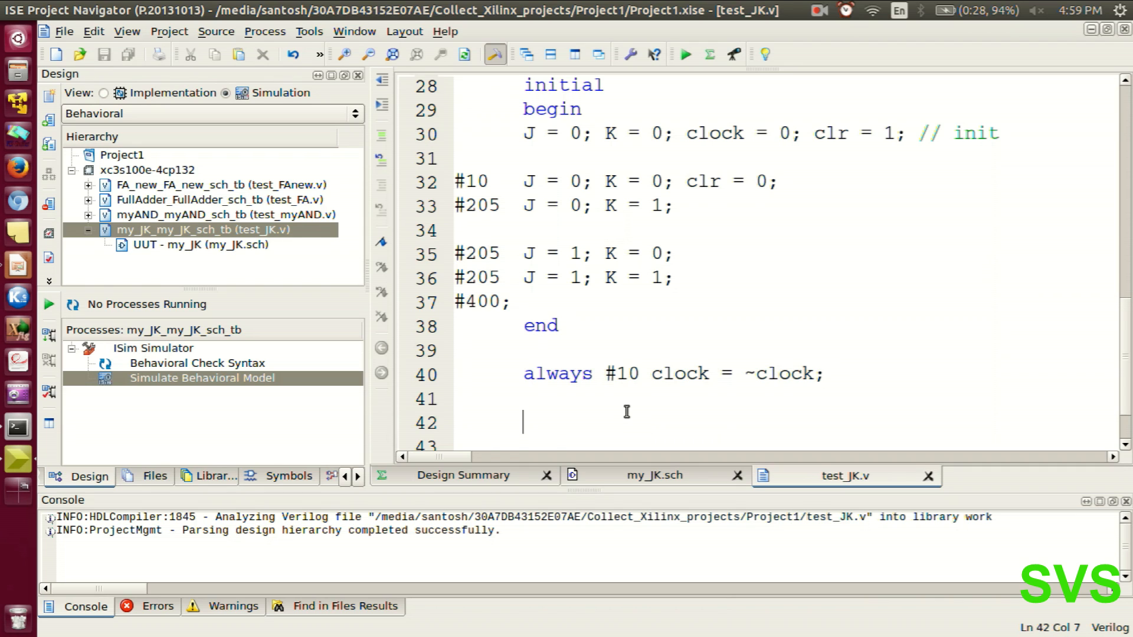
{"action": "type", "text": "endmodule"}
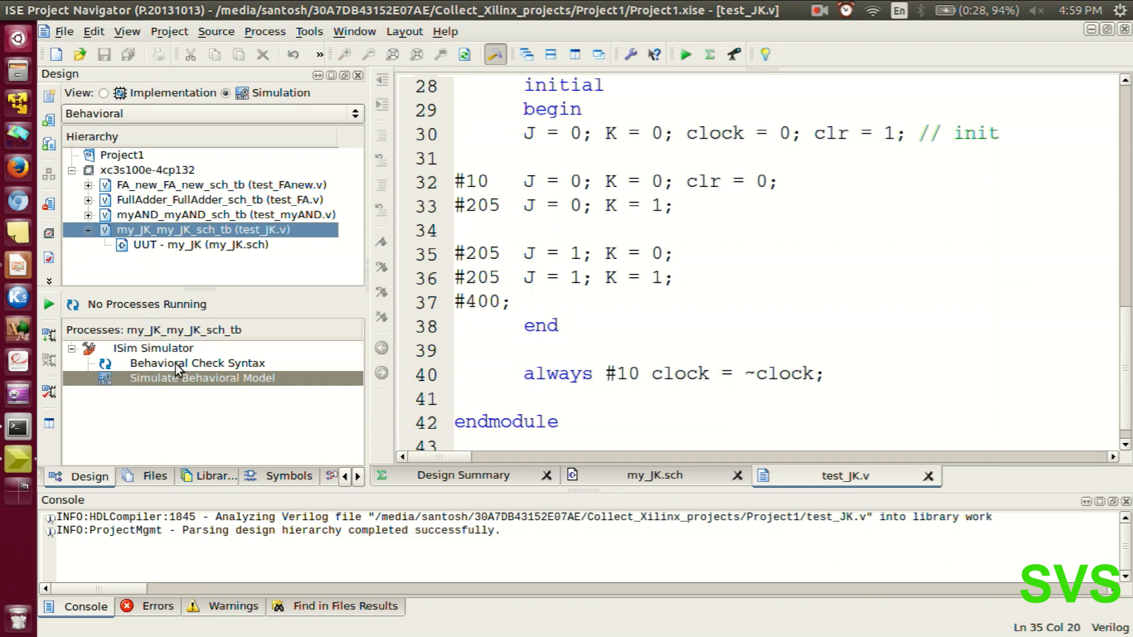
Run Behavioral Check Syntax on test_JK, then Simulate Behavioral Model in ISim.
{"action": "double_click", "coordinate": [196, 363]}
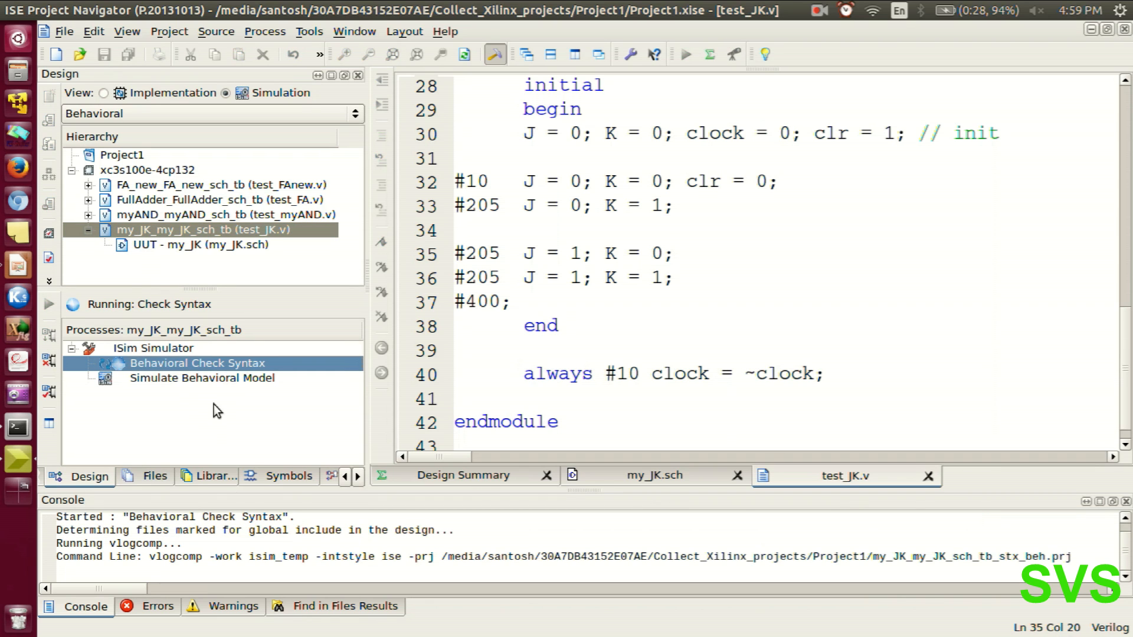
{"action": "left_click", "coordinate": [201, 378]}
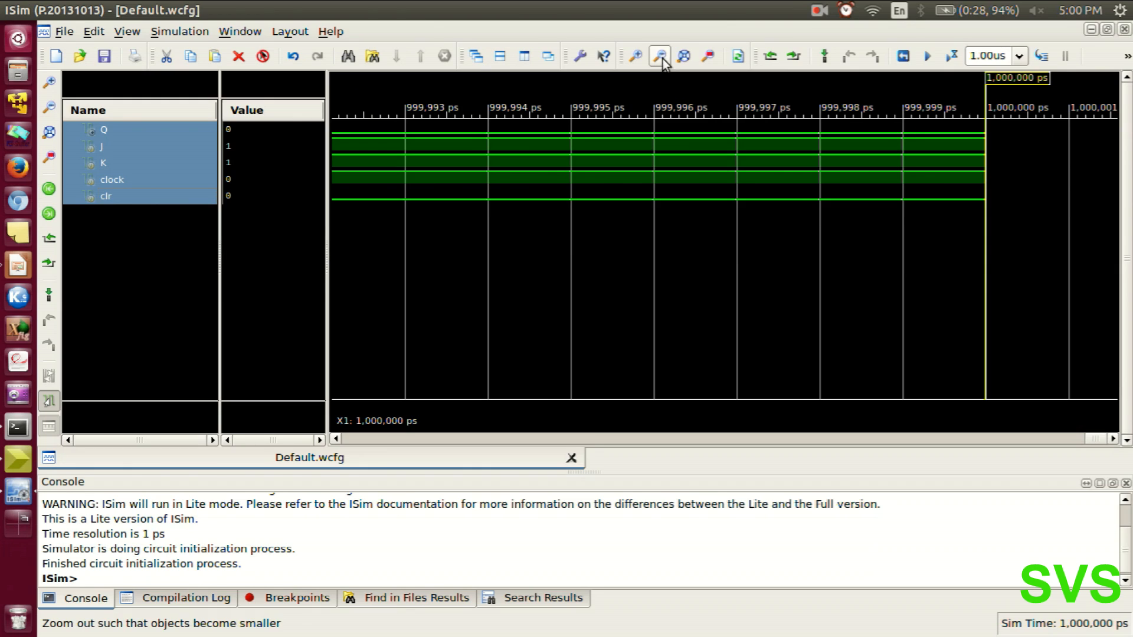
Fit the full 0–1000 ns run and read signal values at about 230 and 650 ns.
{"action": "left_click", "coordinate": [656, 56]}
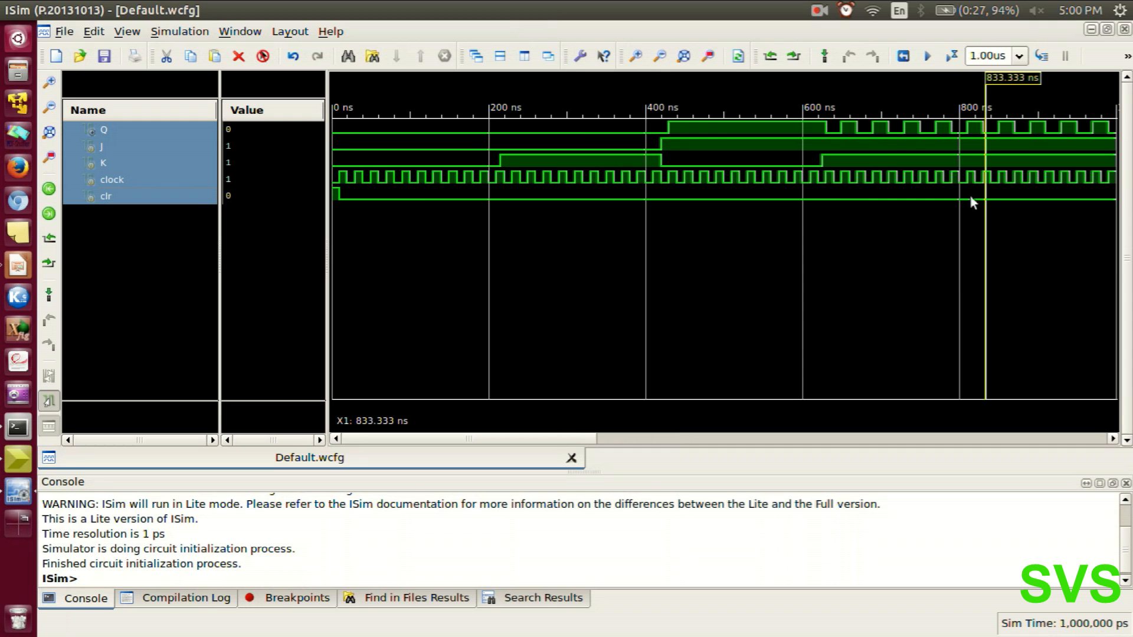
{"action": "mouse_move", "coordinate": [389, 234]}
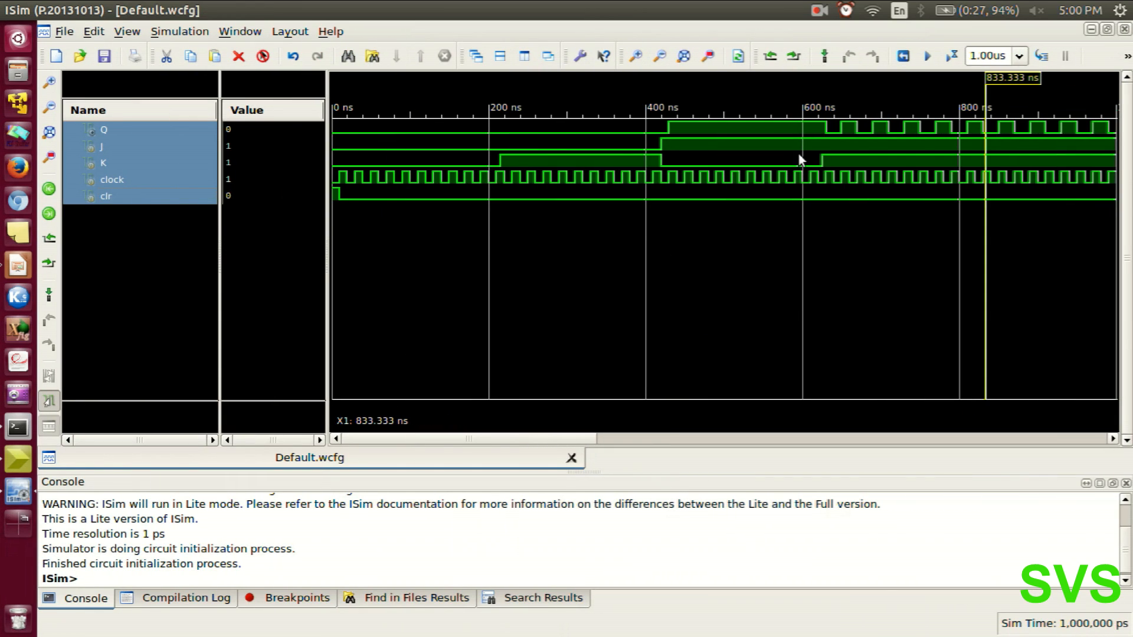
{"action": "mouse_move", "coordinate": [892, 189]}
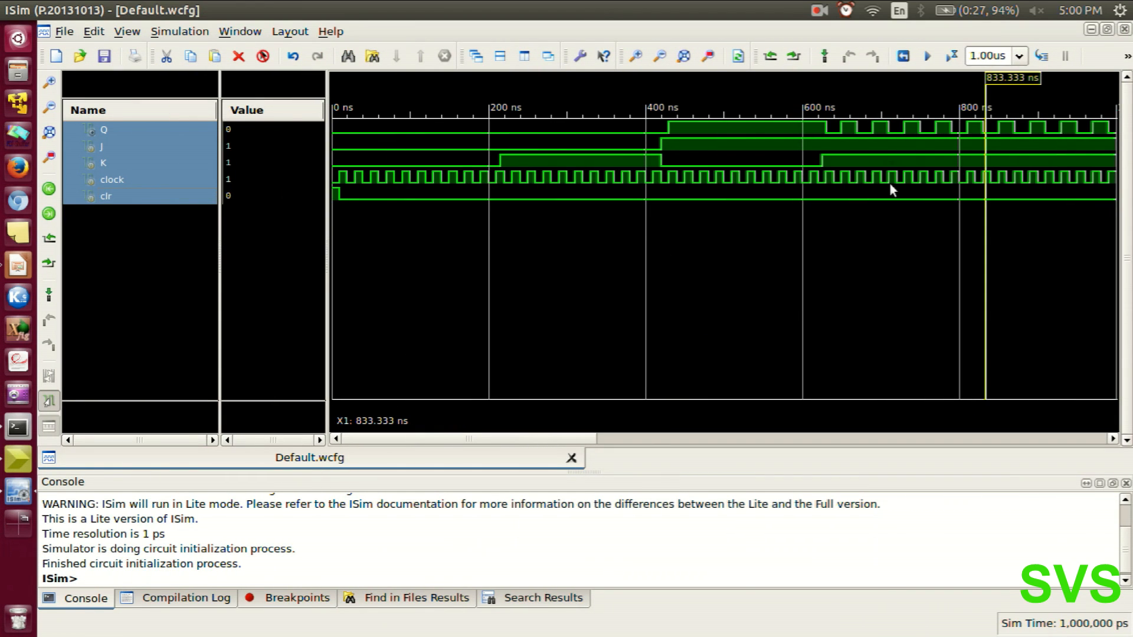
{"action": "mouse_move", "coordinate": [716, 196]}
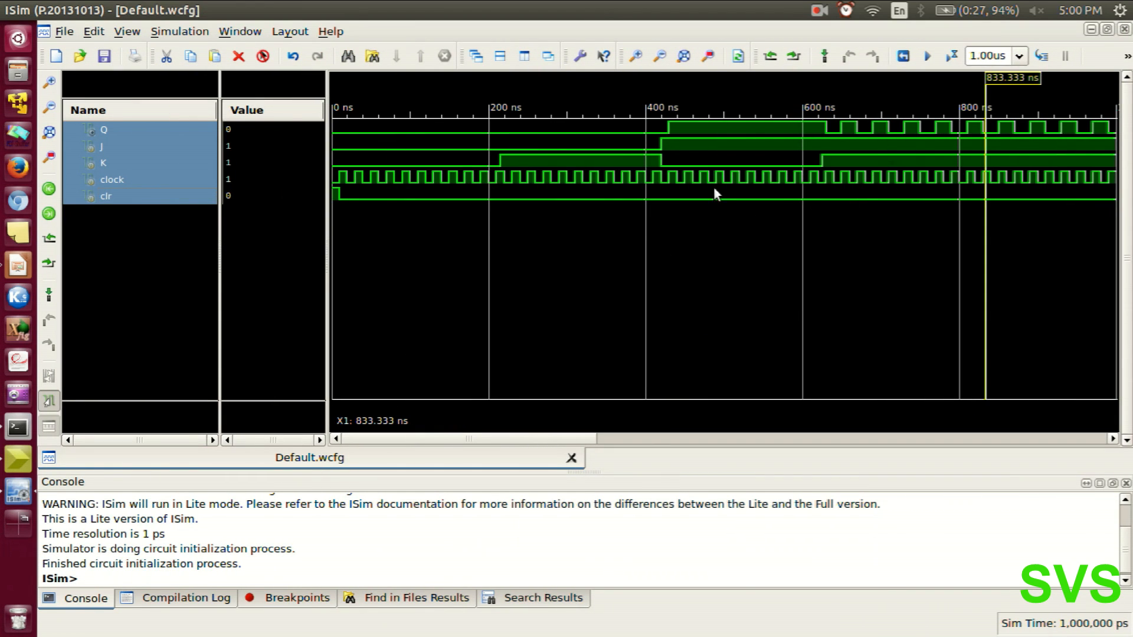
{"action": "mouse_move", "coordinate": [151, 159]}
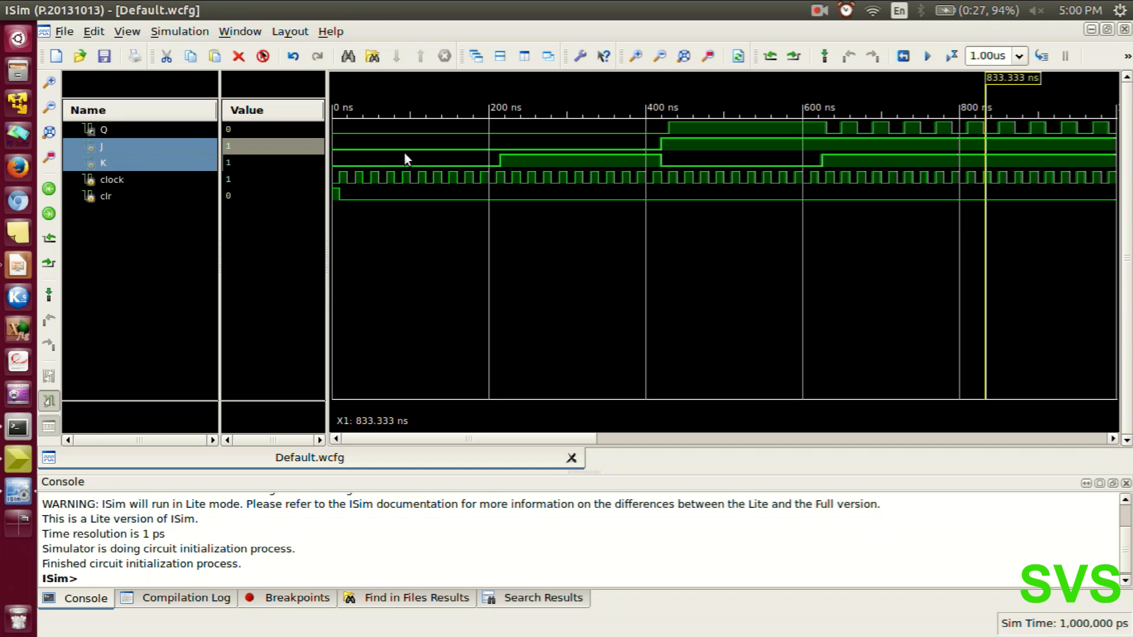
{"action": "mouse_move", "coordinate": [445, 170]}
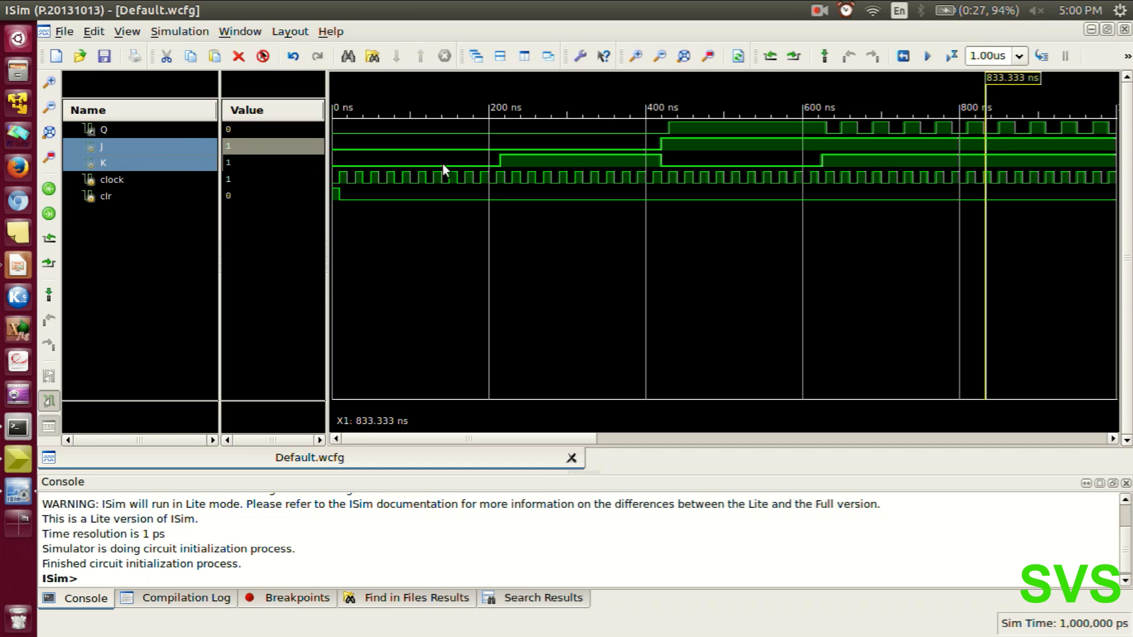
{"action": "mouse_move", "coordinate": [516, 182]}
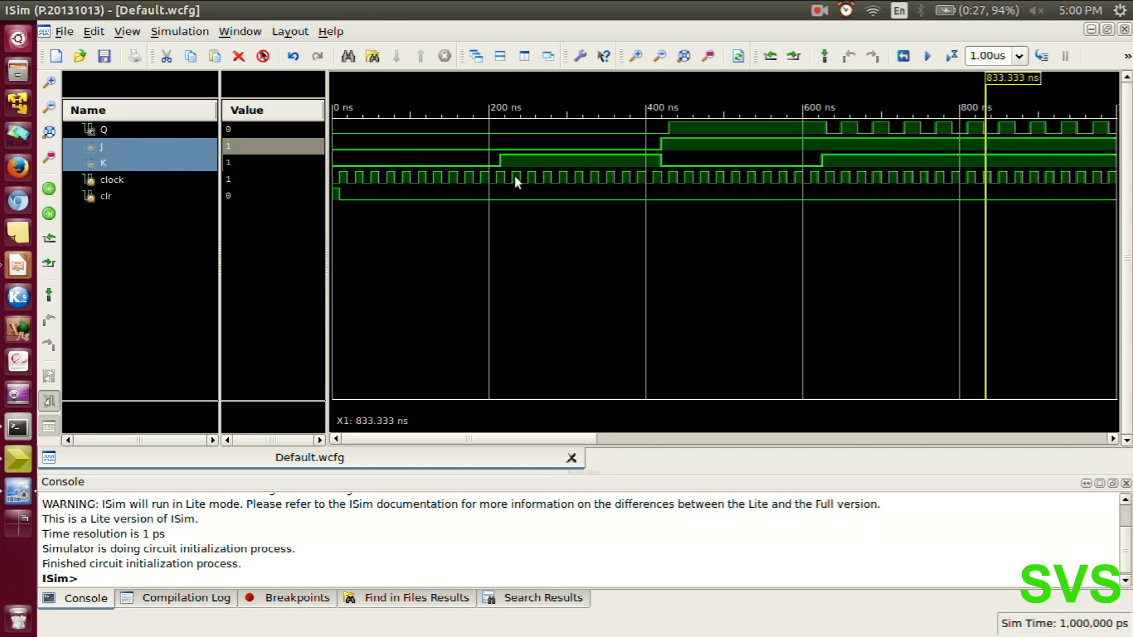
{"action": "left_click", "coordinate": [510, 179]}
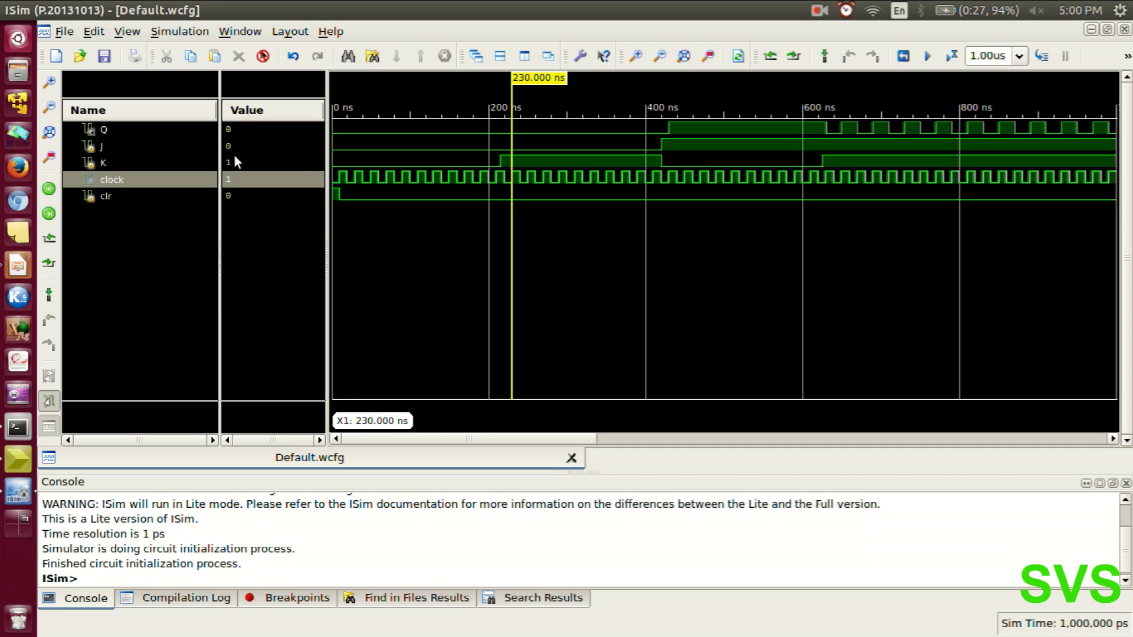
{"action": "mouse_move", "coordinate": [658, 190]}
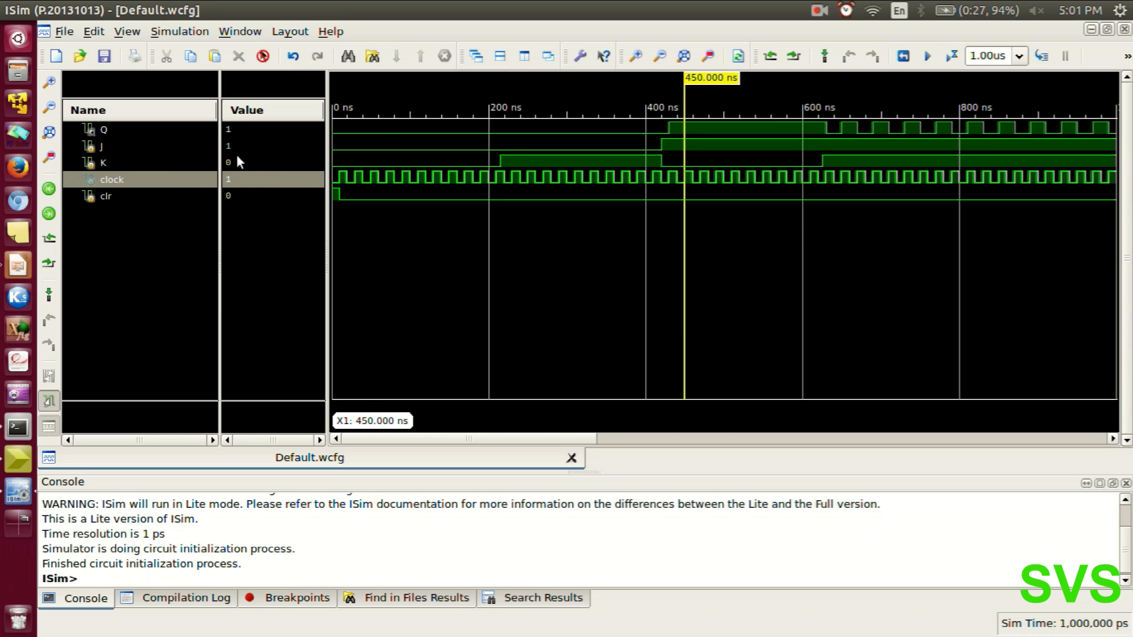
{"action": "mouse_move", "coordinate": [231, 138]}
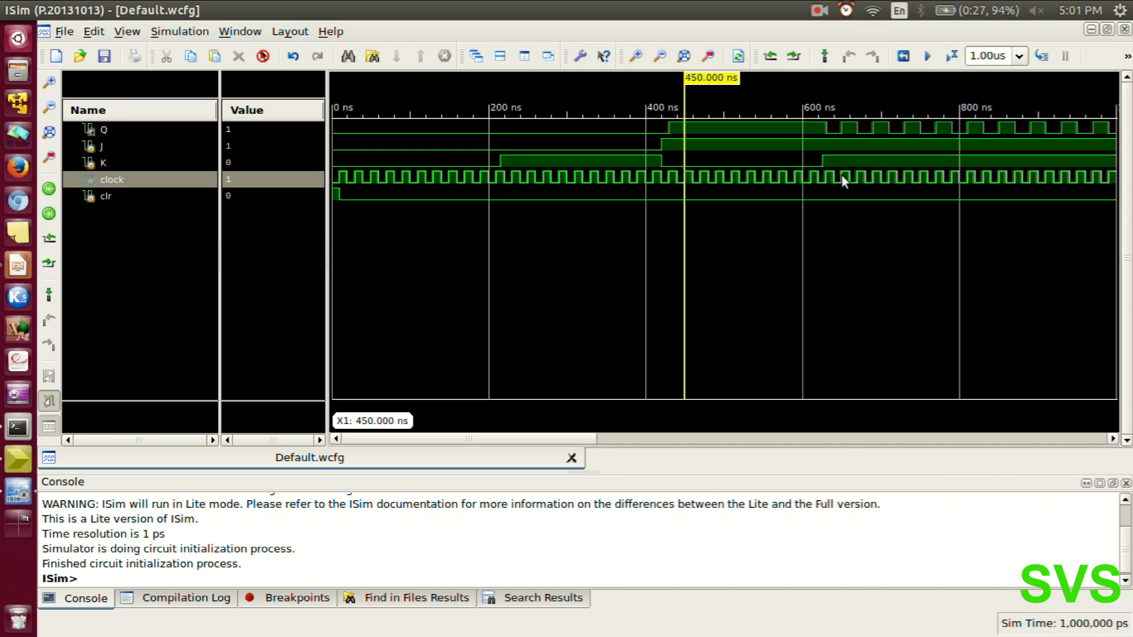
{"action": "left_click", "coordinate": [842, 180]}
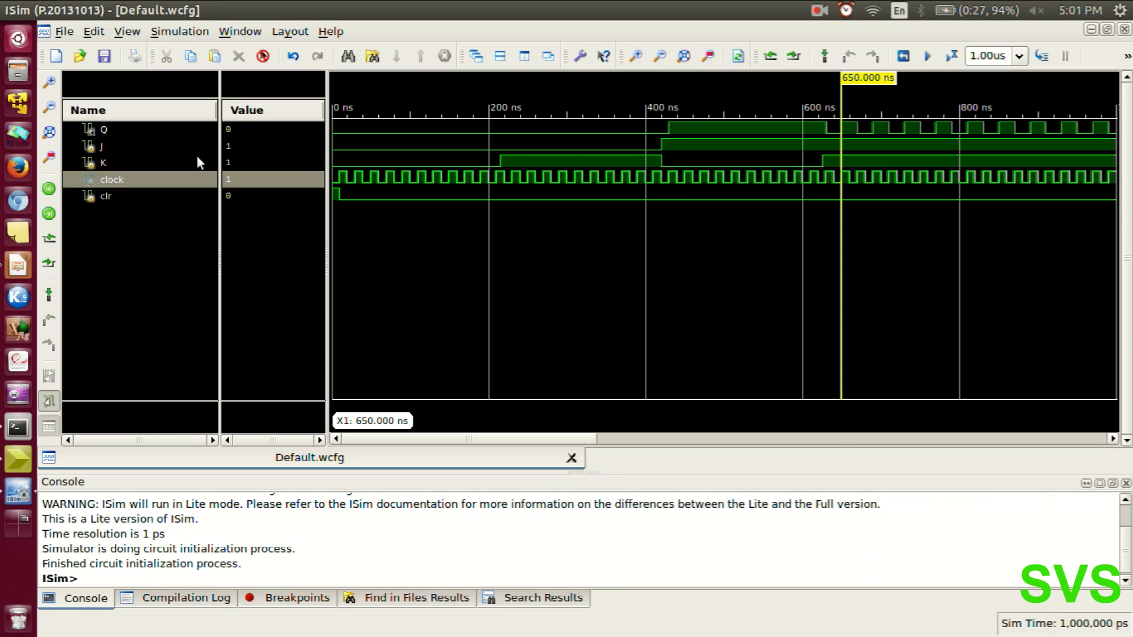